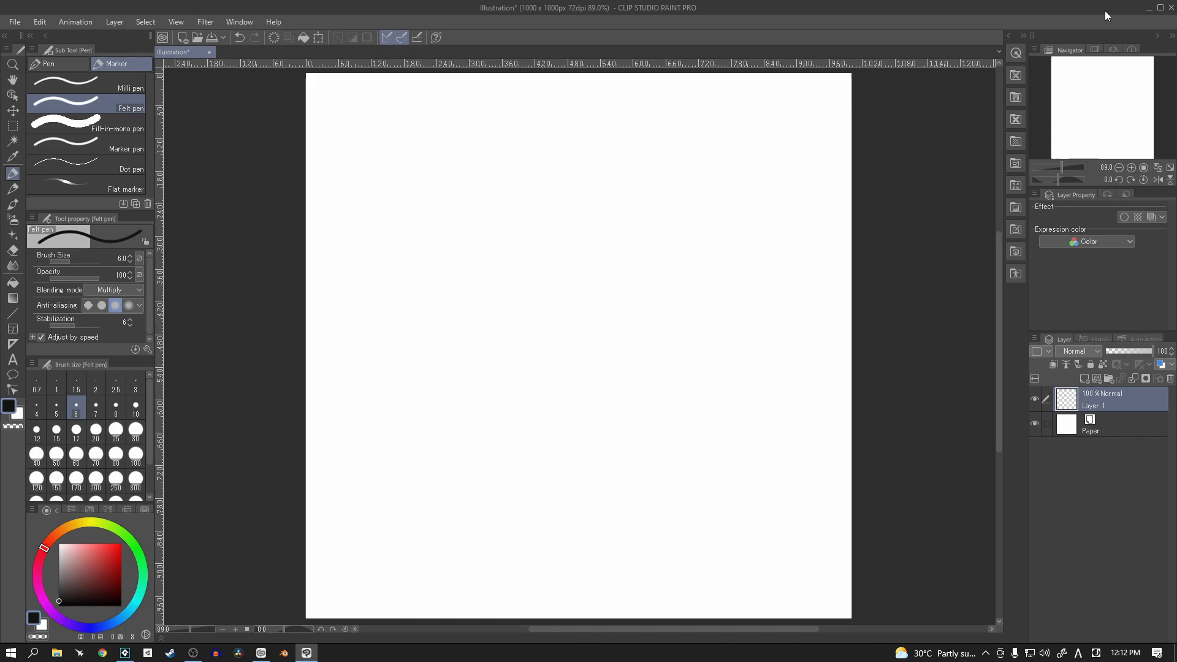
{"action": "mouse_move", "coordinate": [249, 95]}
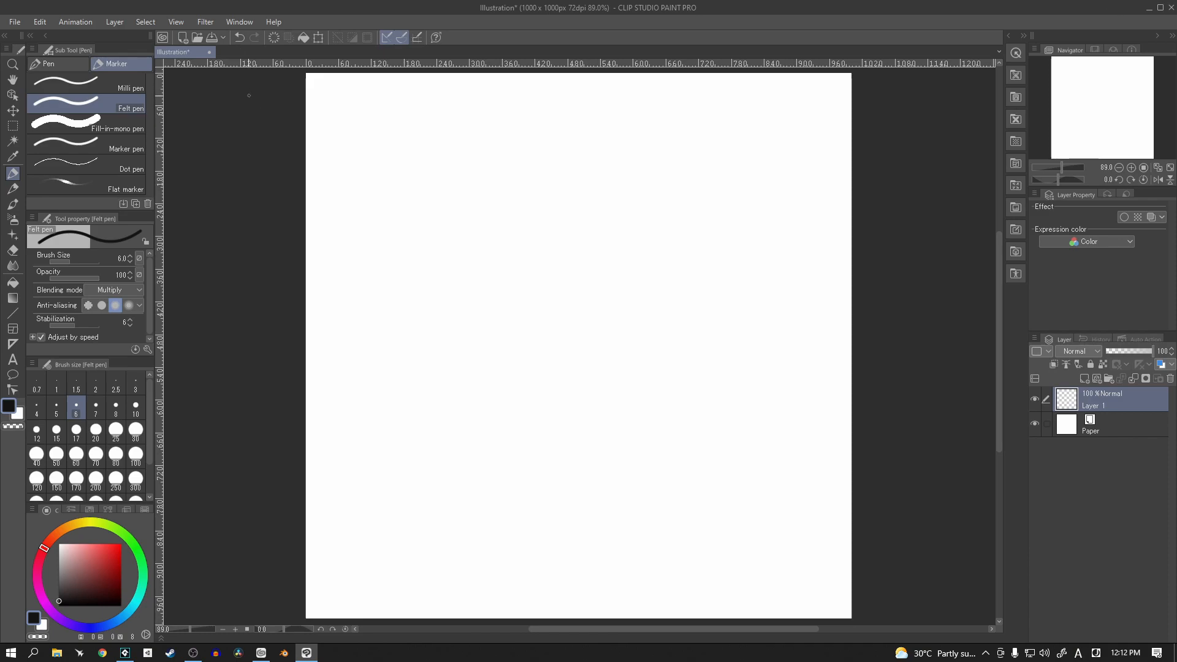
Handwrite the '2 parts' heading and start item 1 beneath it
{"action": "left_click_drag", "start_coordinate": [334, 127], "coordinate": [357, 162]}
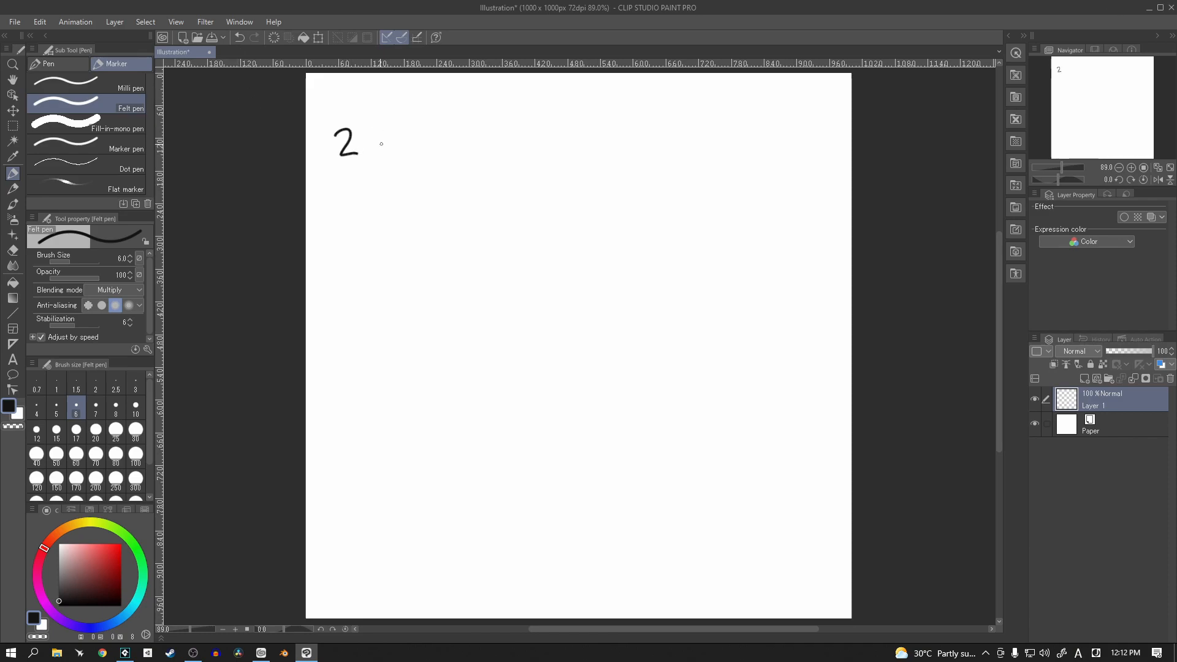
{"action": "left_click_drag", "start_coordinate": [382, 158], "coordinate": [439, 131]}
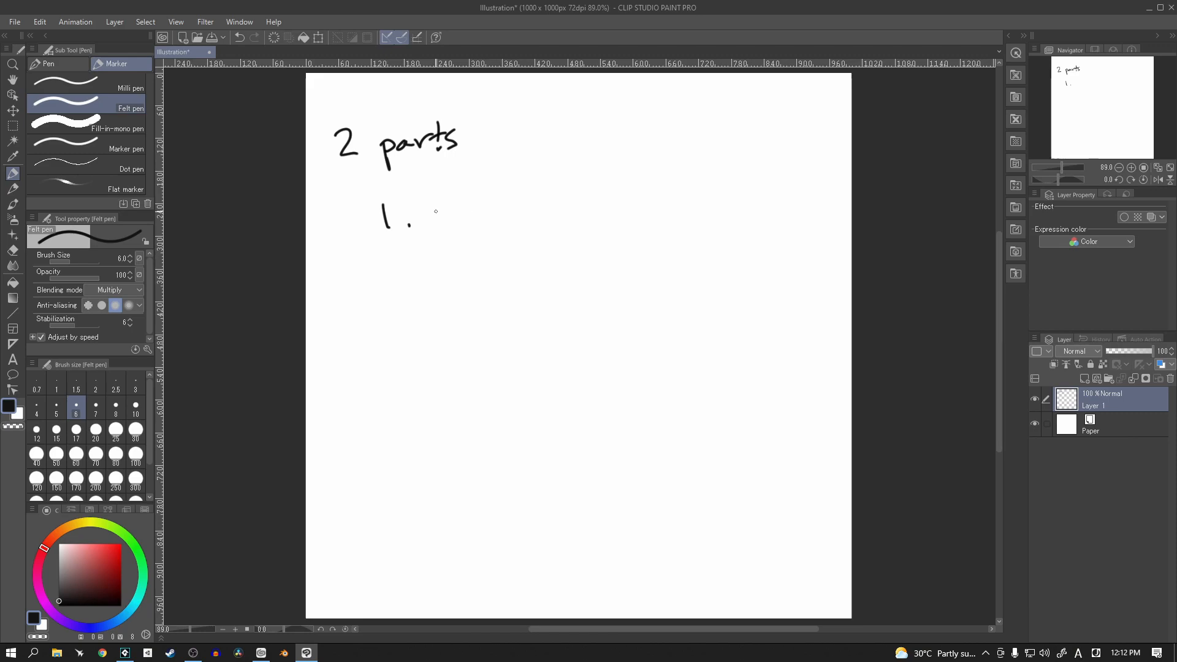
Write 'base button' as item 1
{"action": "left_click_drag", "start_coordinate": [435, 222], "coordinate": [469, 222]}
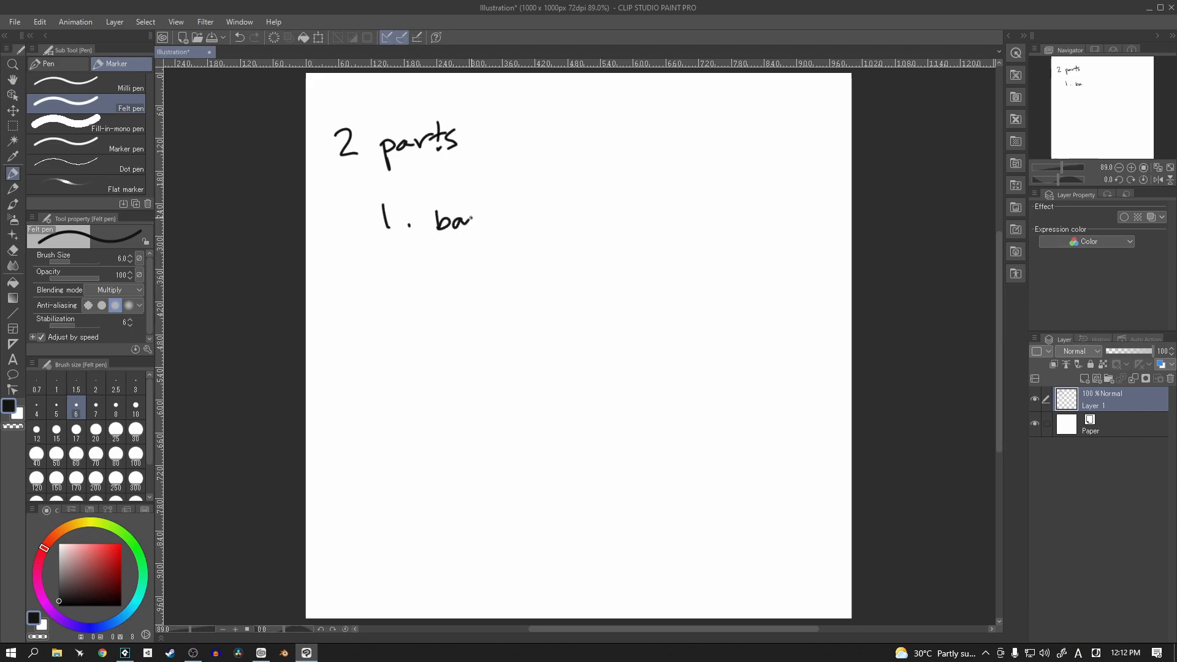
{"action": "left_click_drag", "start_coordinate": [462, 222], "coordinate": [517, 222]}
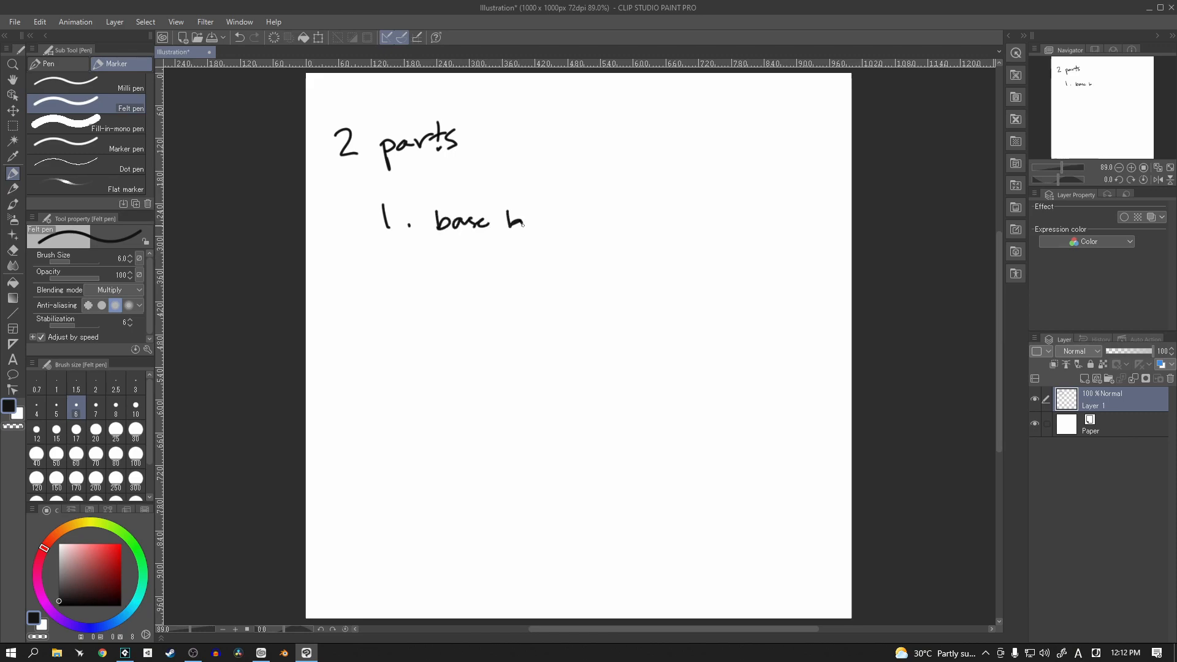
{"action": "left_click_drag", "start_coordinate": [526, 218], "coordinate": [552, 222]}
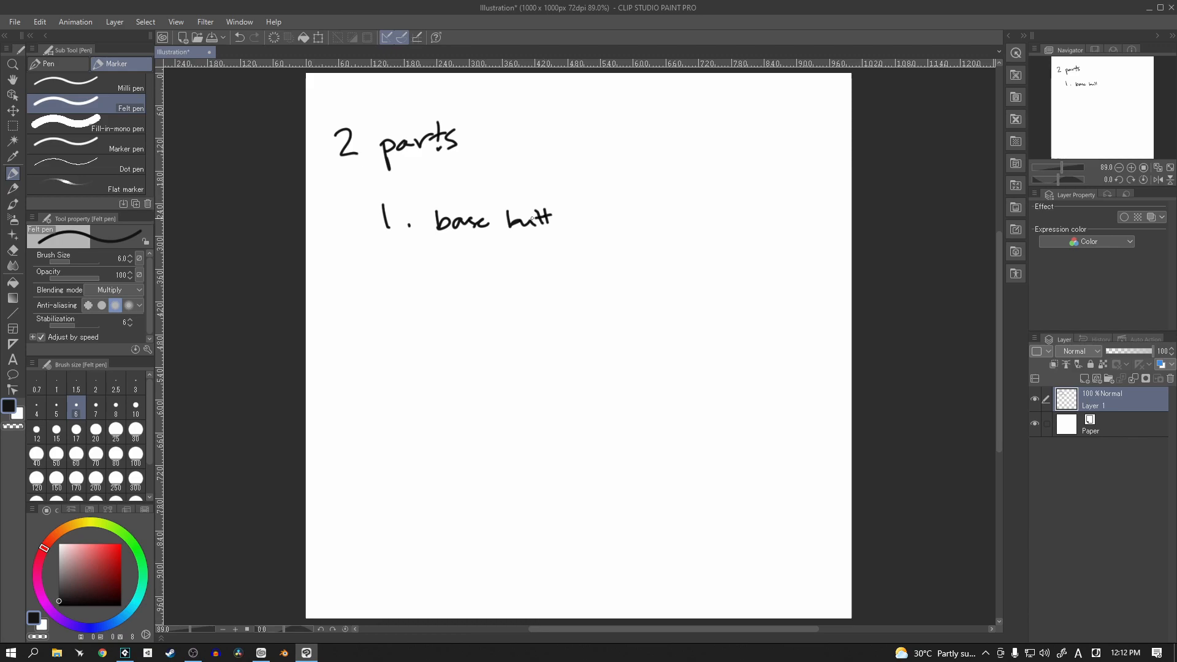
{"action": "left_click_drag", "start_coordinate": [551, 219], "coordinate": [577, 222]}
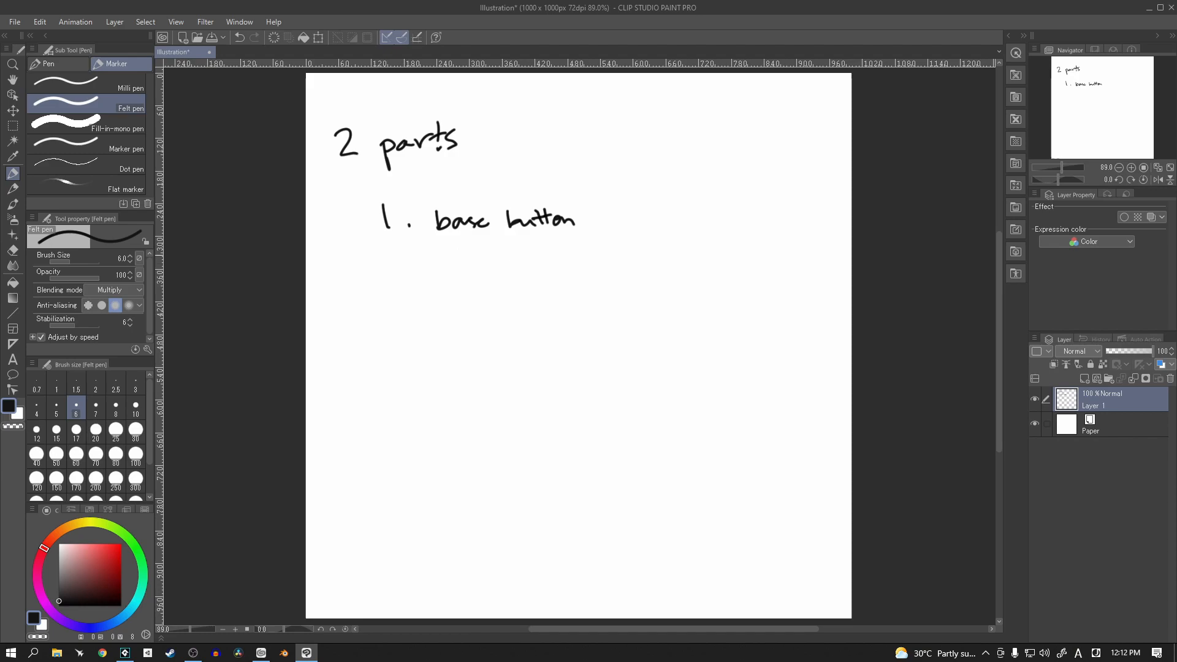
Add '↳ functions' under base button and number item 2 below it
{"action": "left_click_drag", "start_coordinate": [473, 251], "coordinate": [488, 259]}
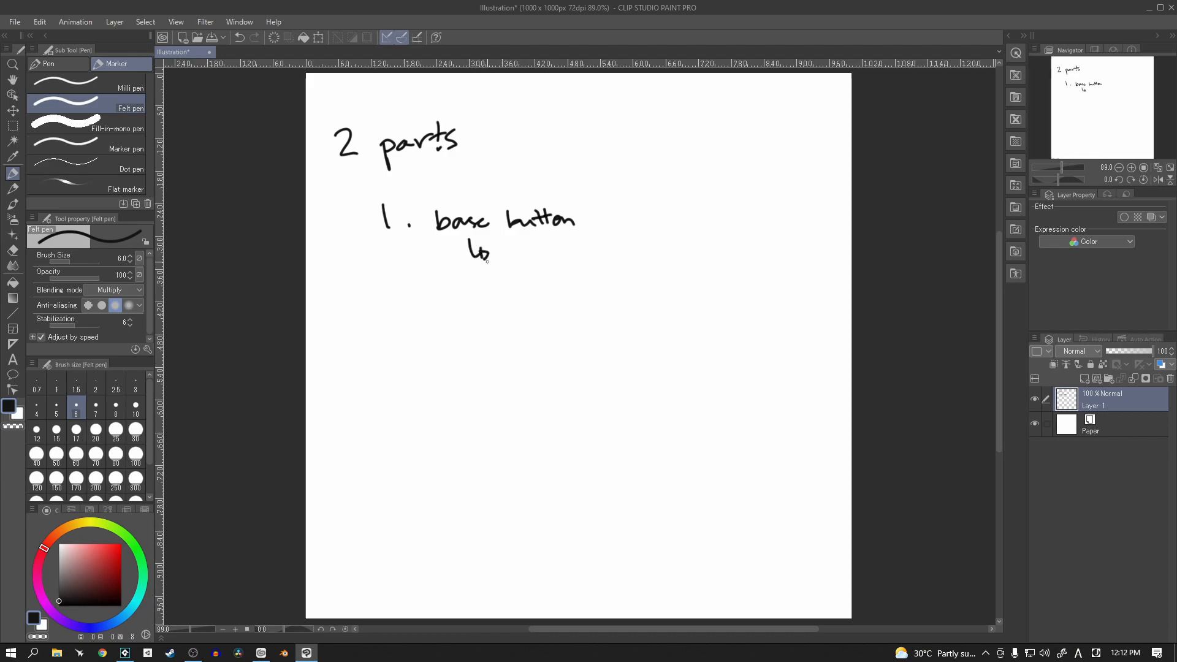
{"action": "left_click_drag", "start_coordinate": [496, 251], "coordinate": [590, 255]}
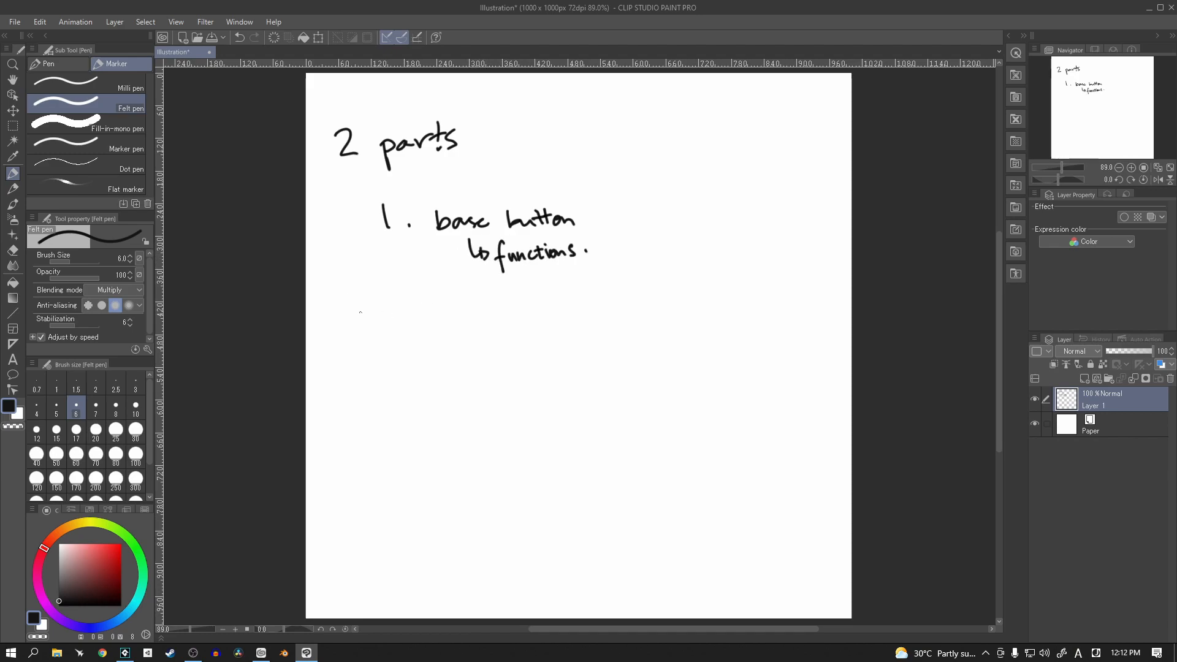
{"action": "left_click_drag", "start_coordinate": [375, 323], "coordinate": [397, 334]}
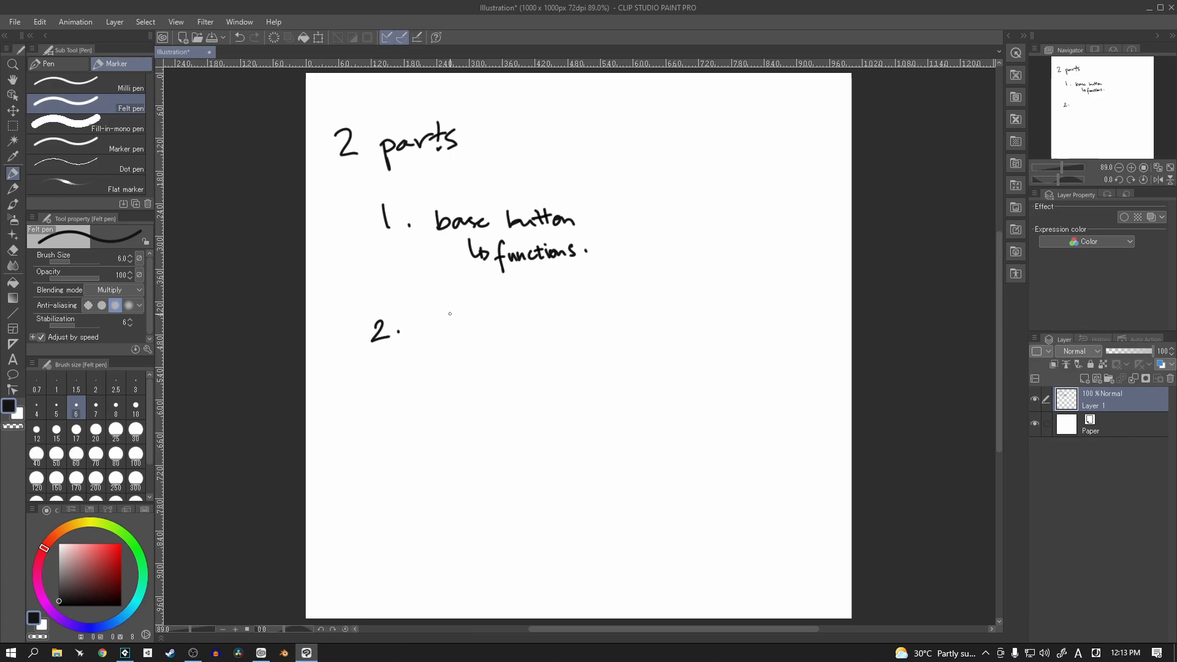
{"action": "mouse_move", "coordinate": [347, 288]}
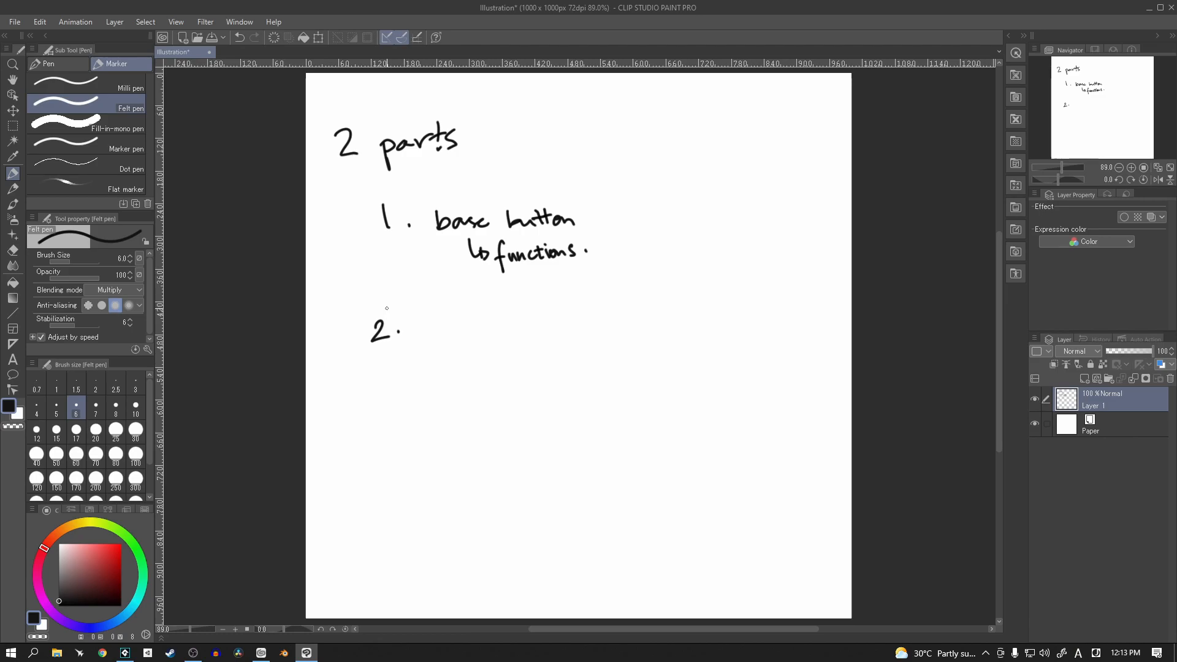
{"action": "mouse_move", "coordinate": [466, 309]}
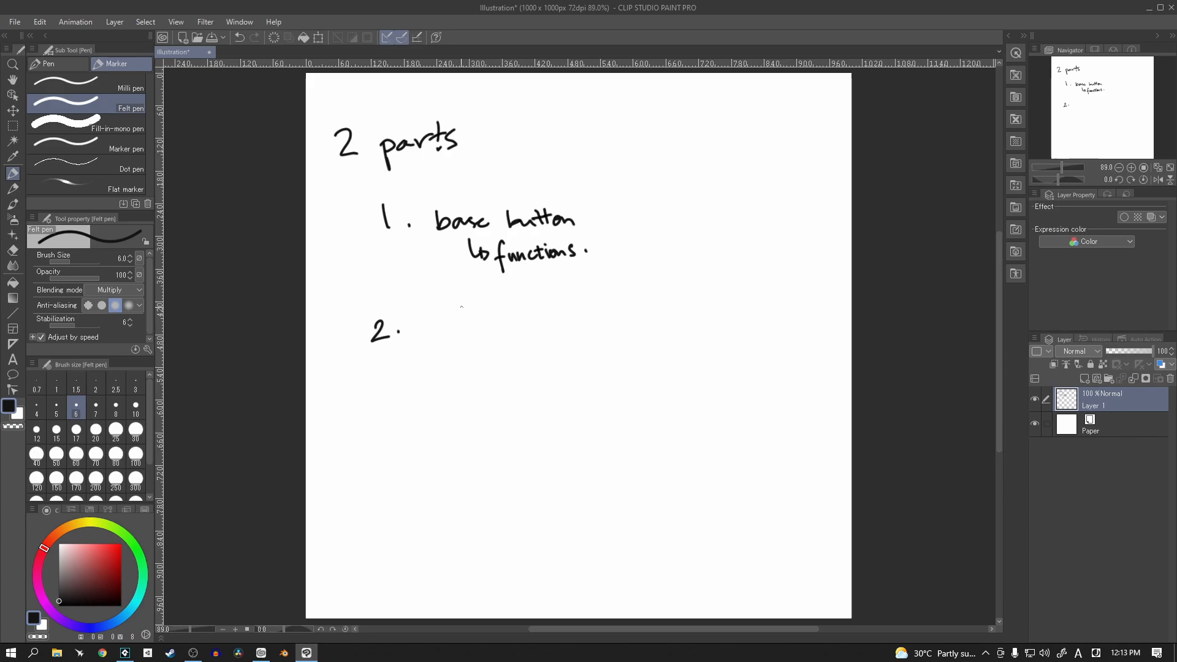
Write 'button functionality' as item 2, 'UI' beside the heading, and circle item 1 with linking arrows
{"action": "left_click", "coordinate": [420, 325]}
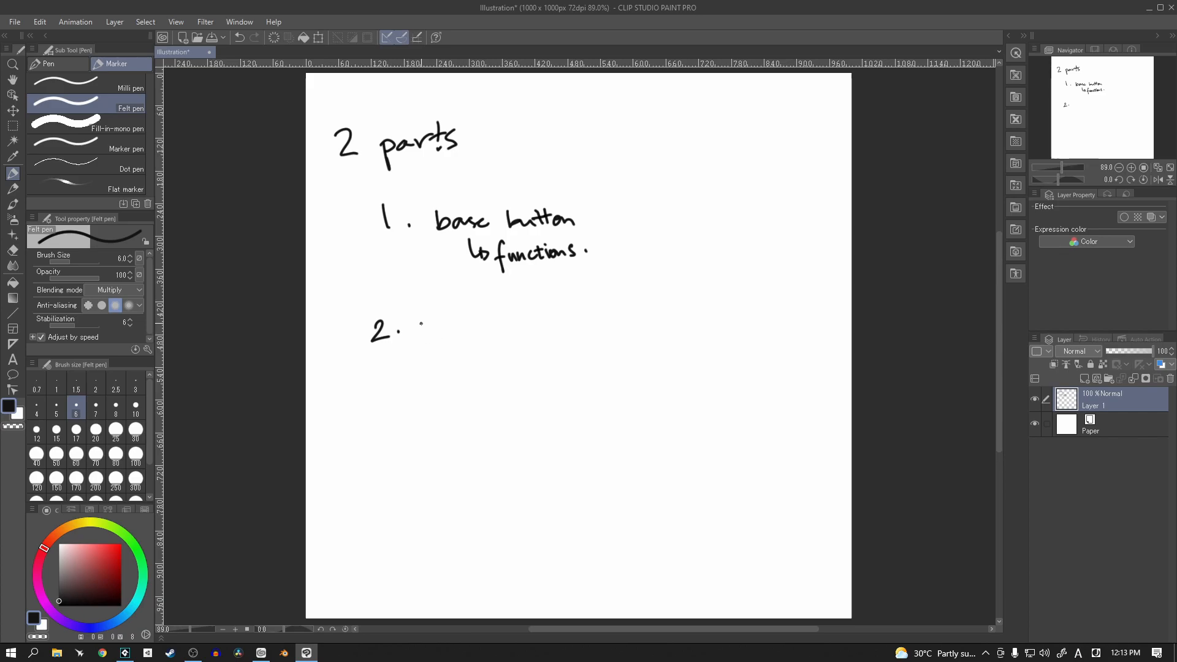
{"action": "left_click_drag", "start_coordinate": [428, 330], "coordinate": [477, 333]}
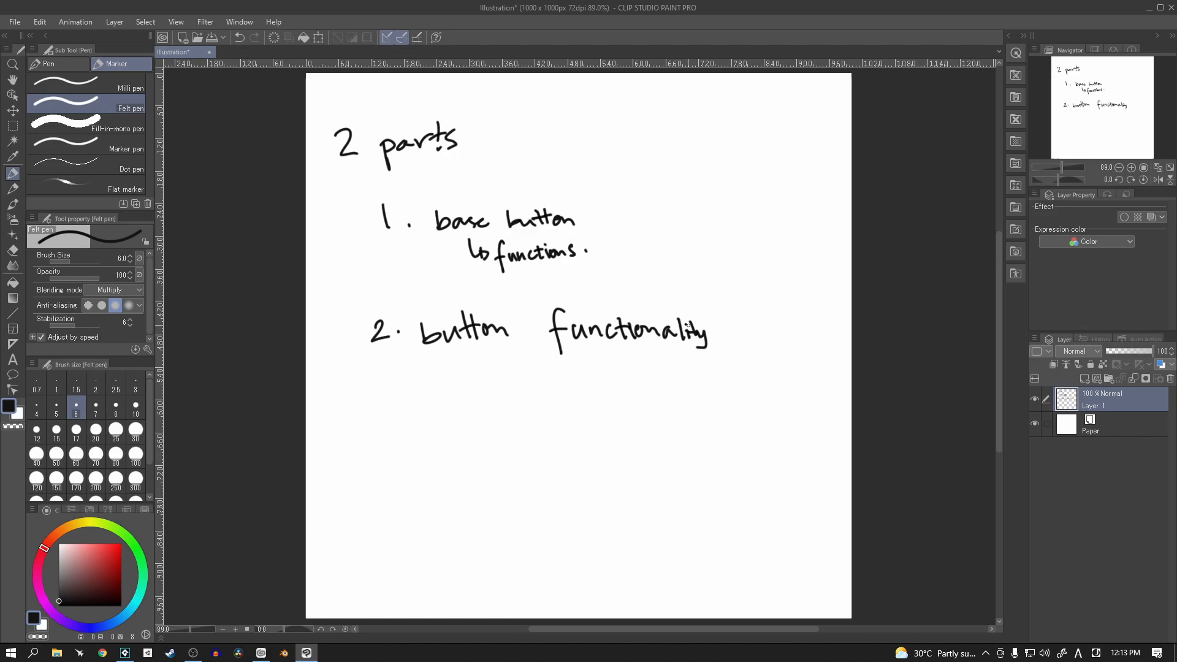
{"action": "left_click_drag", "start_coordinate": [547, 109], "coordinate": [547, 146]}
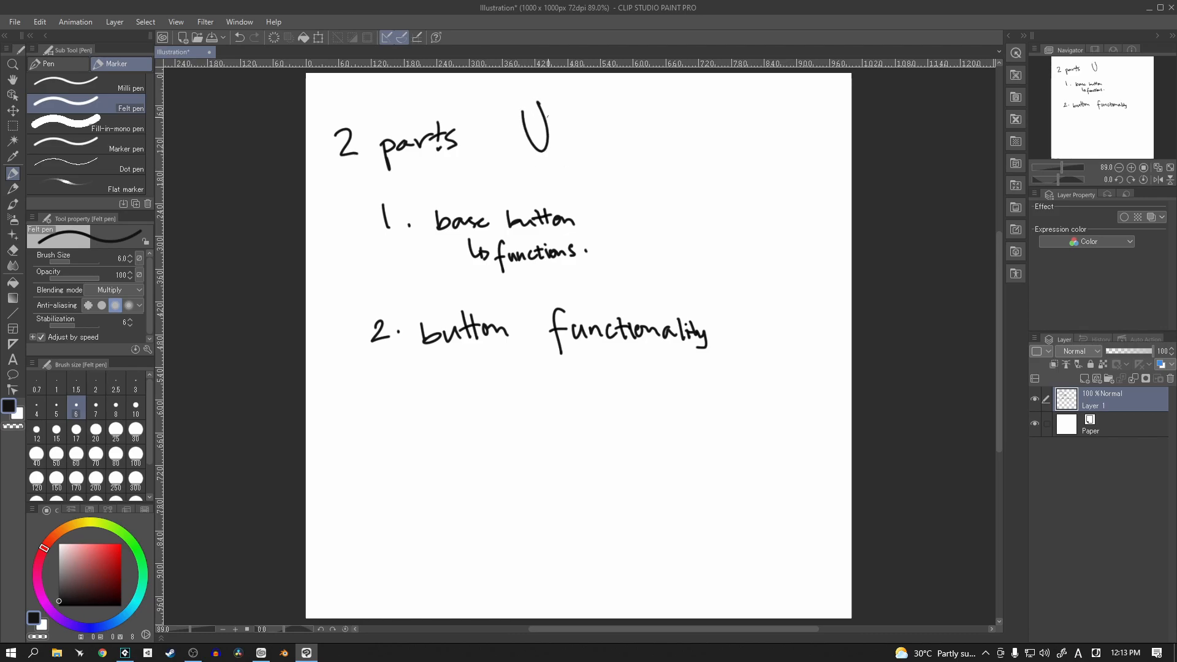
{"action": "left_click_drag", "start_coordinate": [578, 106], "coordinate": [577, 158]}
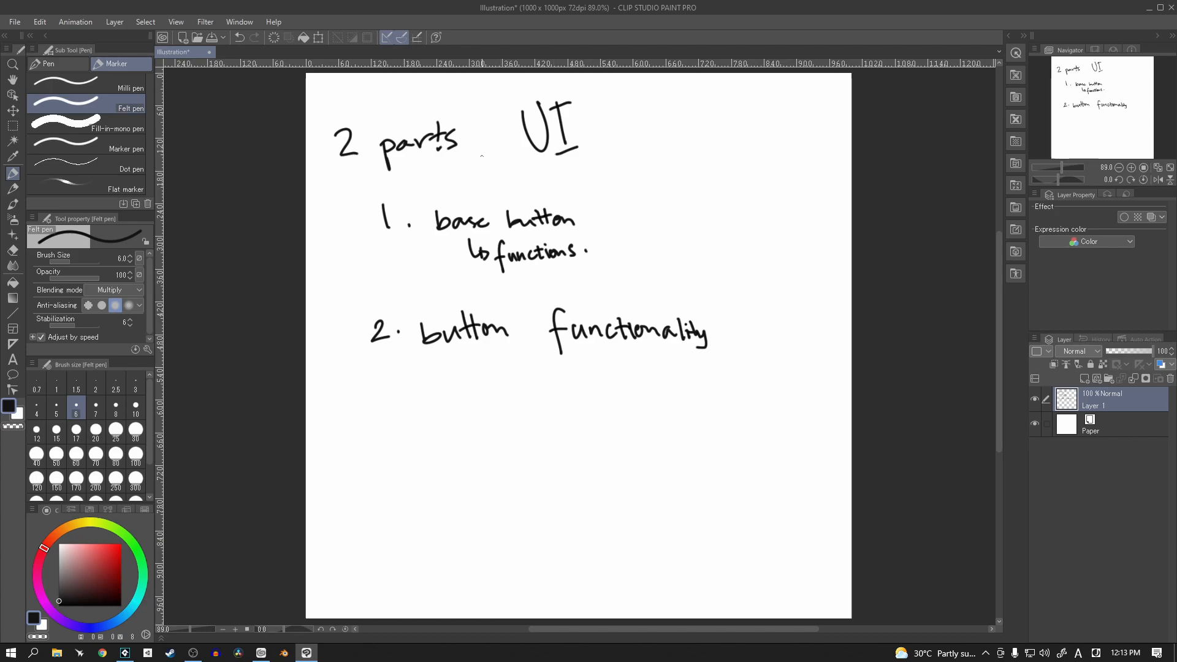
{"action": "left_click_drag", "start_coordinate": [495, 158], "coordinate": [394, 206]}
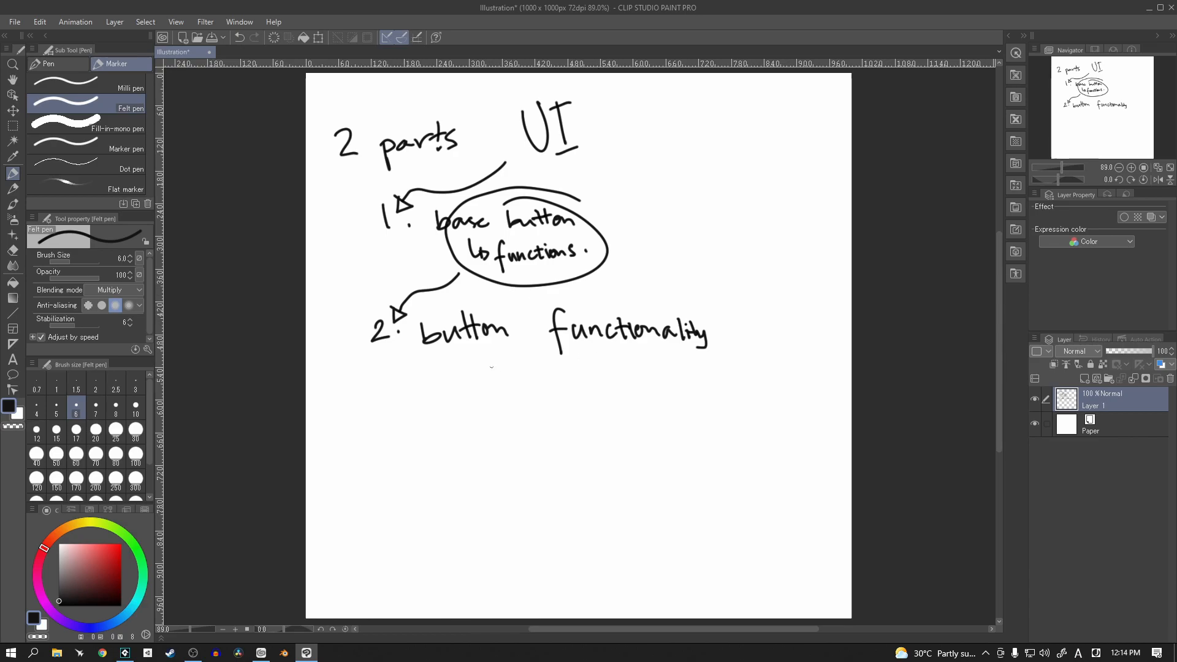
Write '↳ Attack' as the first sub-item under button functionality
{"action": "left_click_drag", "start_coordinate": [463, 368], "coordinate": [484, 379]}
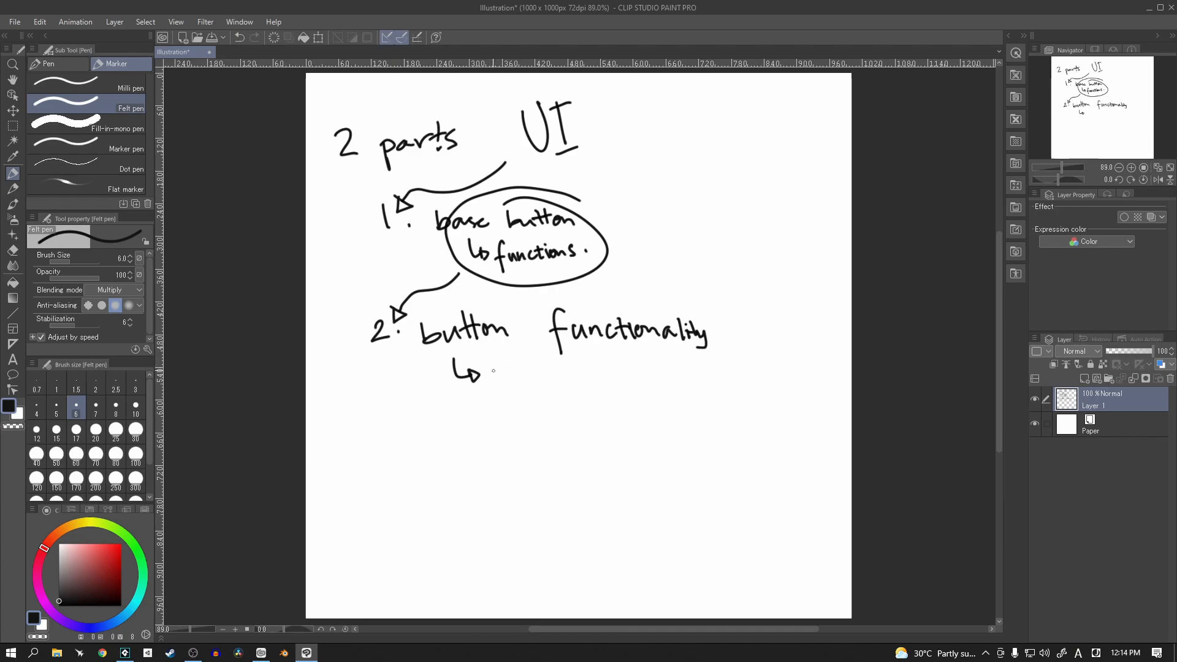
{"action": "left_click_drag", "start_coordinate": [488, 378], "coordinate": [511, 364]}
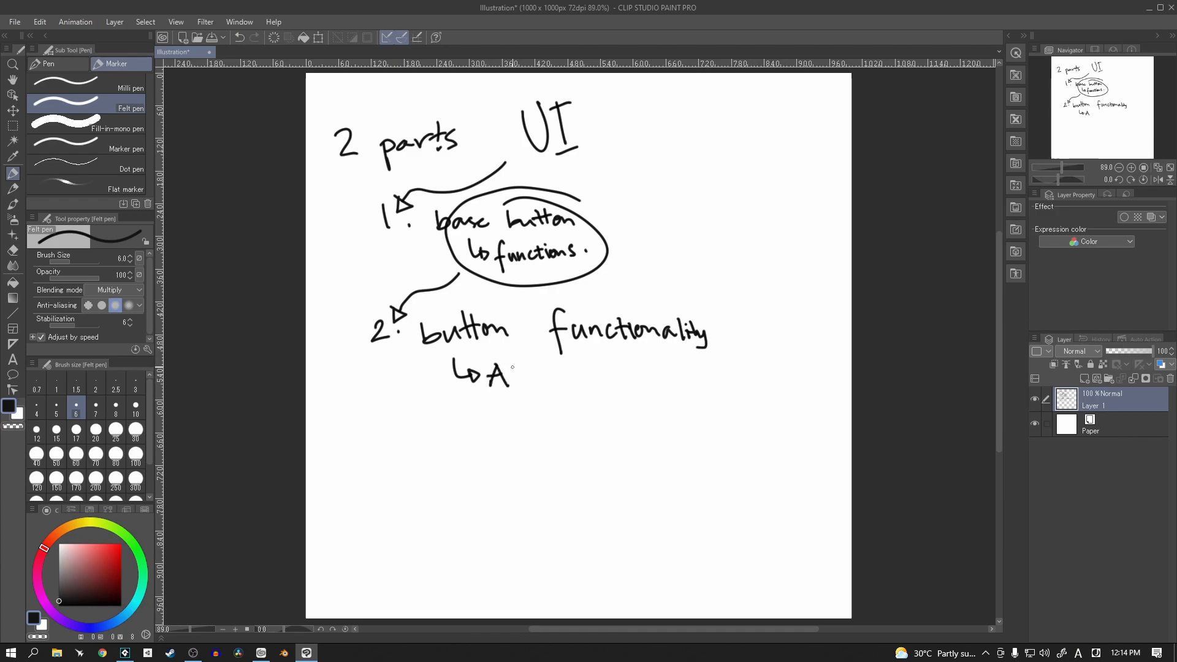
{"action": "left_click_drag", "start_coordinate": [506, 376], "coordinate": [548, 371]}
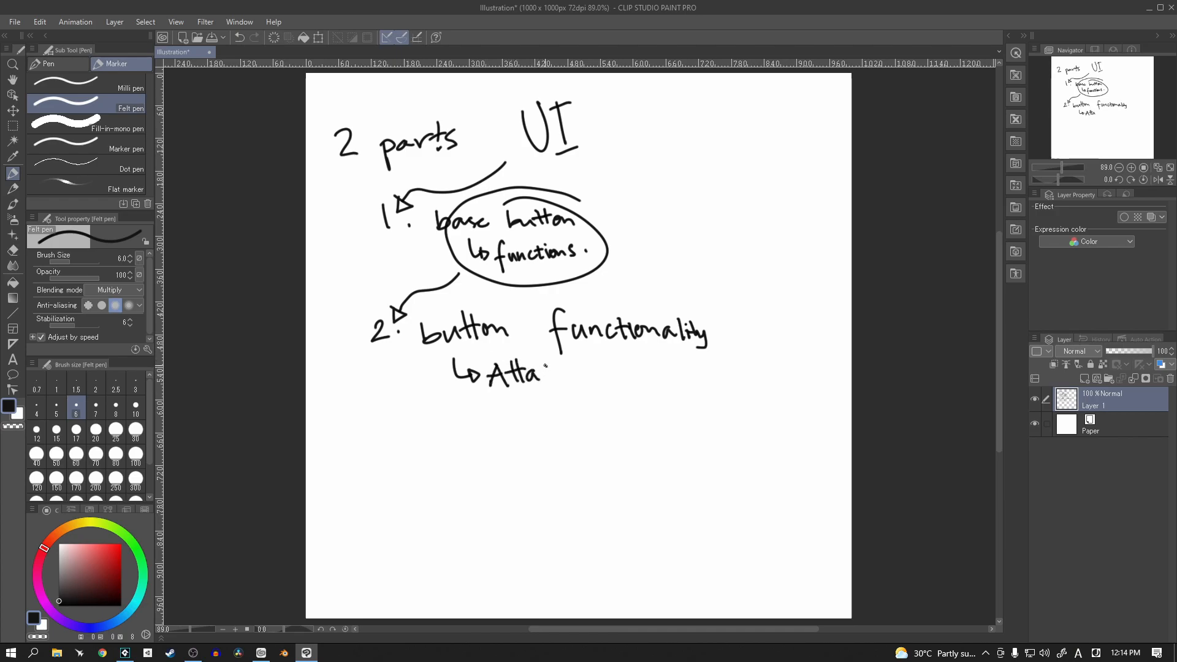
{"action": "left_click_drag", "start_coordinate": [541, 375], "coordinate": [569, 376]}
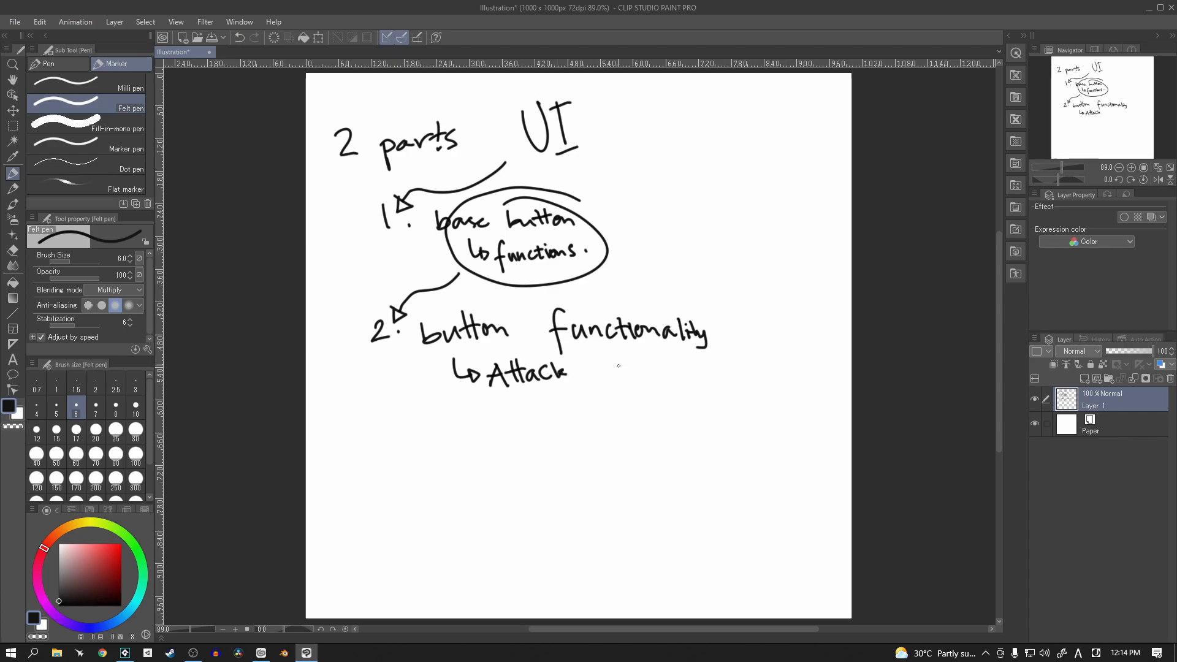
{"action": "mouse_move", "coordinate": [474, 423]}
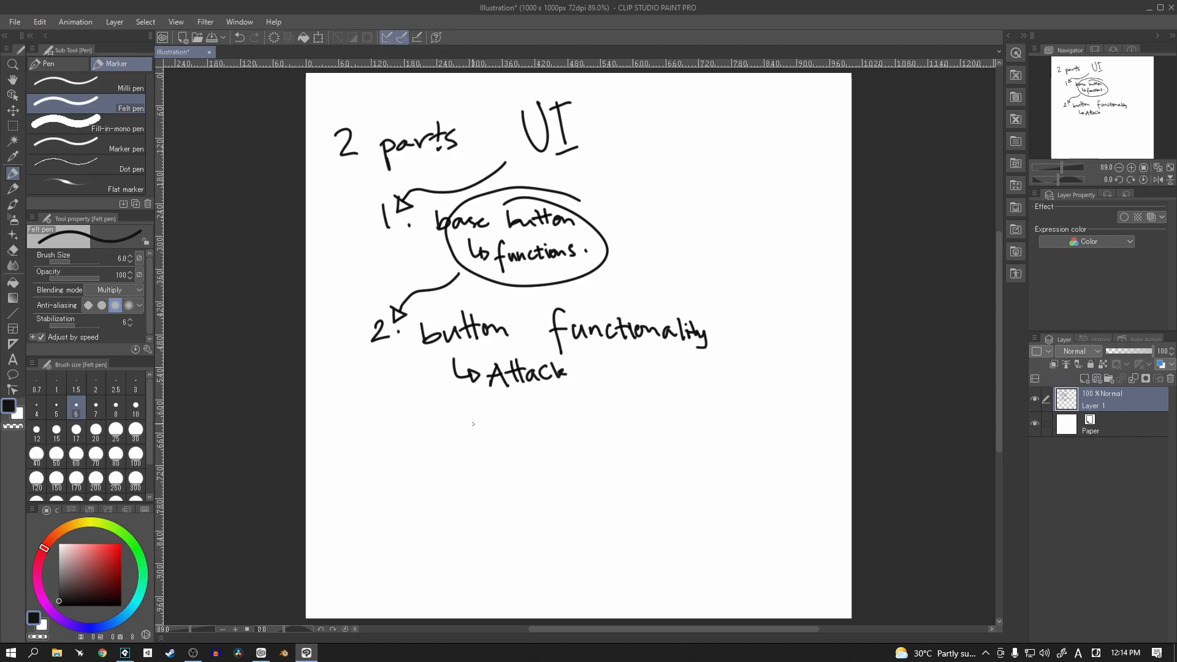
Add '↳ Defend' and '↳ Skills' sub-items, with an asterisk after Skills
{"action": "left_click_drag", "start_coordinate": [457, 410], "coordinate": [495, 428]}
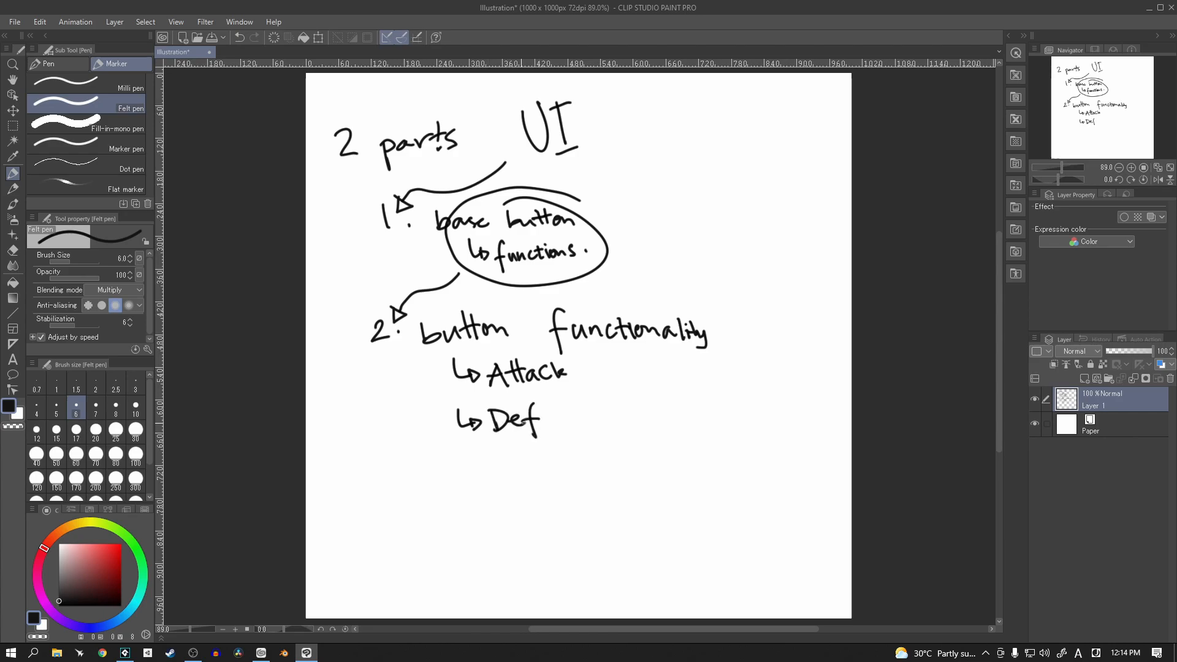
{"action": "left_click_drag", "start_coordinate": [533, 417], "coordinate": [581, 417]}
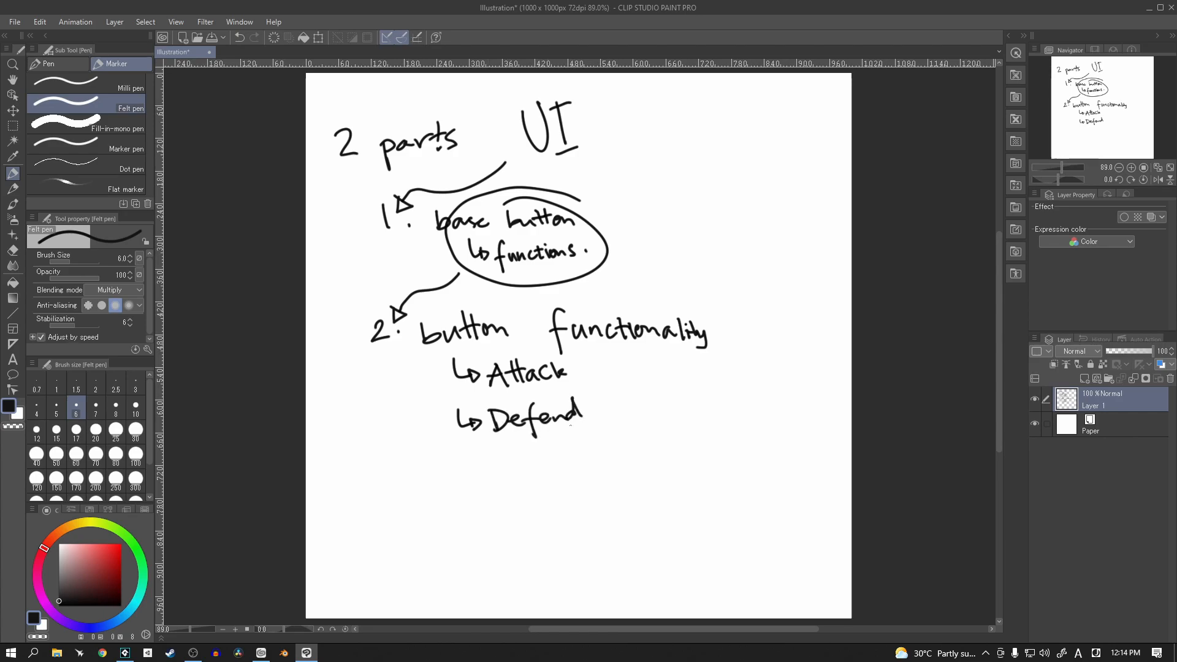
{"action": "left_click_drag", "start_coordinate": [462, 462], "coordinate": [491, 467]}
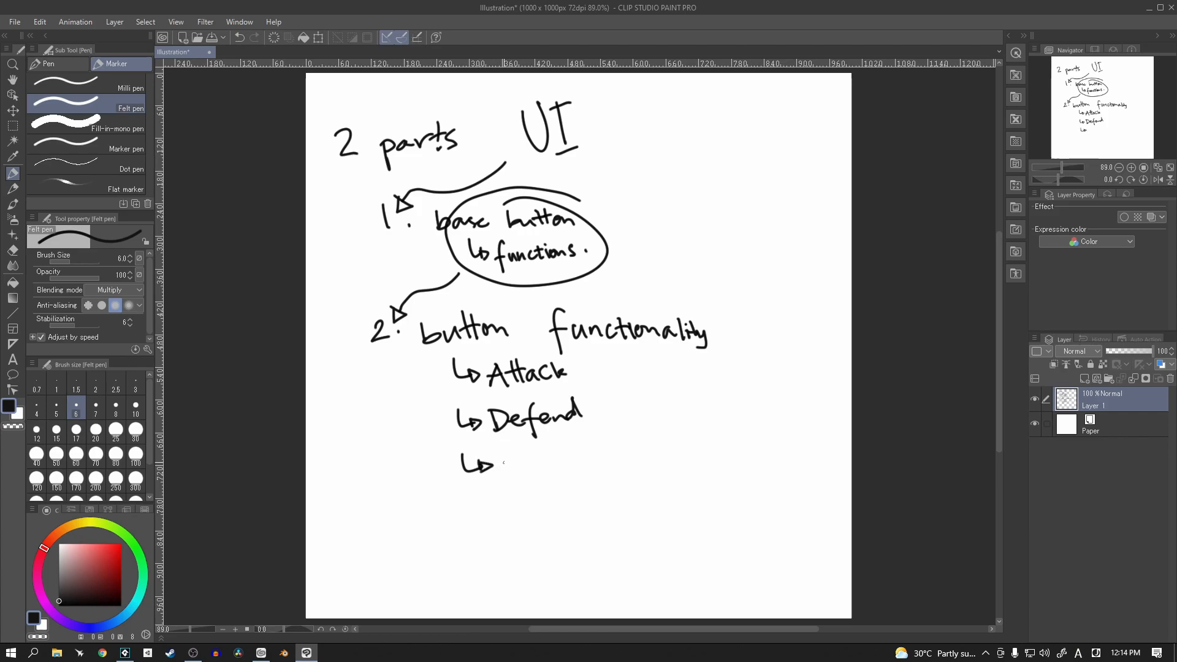
{"action": "left_click_drag", "start_coordinate": [506, 463], "coordinate": [548, 462]}
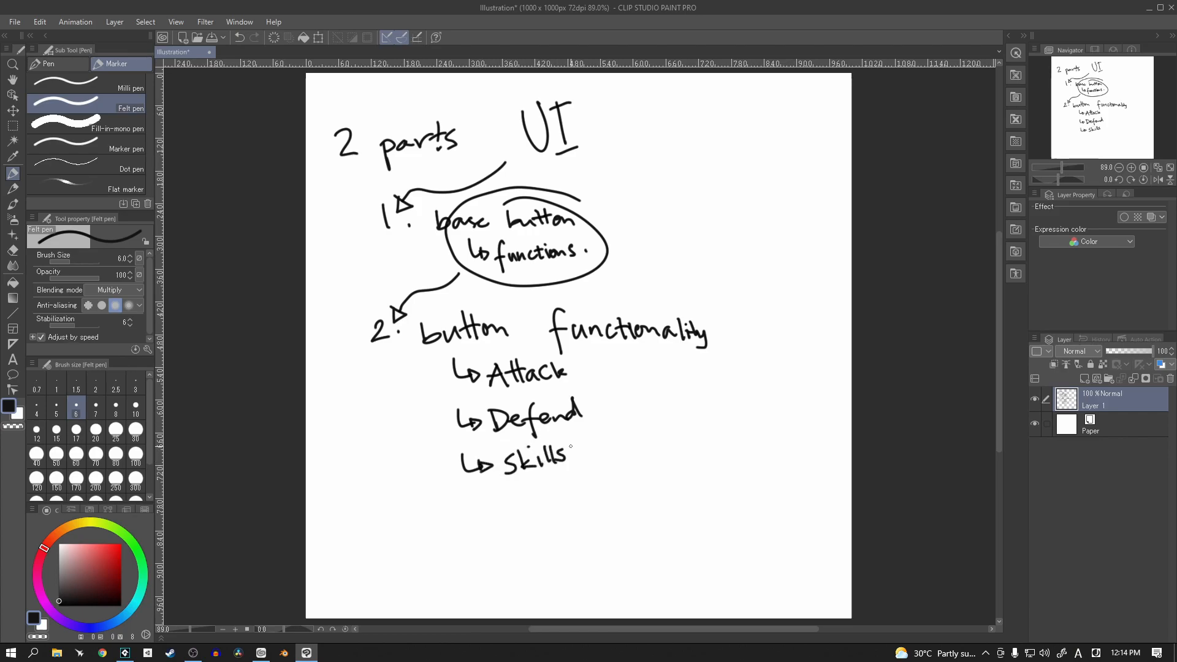
{"action": "left_click", "coordinate": [579, 449]}
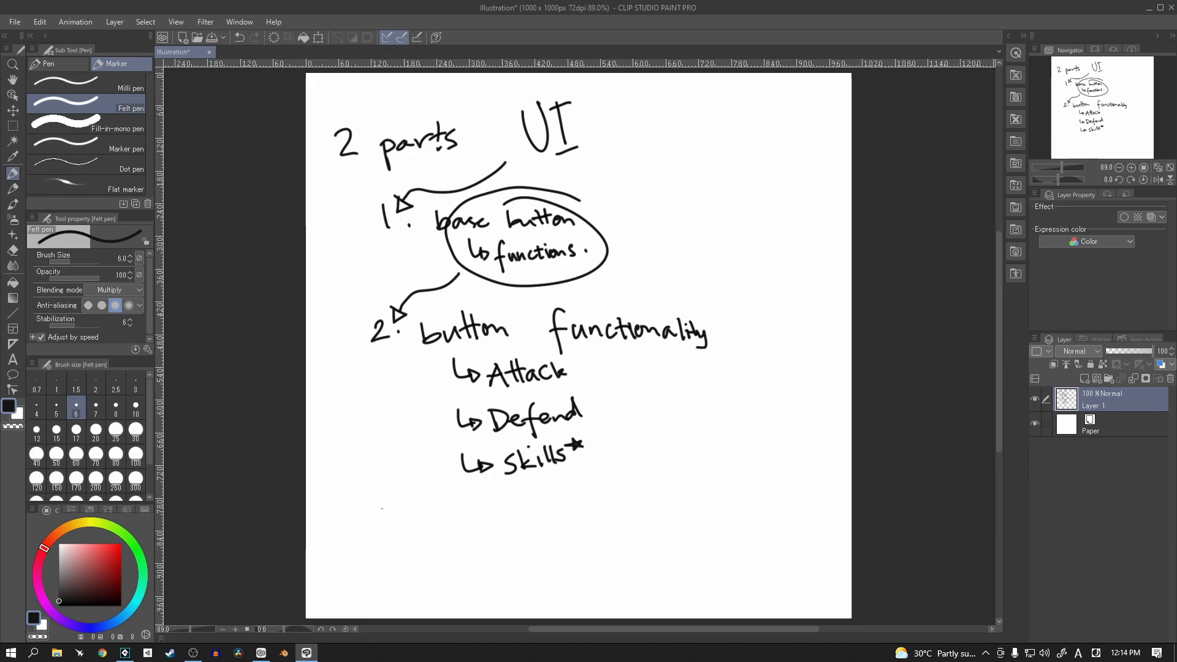
Write a starred item '3. General UI'
{"action": "left_click_drag", "start_coordinate": [386, 526], "coordinate": [409, 533]}
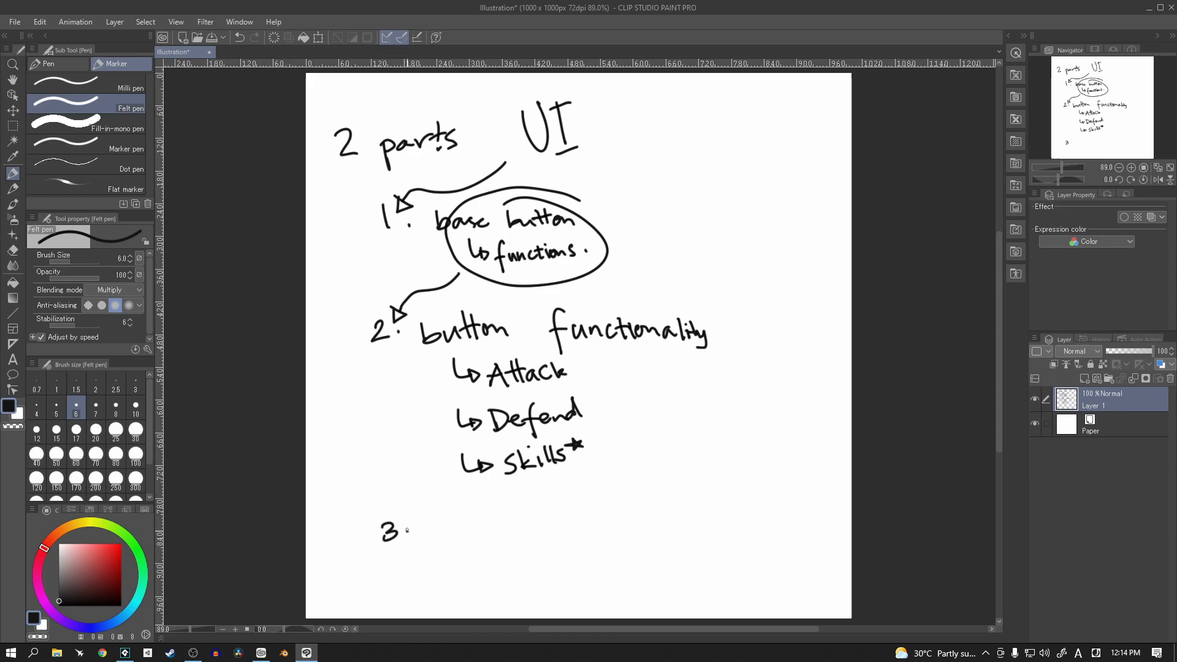
{"action": "left_click_drag", "start_coordinate": [350, 510], "coordinate": [364, 534]}
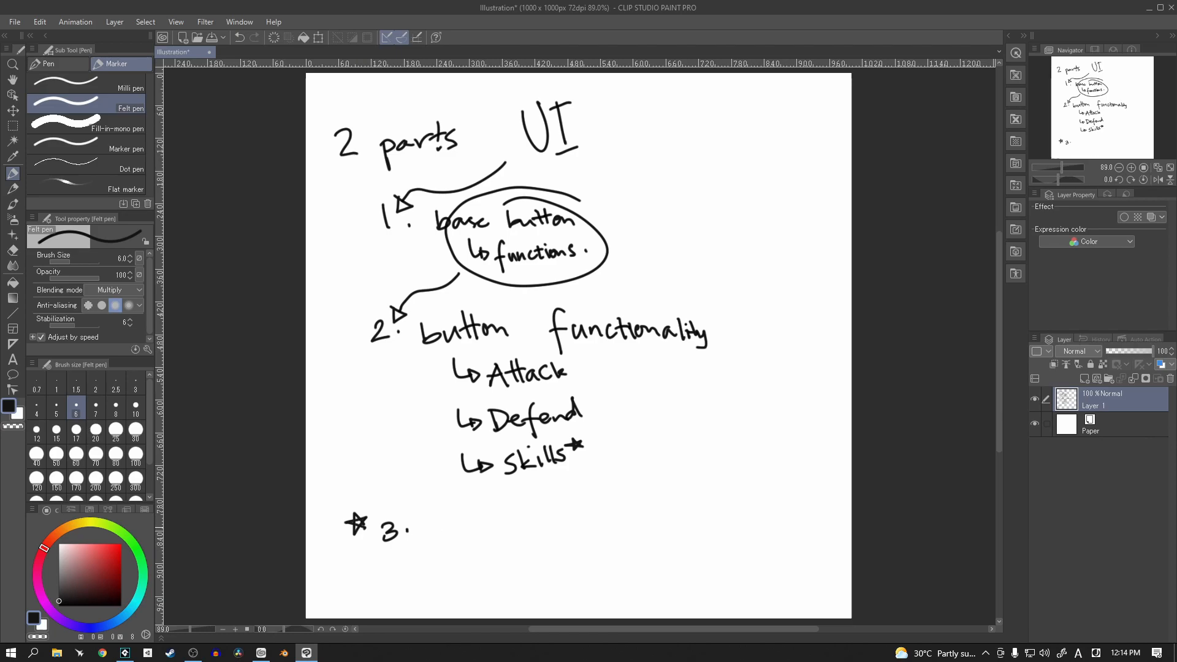
{"action": "left_click_drag", "start_coordinate": [421, 533], "coordinate": [446, 526]}
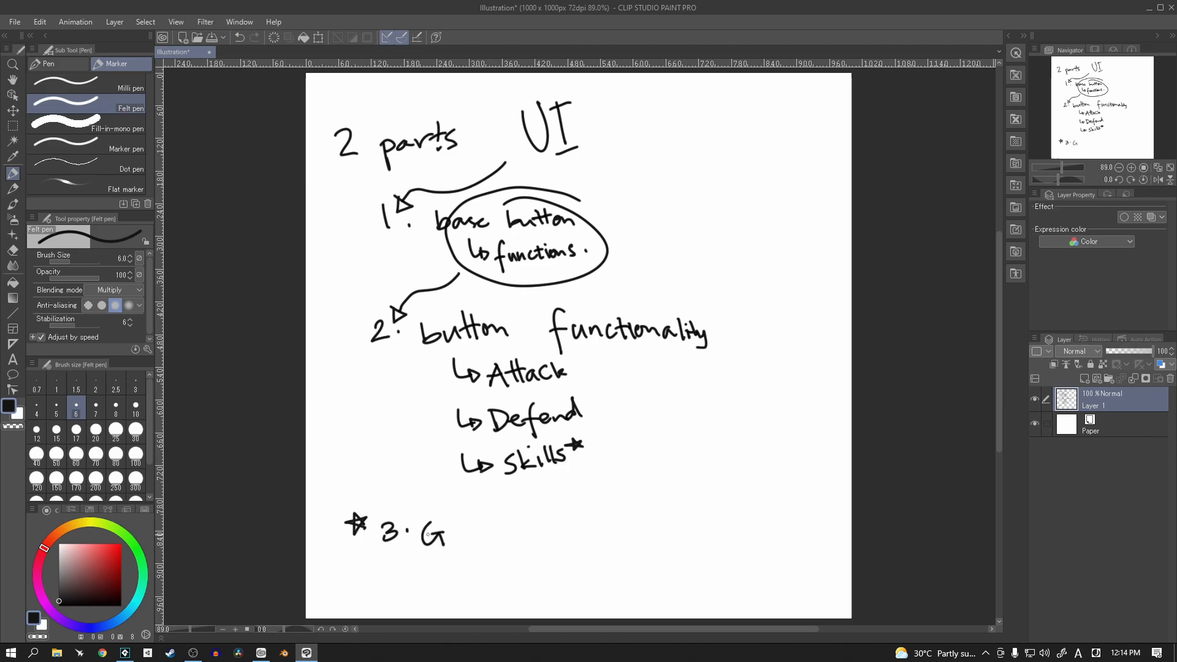
{"action": "left_click_drag", "start_coordinate": [420, 529], "coordinate": [594, 533]}
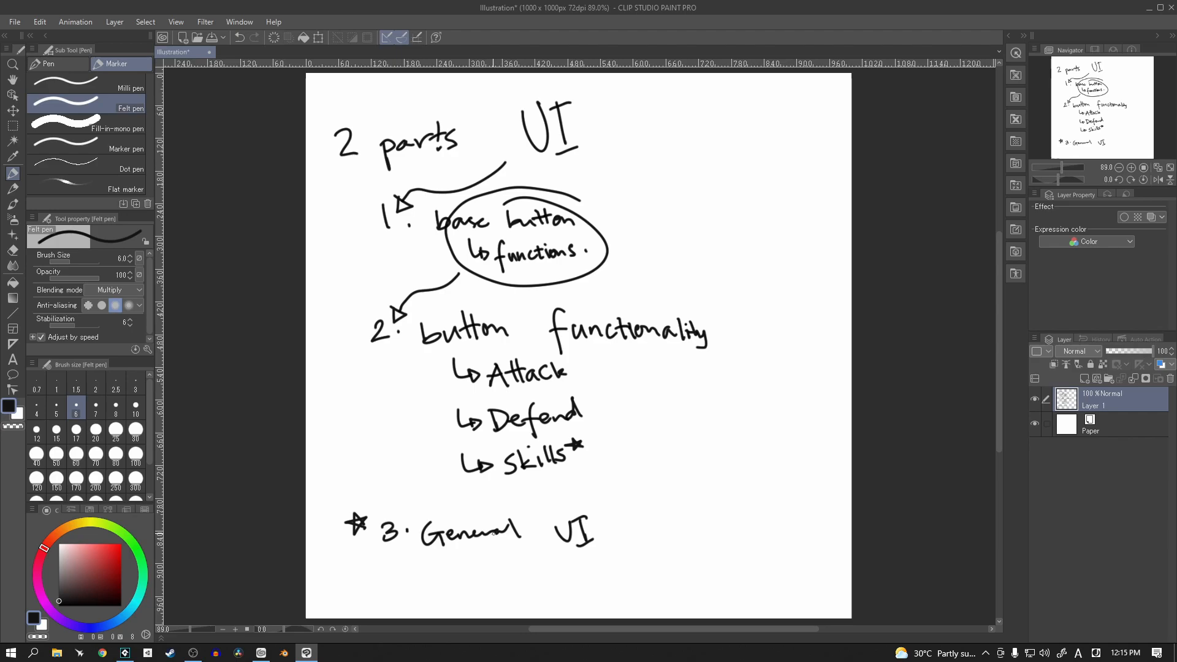
{"action": "mouse_move", "coordinate": [601, 108]}
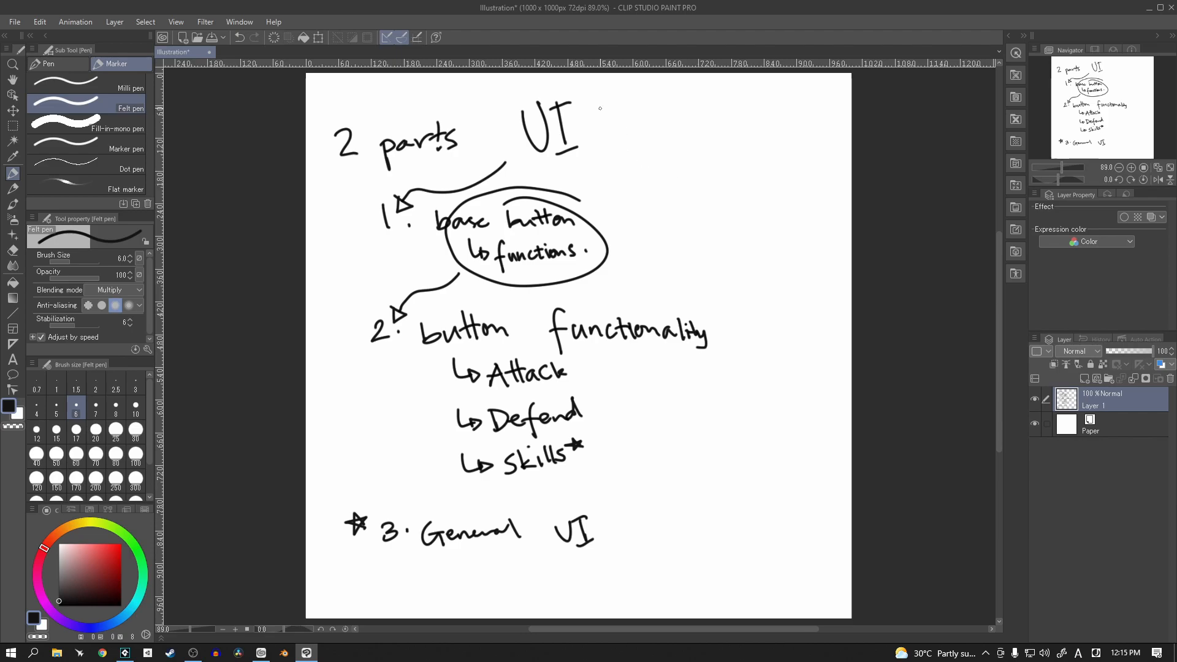
Add '(buttons)' beside the UI heading and 'Interactive UI' above it
{"action": "left_click_drag", "start_coordinate": [601, 113], "coordinate": [626, 162]}
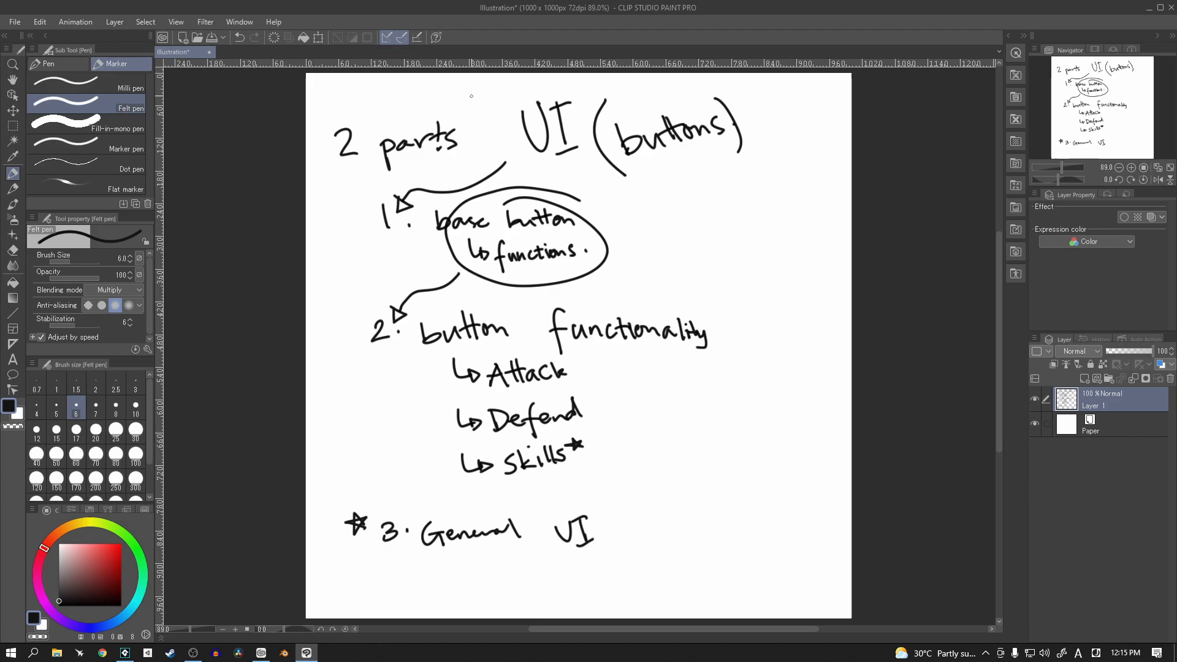
{"action": "left_click_drag", "start_coordinate": [462, 98], "coordinate": [594, 86]}
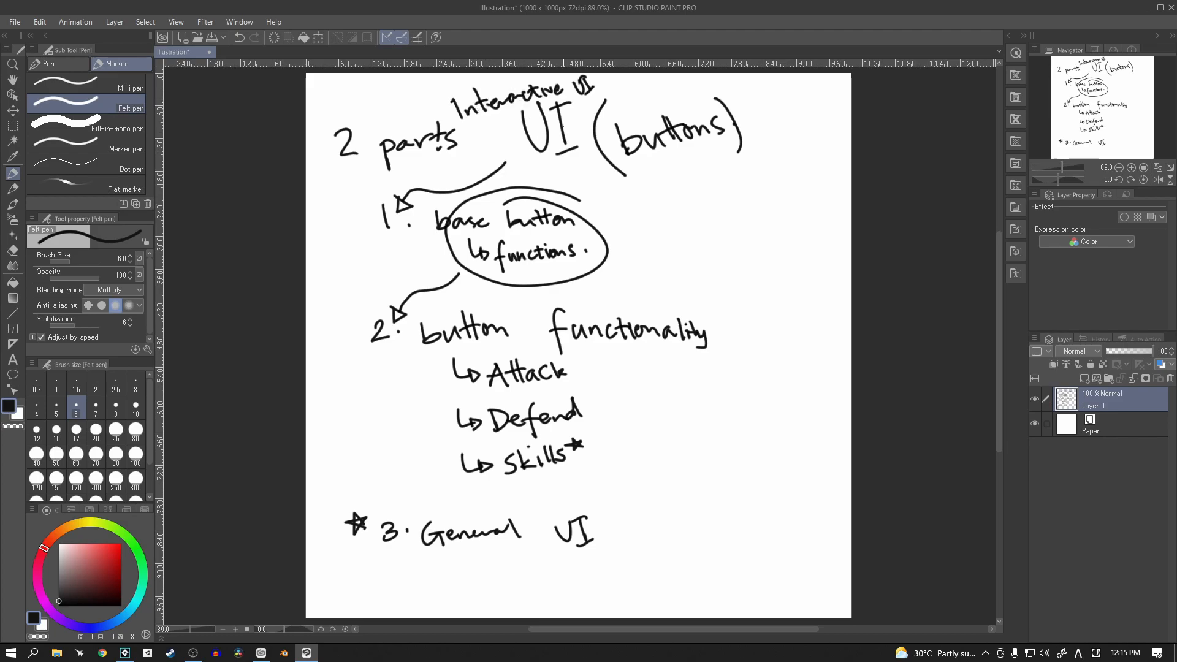
{"action": "mouse_move", "coordinate": [567, 115]}
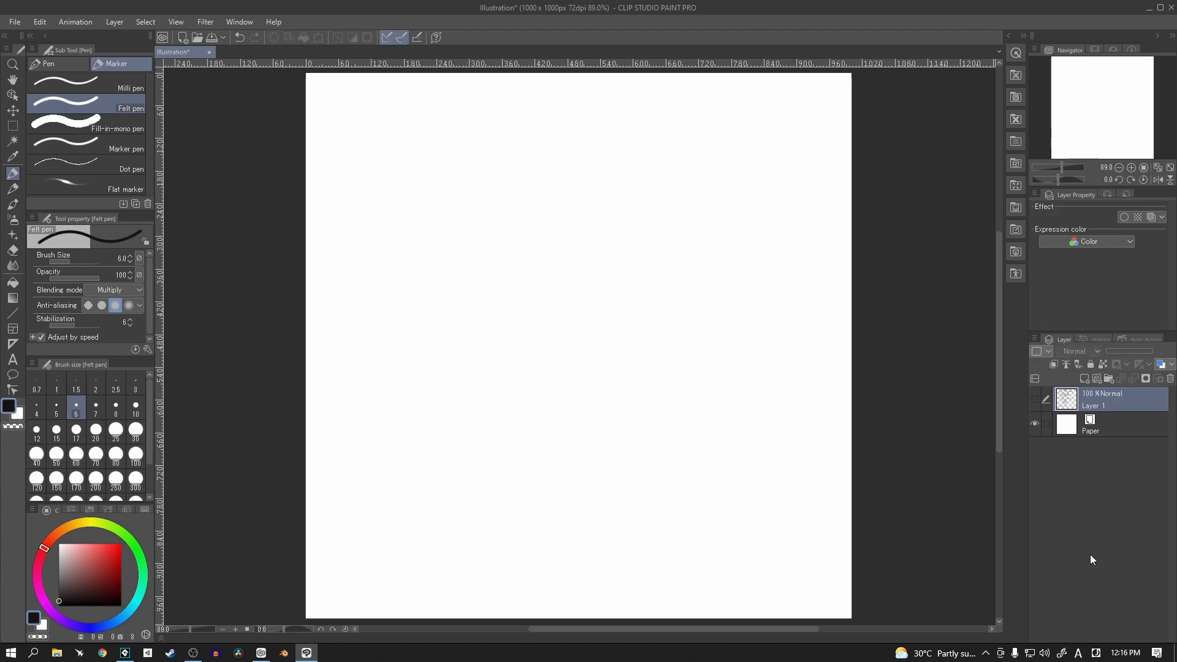
On a new raster layer, write 'Room' with a starred '└ resize room' sub-point
{"action": "left_click", "coordinate": [1084, 379]}
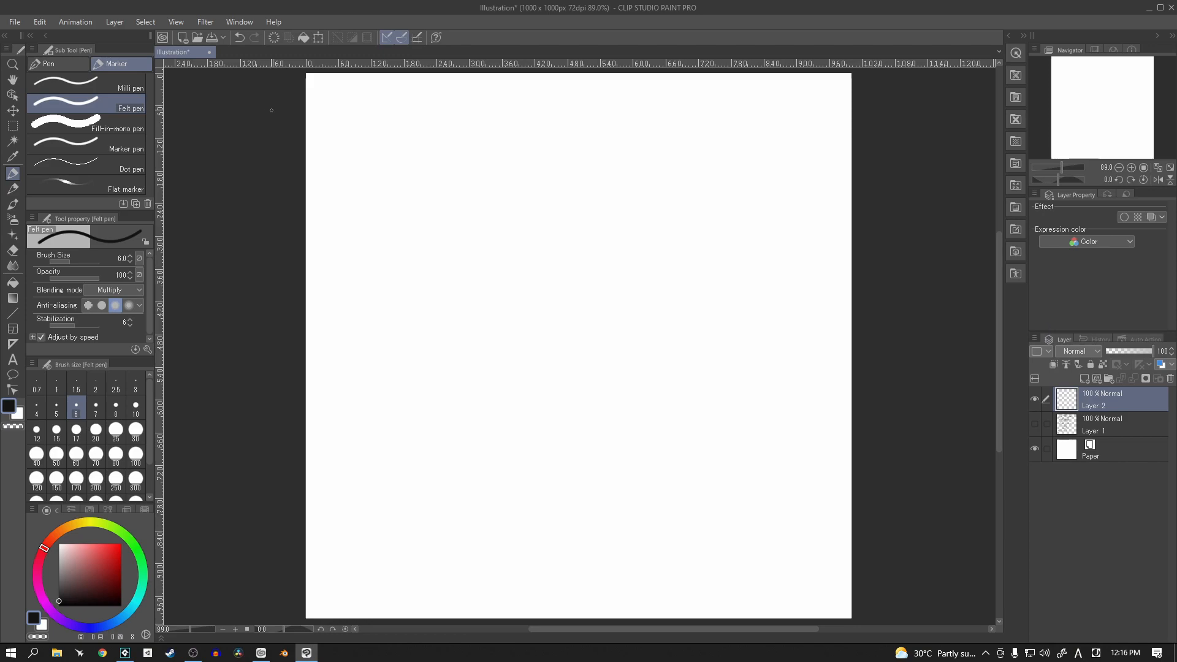
{"action": "left_click_drag", "start_coordinate": [338, 113], "coordinate": [353, 139]}
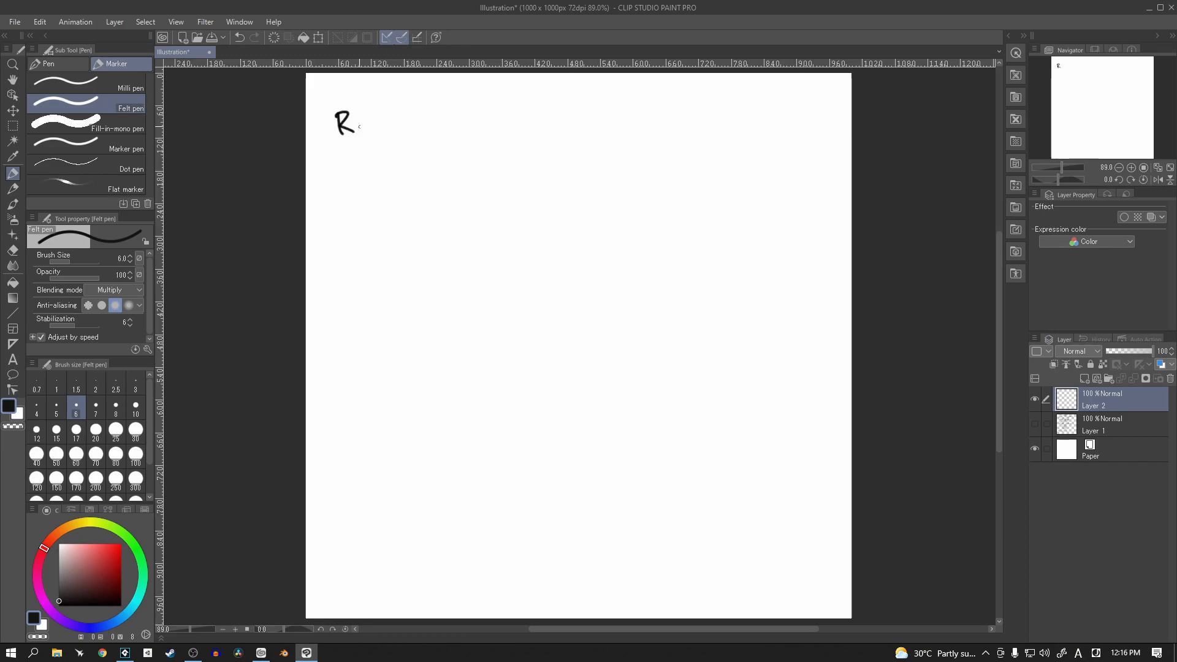
{"action": "left_click_drag", "start_coordinate": [353, 123], "coordinate": [394, 124]}
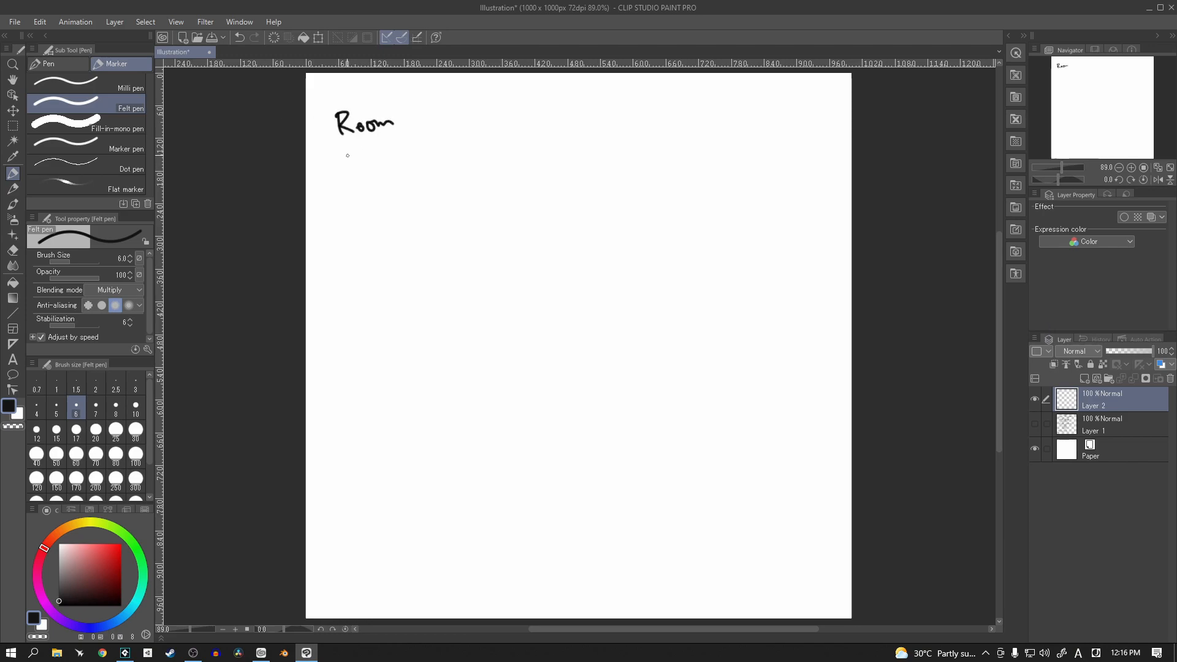
{"action": "left_click_drag", "start_coordinate": [353, 150], "coordinate": [375, 163]}
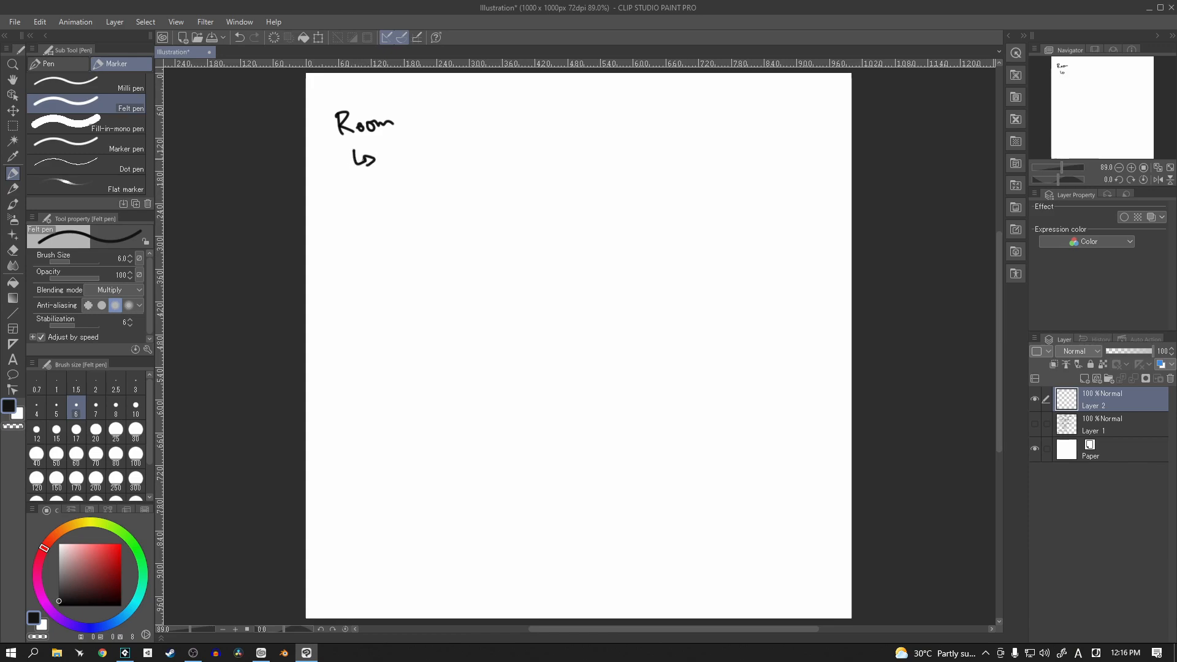
{"action": "mouse_move", "coordinate": [437, 158]}
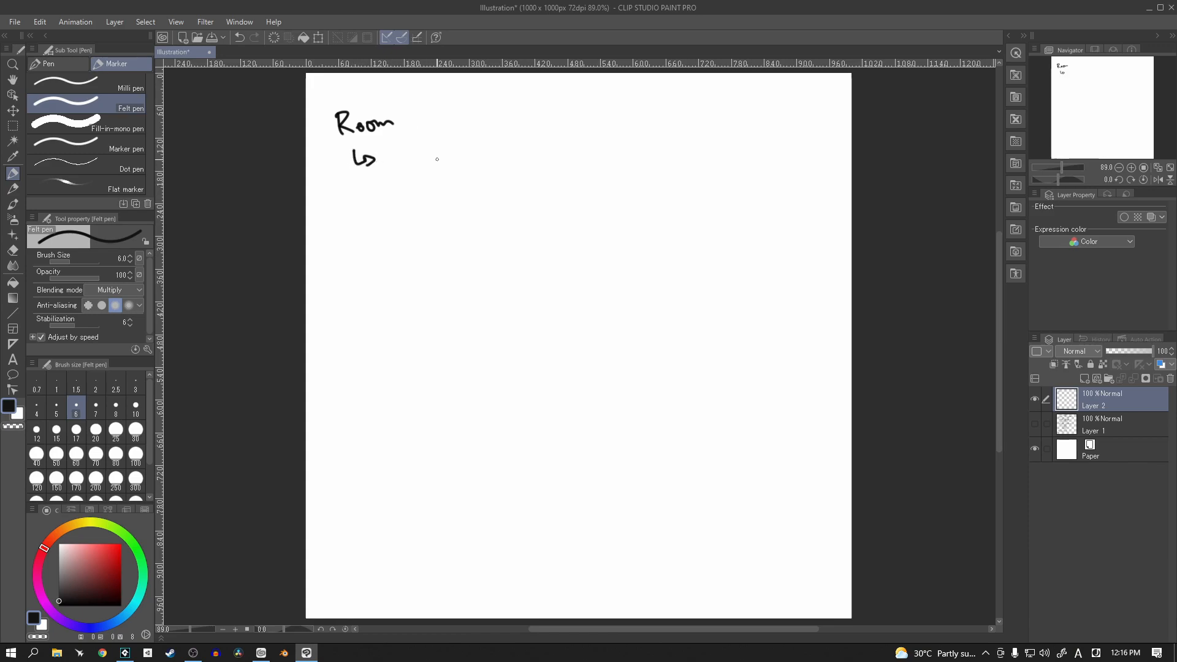
{"action": "mouse_move", "coordinate": [433, 152]}
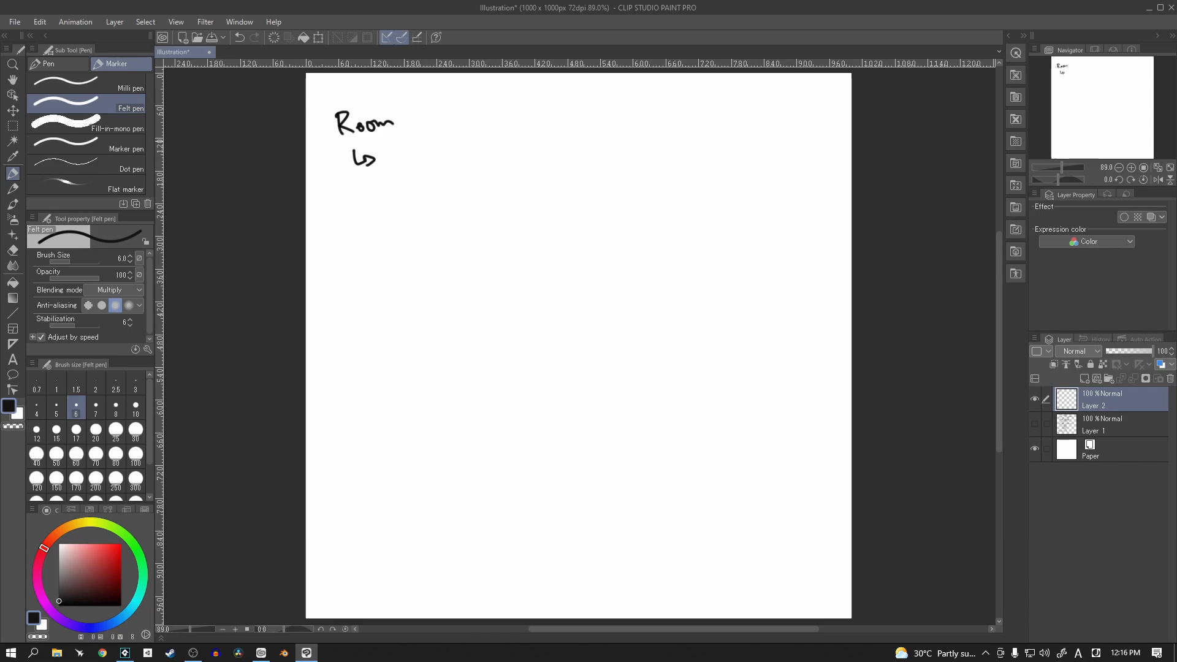
{"action": "left_click_drag", "start_coordinate": [384, 155], "coordinate": [396, 162]}
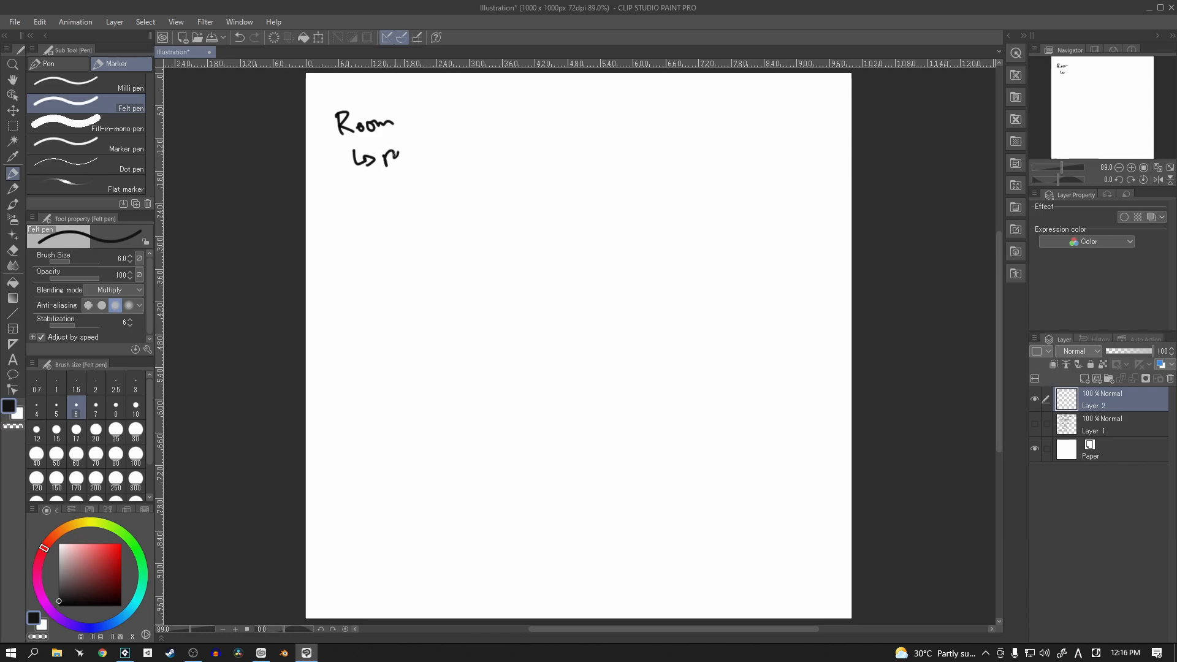
{"action": "left_click_drag", "start_coordinate": [390, 155], "coordinate": [517, 131]}
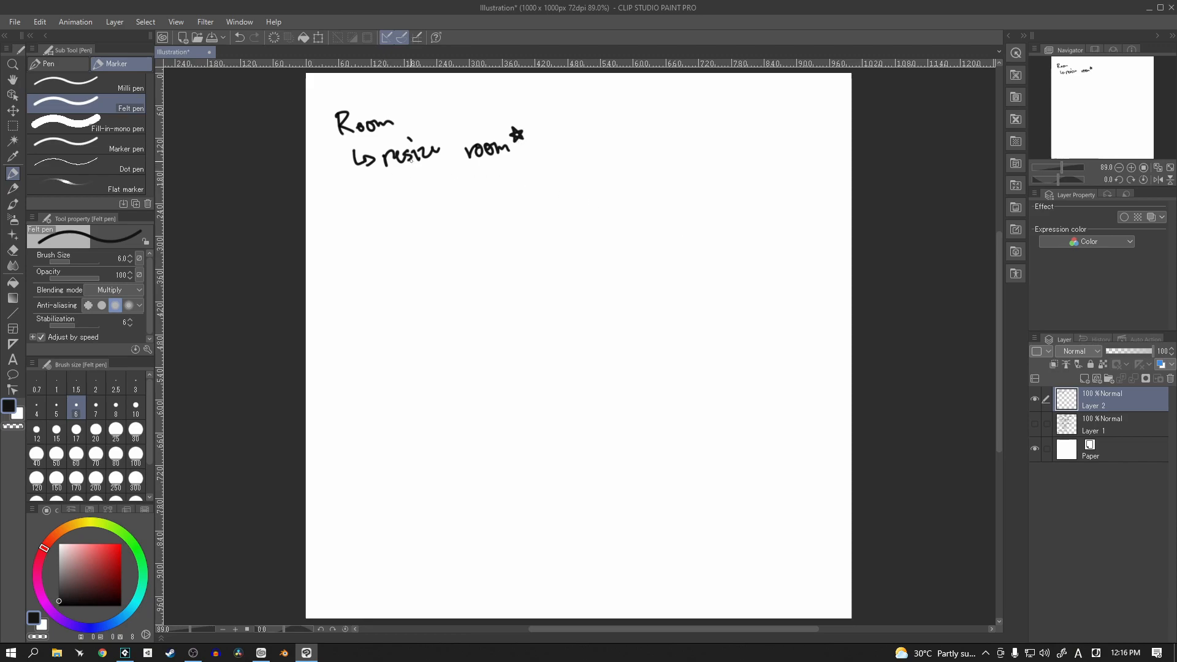
Add '└ Enable viewport' as a second sub-point and start an indented arrow under it
{"action": "left_click_drag", "start_coordinate": [355, 187], "coordinate": [368, 201]}
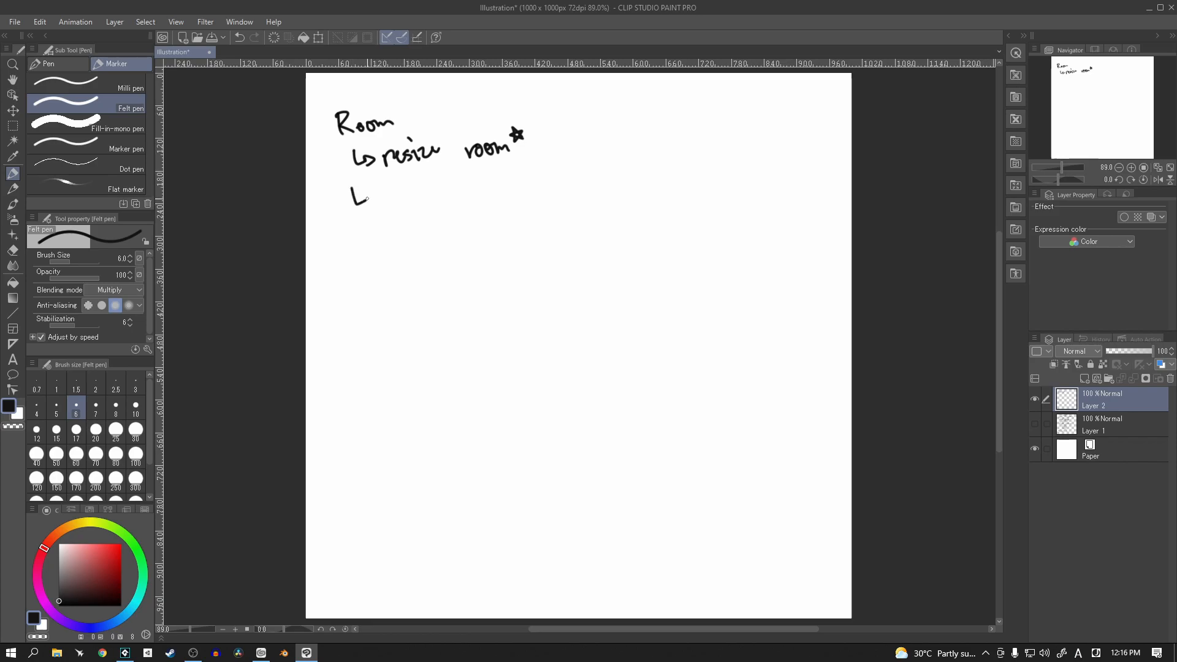
{"action": "left_click_drag", "start_coordinate": [364, 199], "coordinate": [383, 202]}
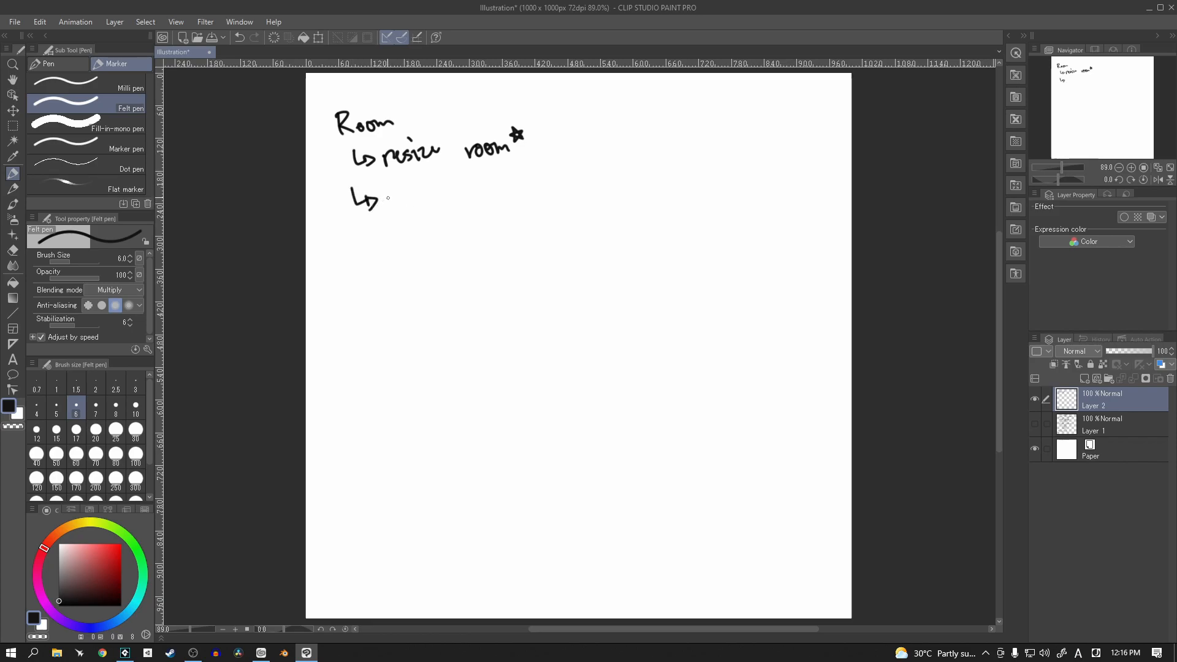
{"action": "left_click_drag", "start_coordinate": [387, 206], "coordinate": [405, 199]}
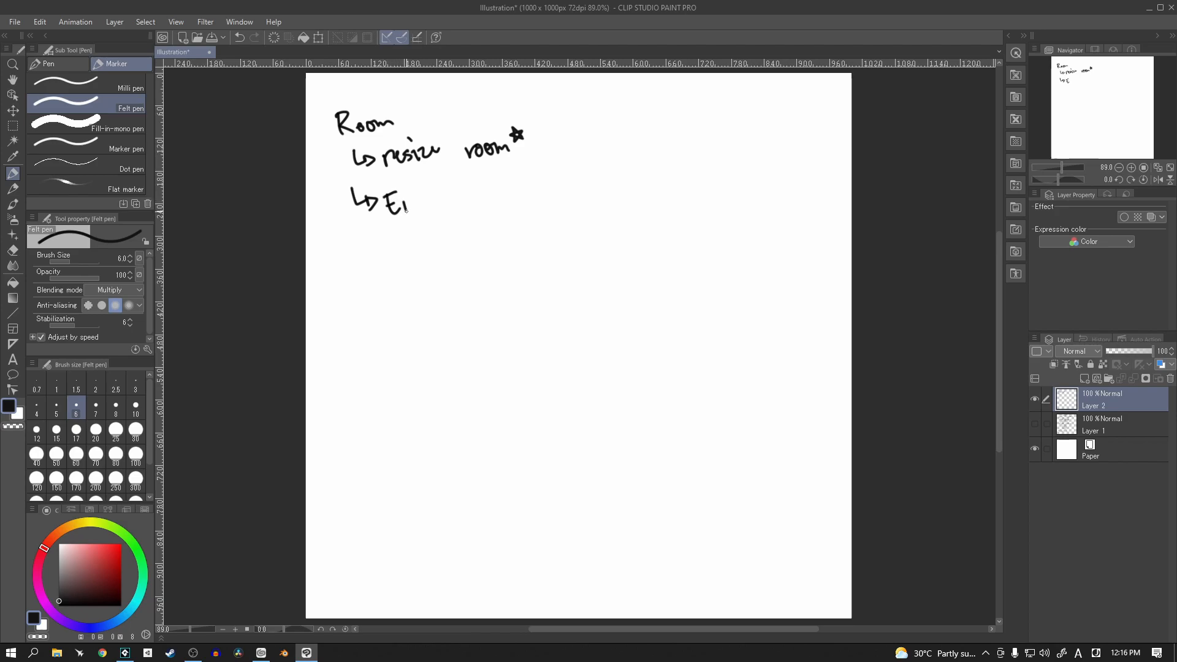
{"action": "left_click_drag", "start_coordinate": [386, 199], "coordinate": [570, 198]}
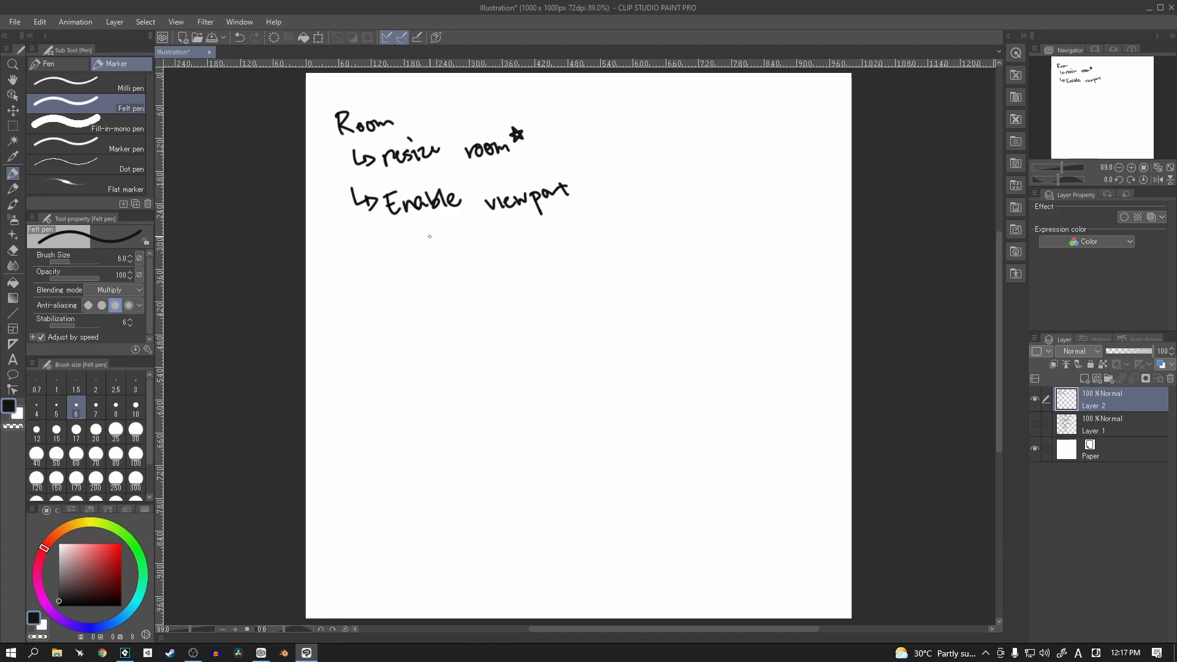
{"action": "left_click_drag", "start_coordinate": [428, 237], "coordinate": [450, 252]}
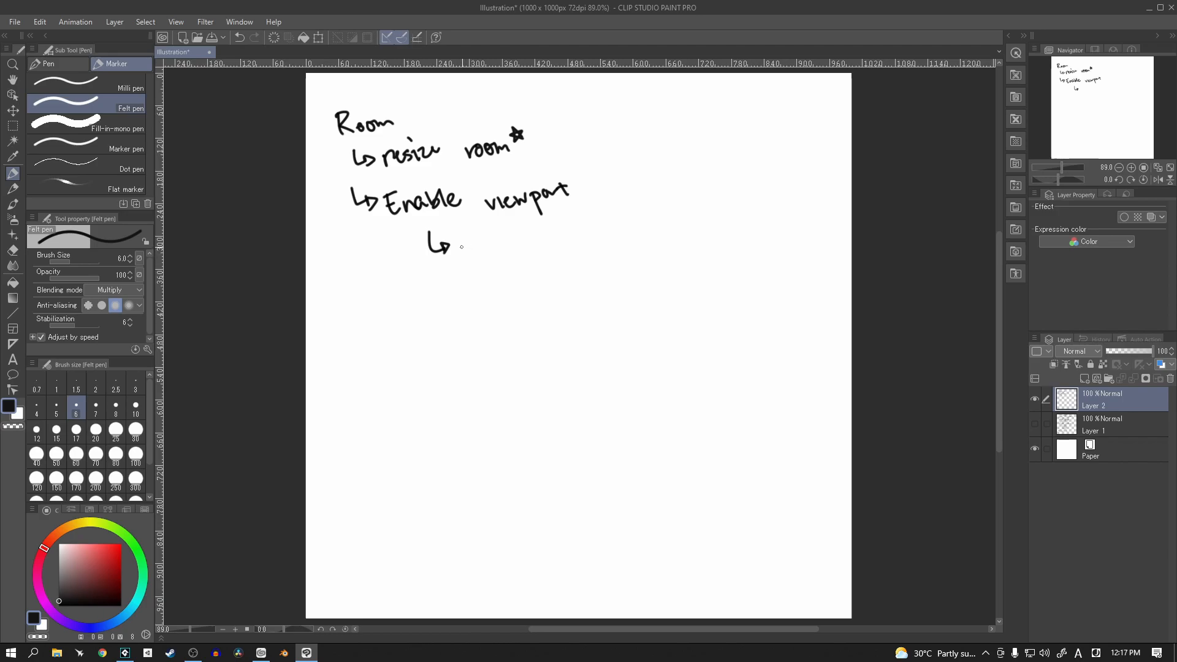
Write 'camera 480 x 360' under Enable viewport
{"action": "left_click_drag", "start_coordinate": [462, 248], "coordinate": [496, 251]}
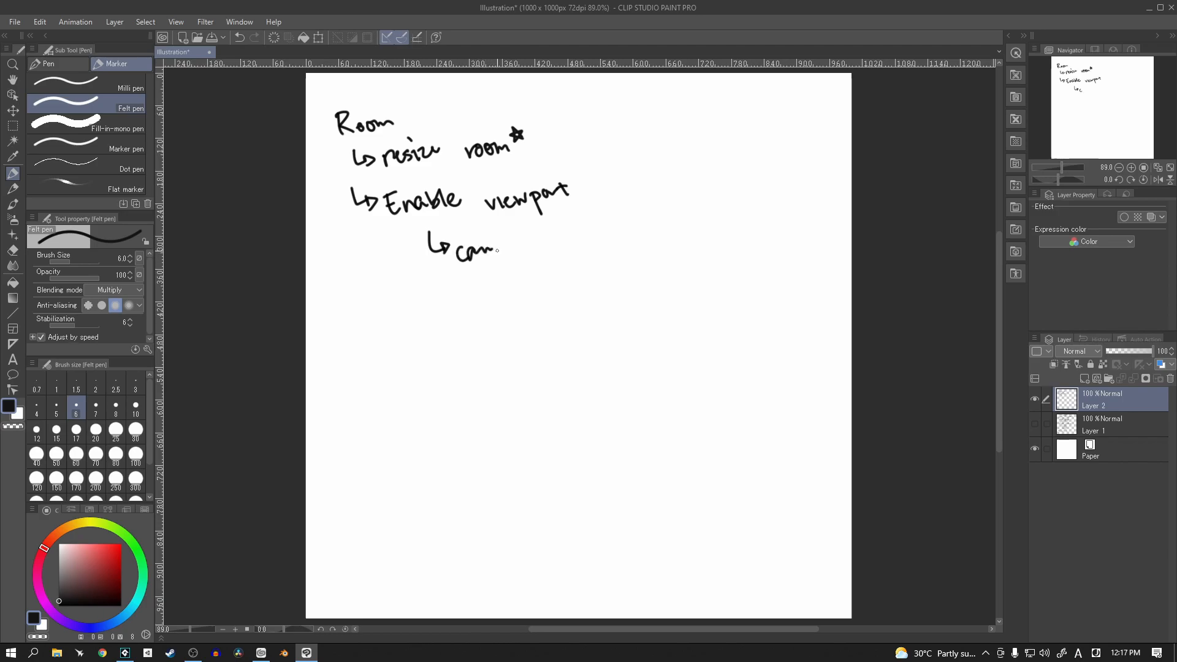
{"action": "left_click_drag", "start_coordinate": [495, 248], "coordinate": [537, 248]}
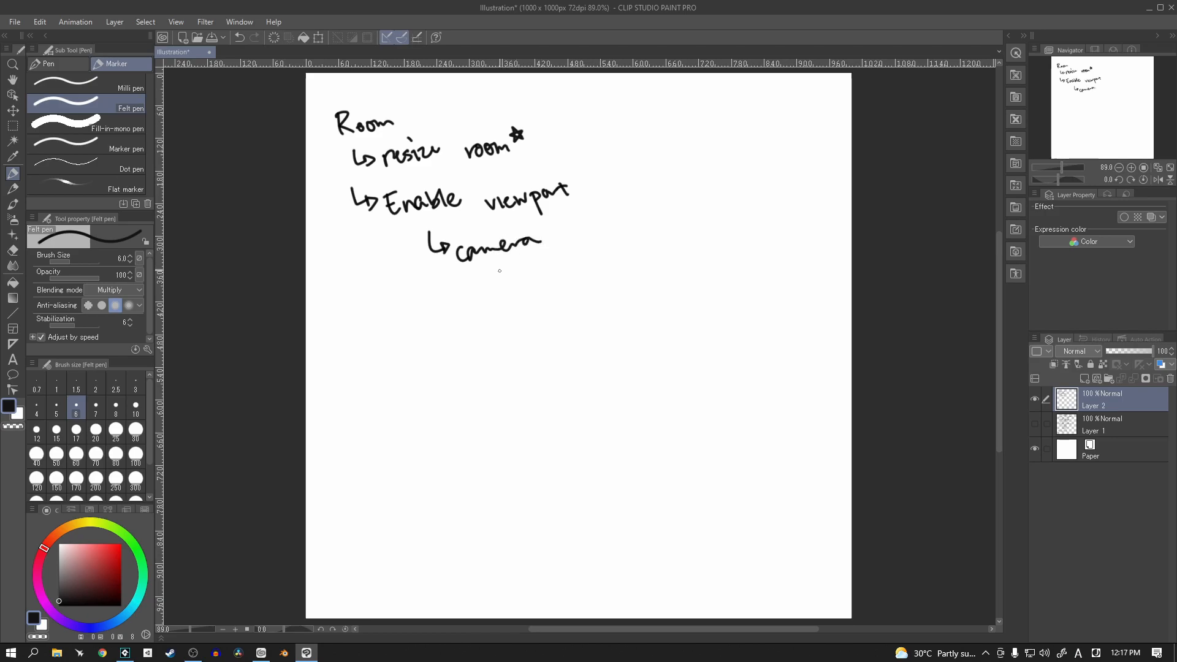
{"action": "left_click_drag", "start_coordinate": [499, 270], "coordinate": [523, 270]}
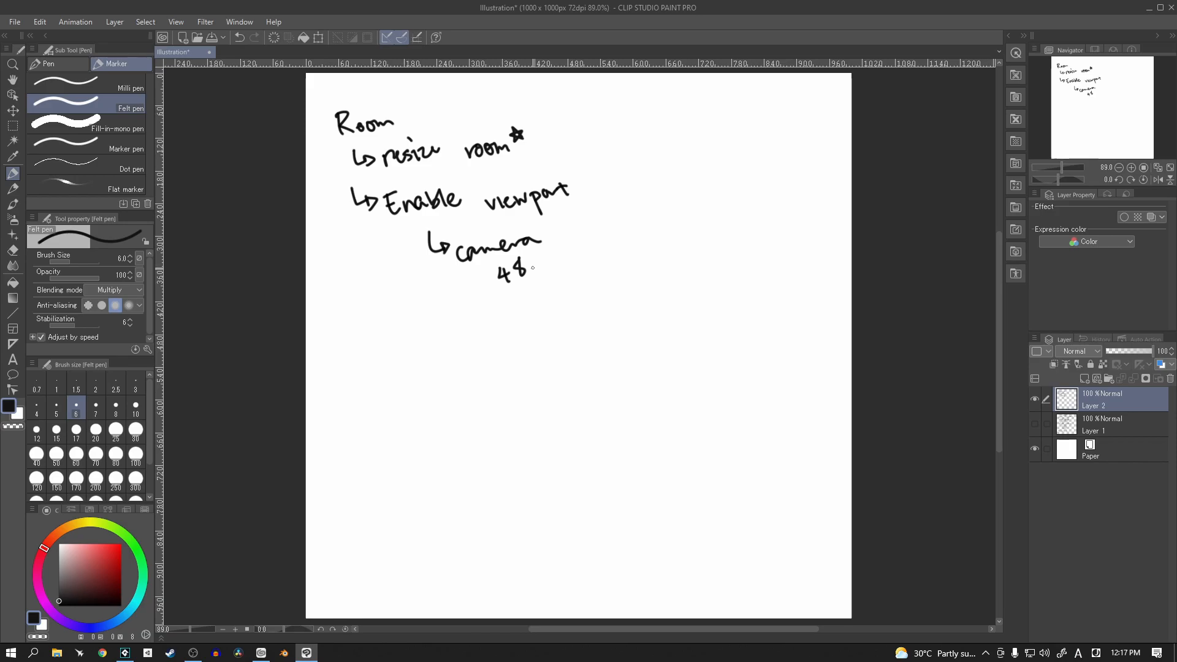
{"action": "left_click_drag", "start_coordinate": [526, 270], "coordinate": [535, 272]}
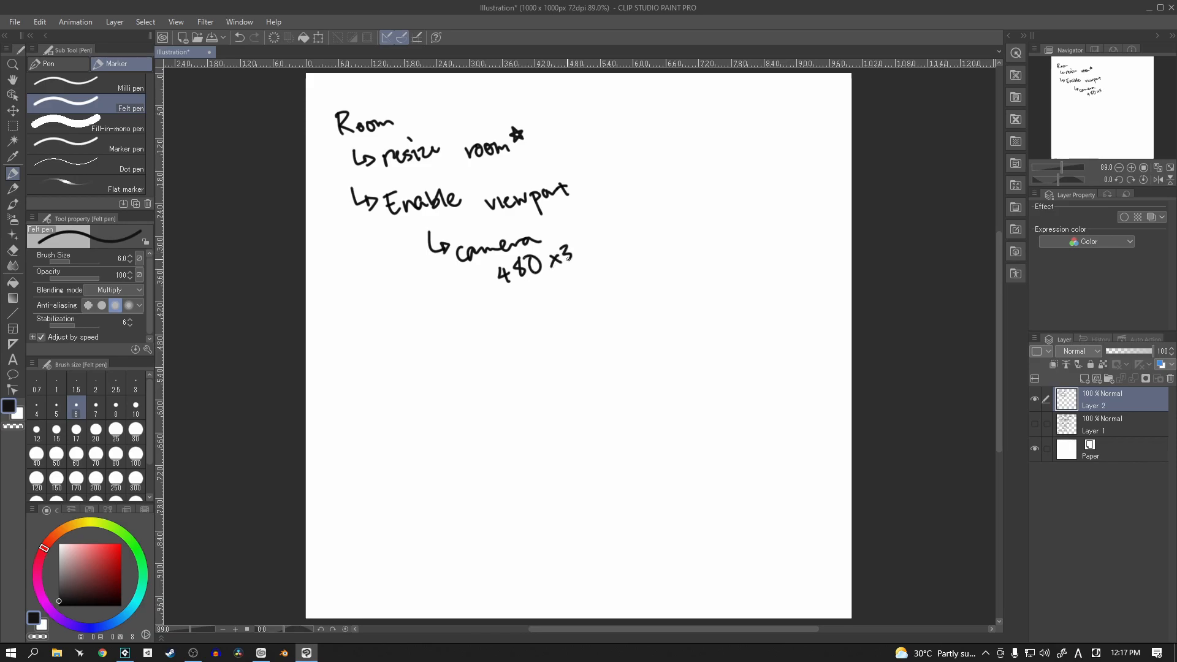
{"action": "left_click_drag", "start_coordinate": [563, 251], "coordinate": [597, 252]}
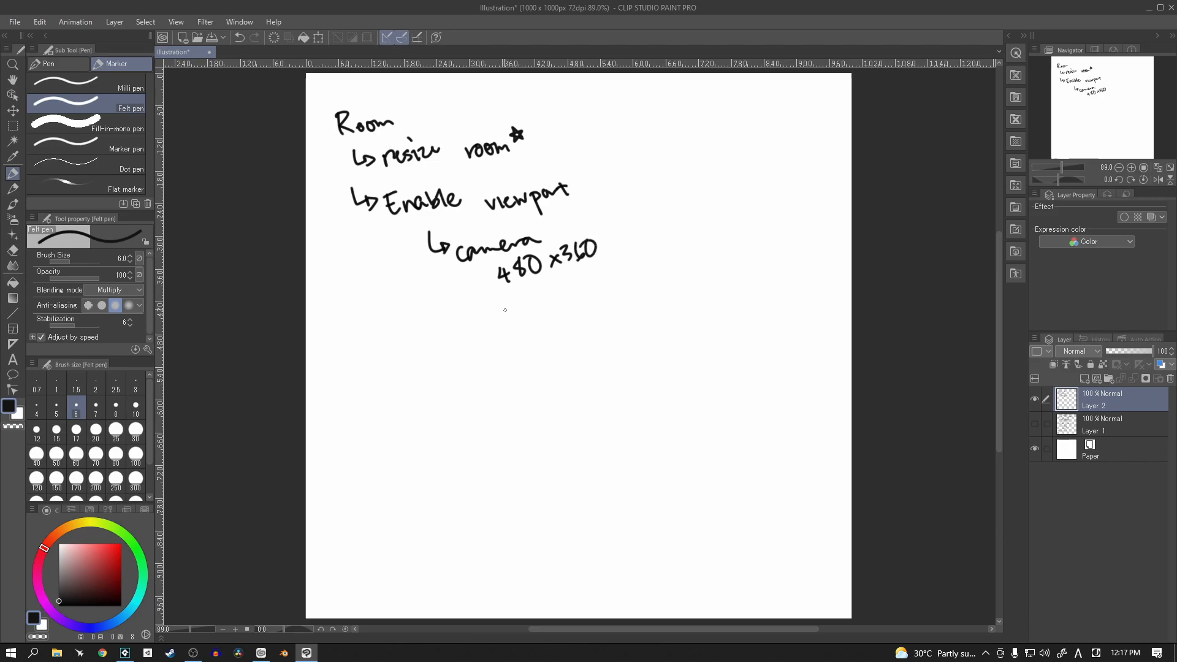
{"action": "mouse_move", "coordinate": [476, 298]}
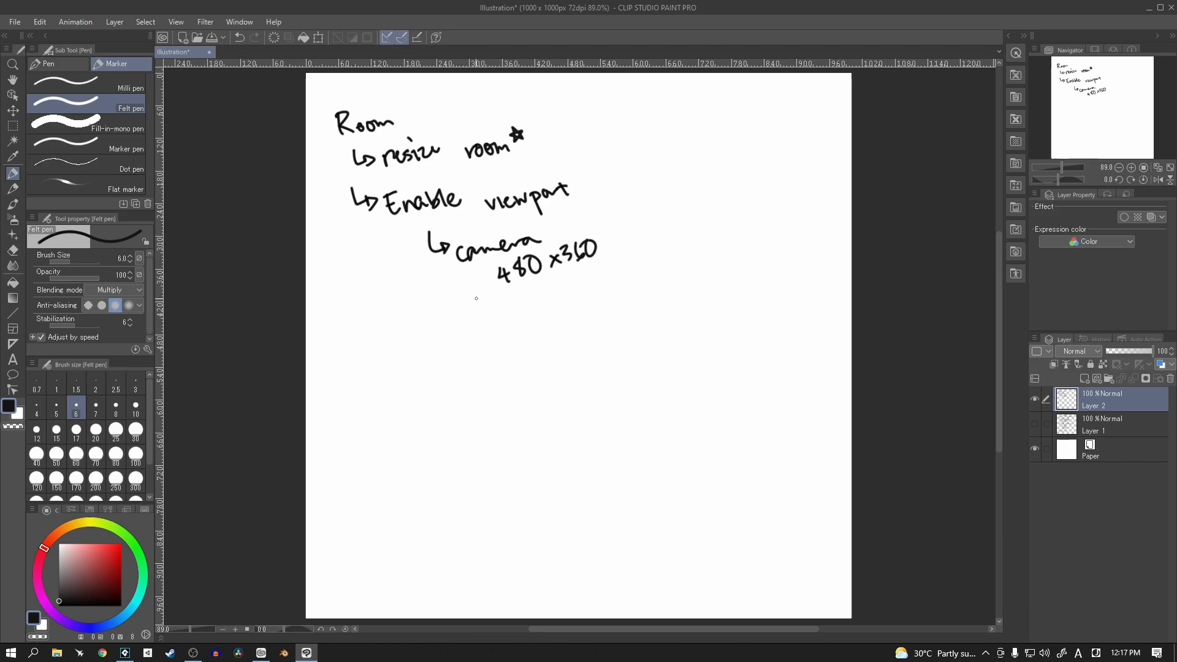
Add another arrowed entry noting the viewport size '1280x720'
{"action": "left_click_drag", "start_coordinate": [431, 312], "coordinate": [456, 323]}
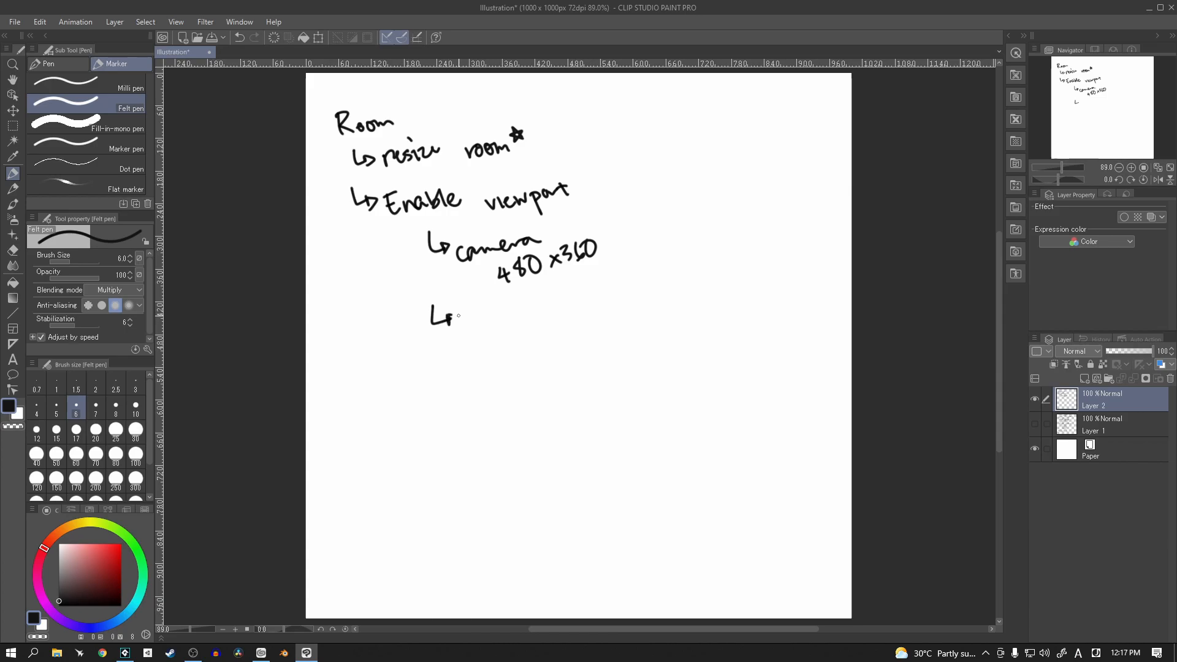
{"action": "left_click_drag", "start_coordinate": [454, 315], "coordinate": [470, 315]}
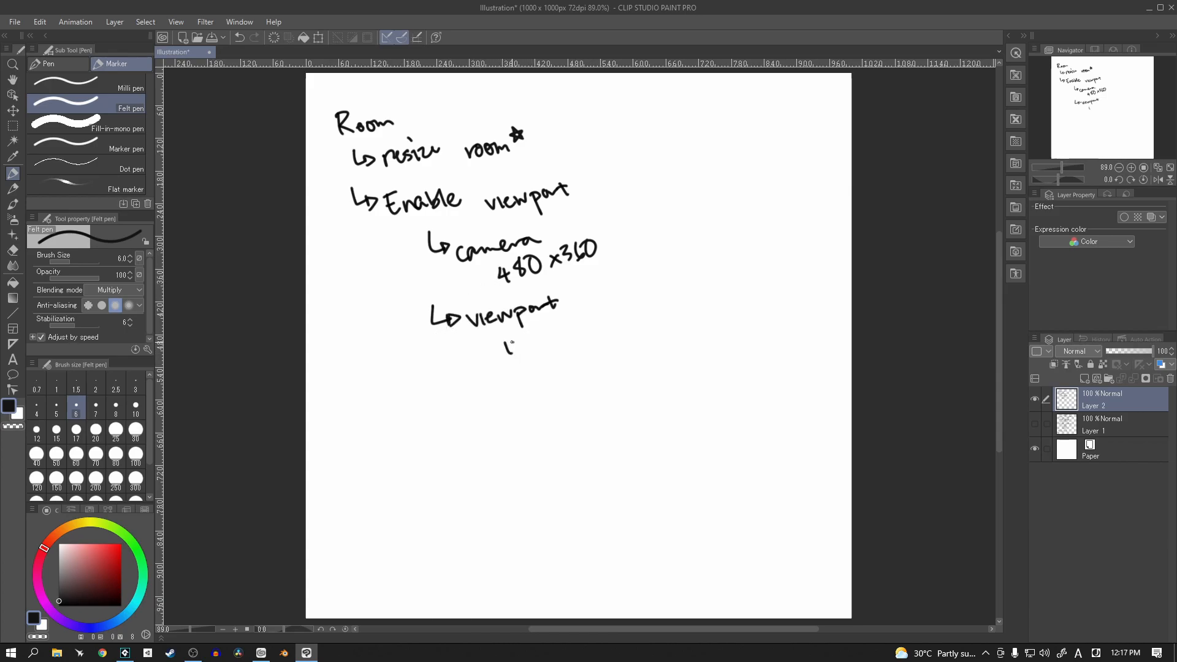
{"action": "left_click_drag", "start_coordinate": [499, 350], "coordinate": [526, 346]}
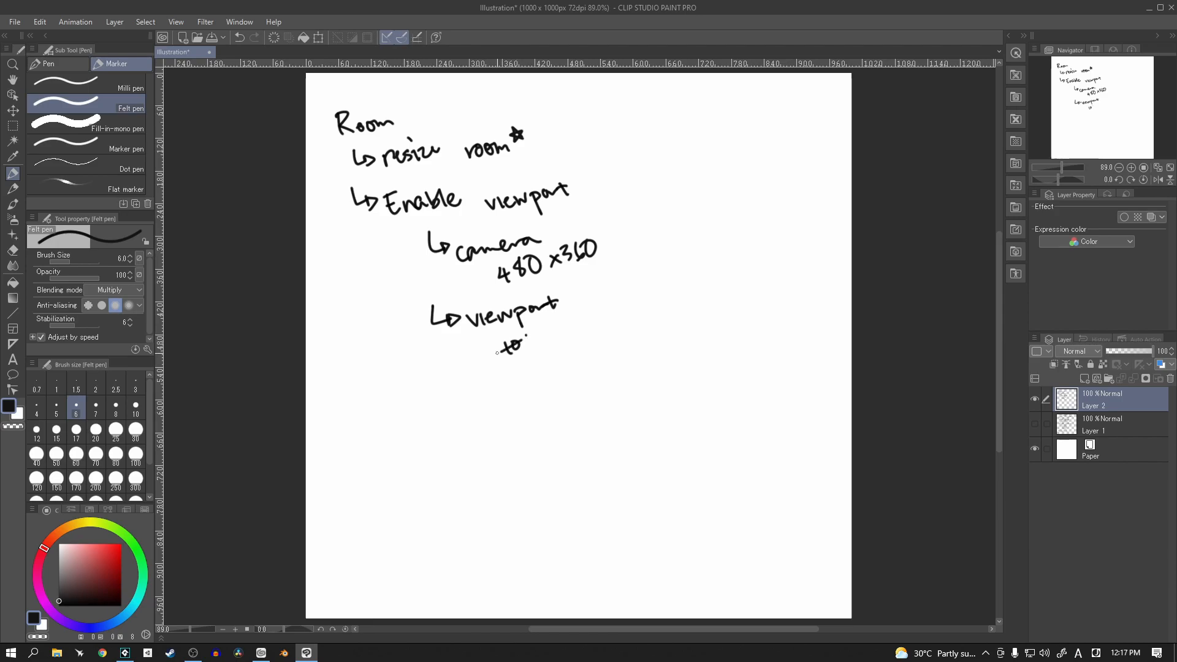
{"action": "left_click_drag", "start_coordinate": [499, 346], "coordinate": [534, 346]}
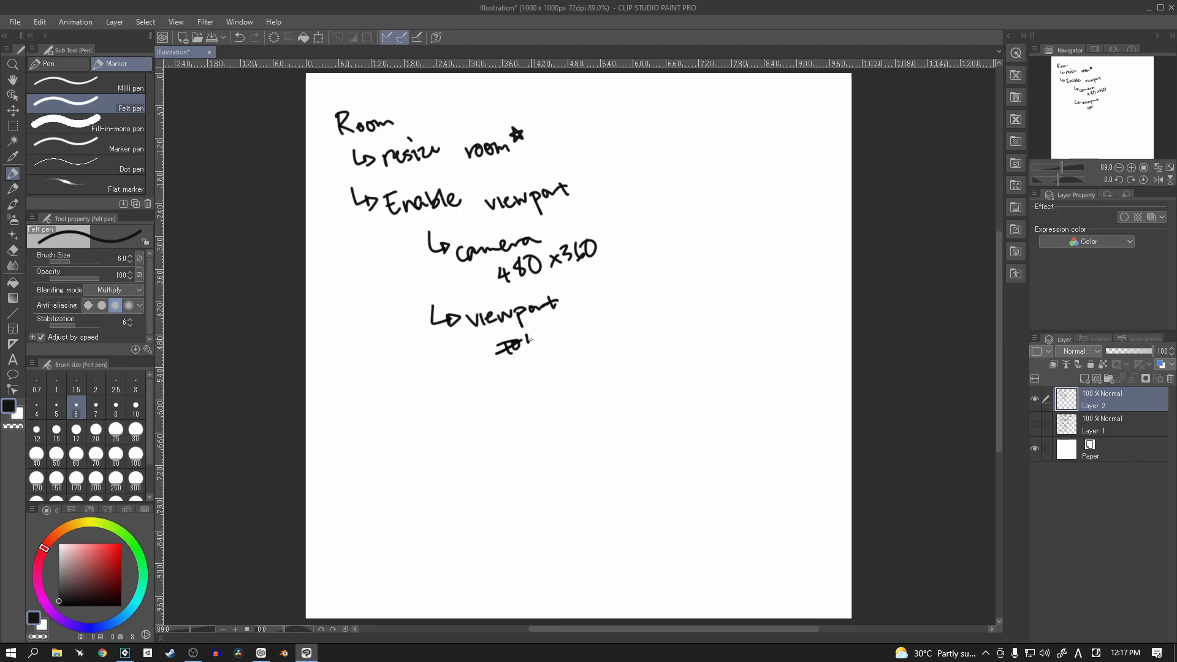
{"action": "left_click_drag", "start_coordinate": [526, 338], "coordinate": [563, 339]}
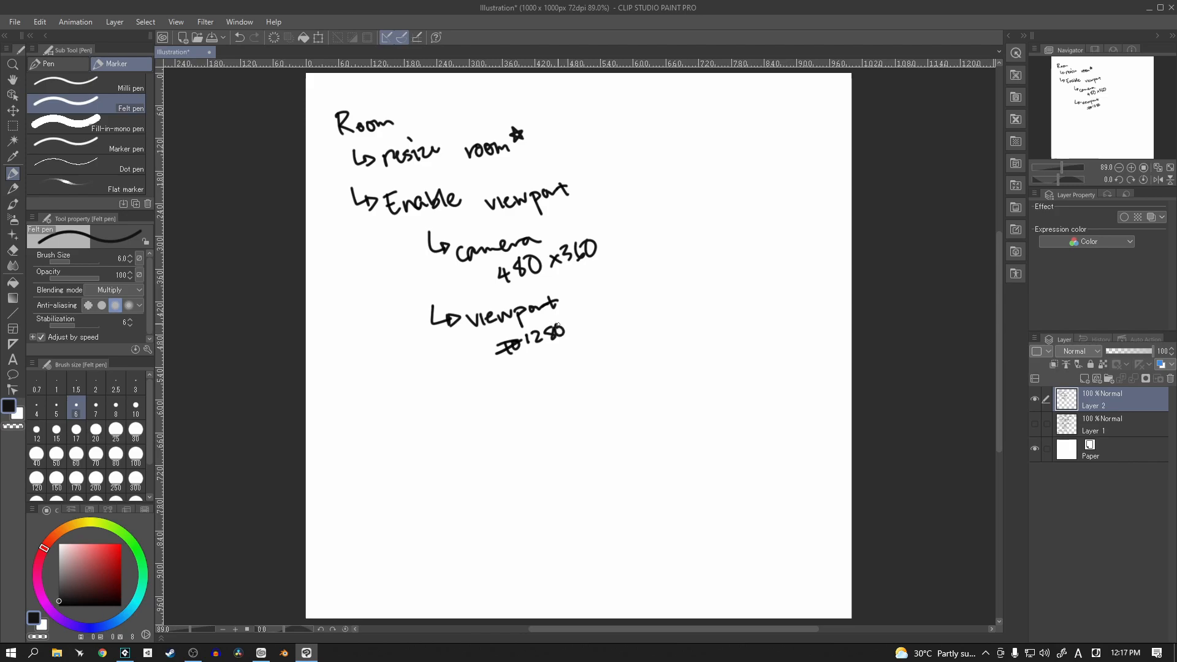
{"action": "left_click_drag", "start_coordinate": [586, 323], "coordinate": [601, 329]}
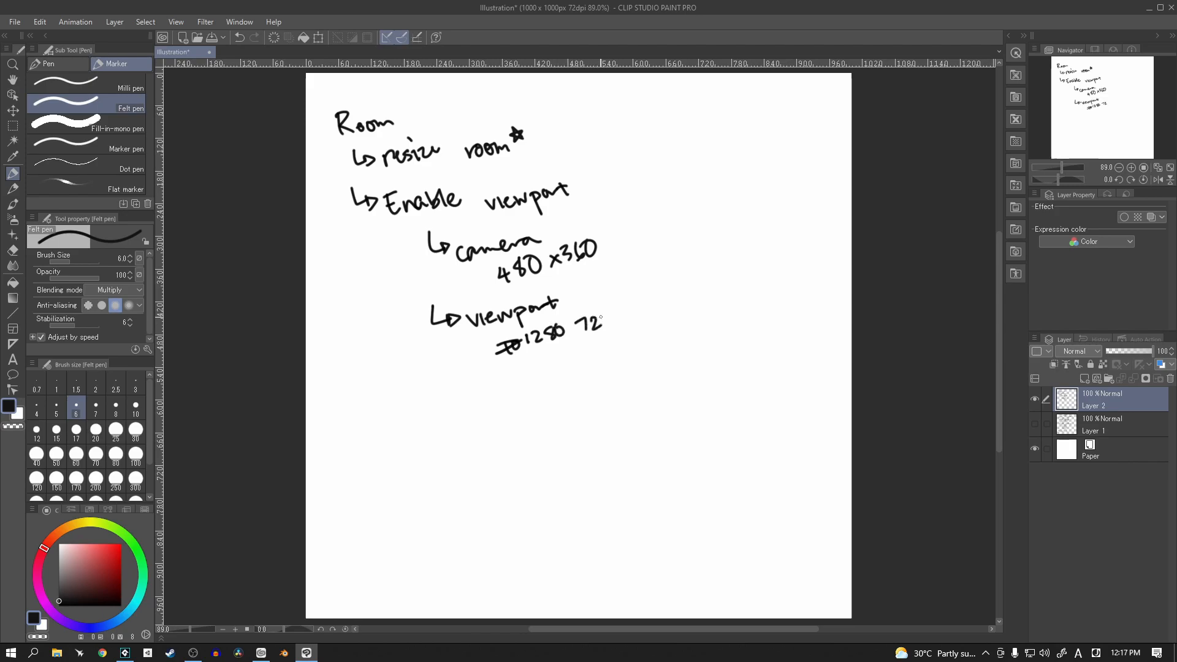
{"action": "left_click_drag", "start_coordinate": [582, 323], "coordinate": [608, 323]}
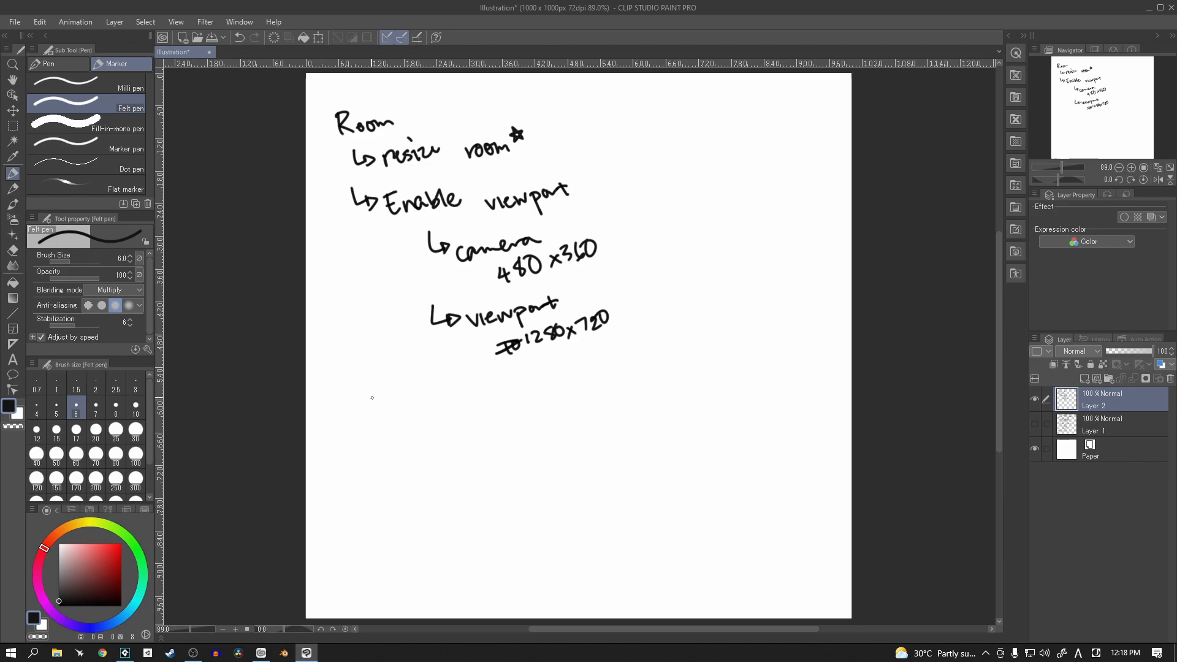
Write '3 instance layers' with 'base' branching into Atk, Def and a starred Skl
{"action": "left_click_drag", "start_coordinate": [353, 383], "coordinate": [375, 409]}
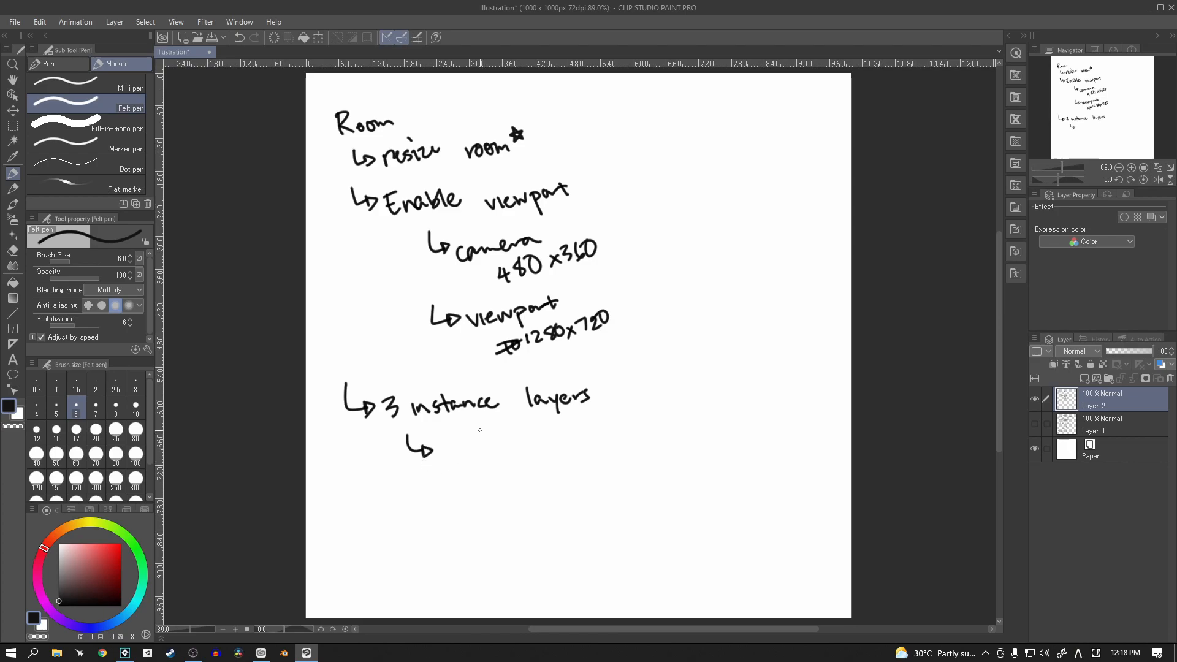
{"action": "left_click_drag", "start_coordinate": [439, 448], "coordinate": [477, 450]}
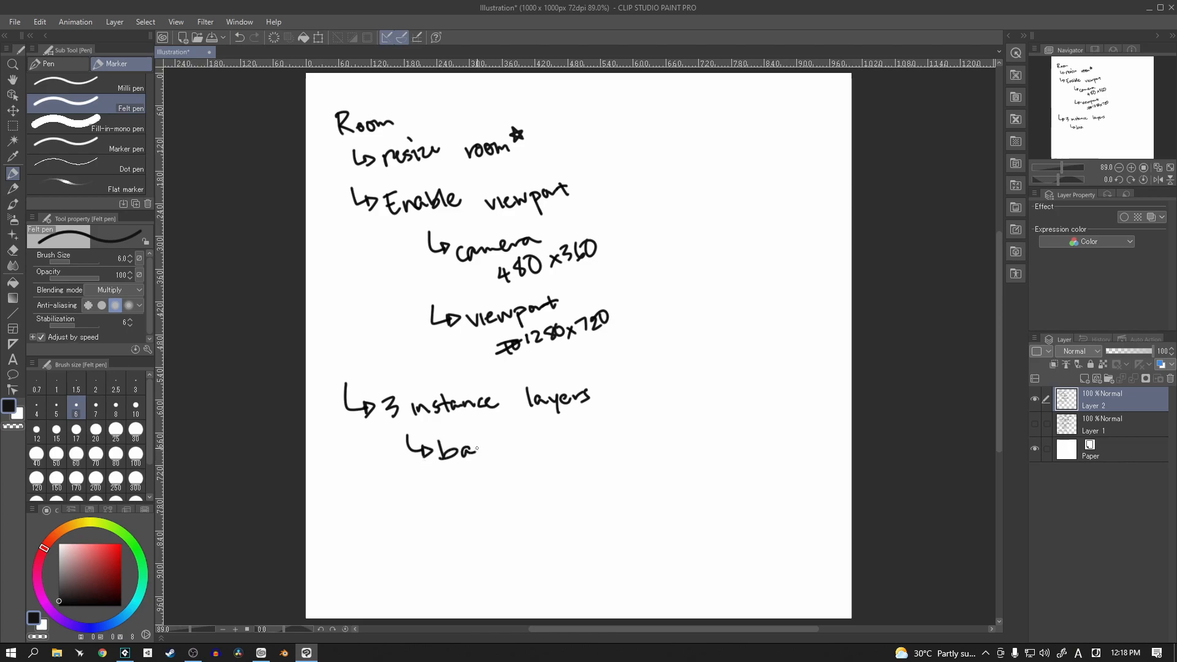
{"action": "left_click_drag", "start_coordinate": [481, 449], "coordinate": [499, 450]}
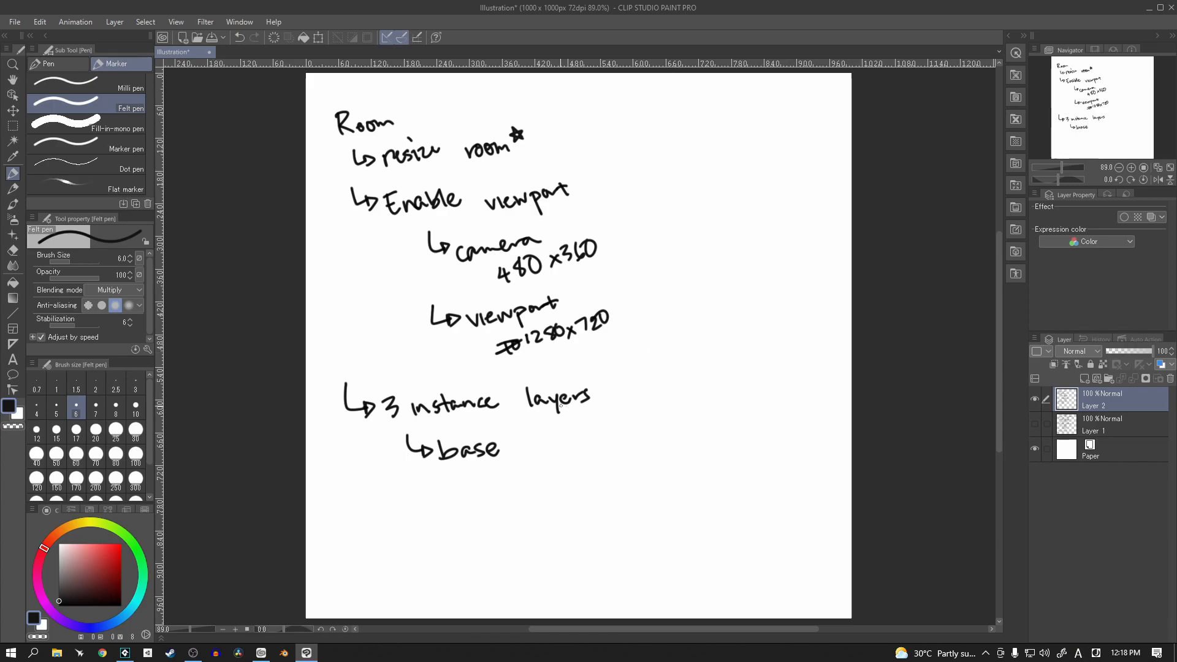
{"action": "left_click_drag", "start_coordinate": [503, 450], "coordinate": [537, 432]}
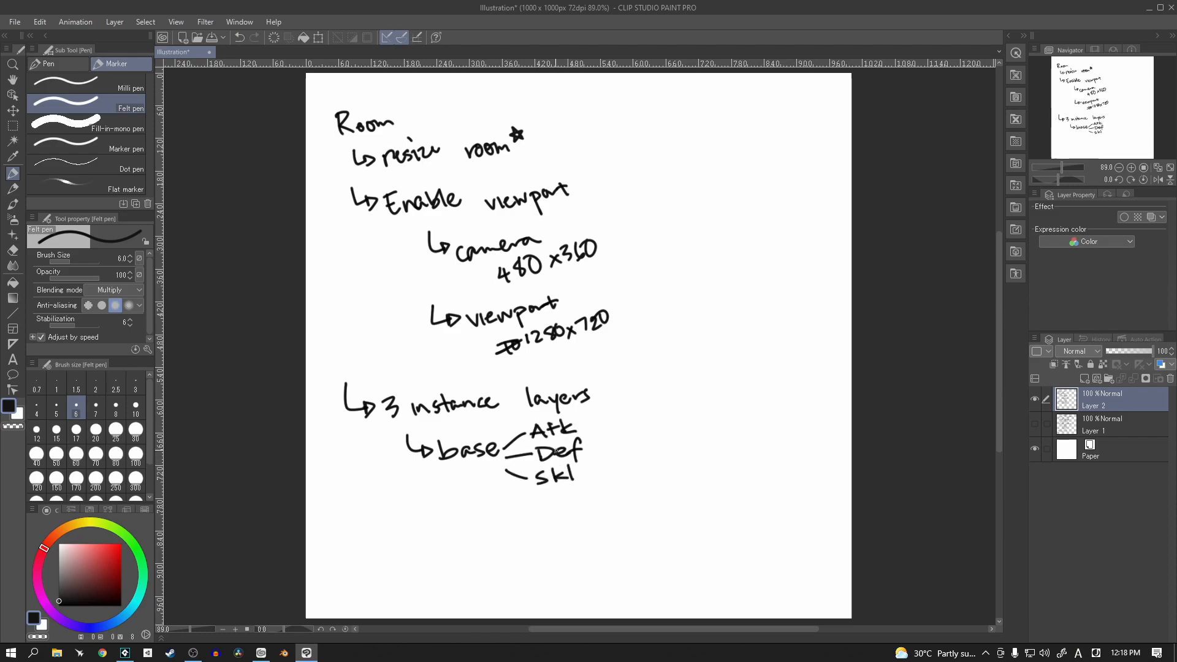
{"action": "mouse_move", "coordinate": [728, 319]}
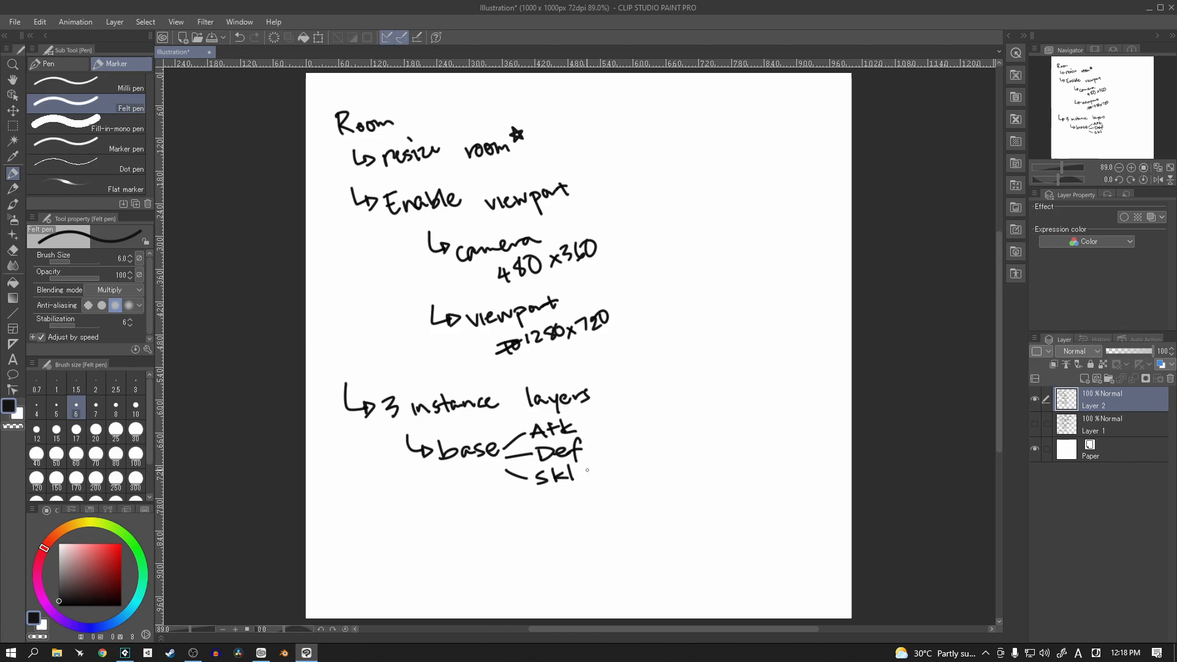
{"action": "mouse_move", "coordinate": [596, 476]}
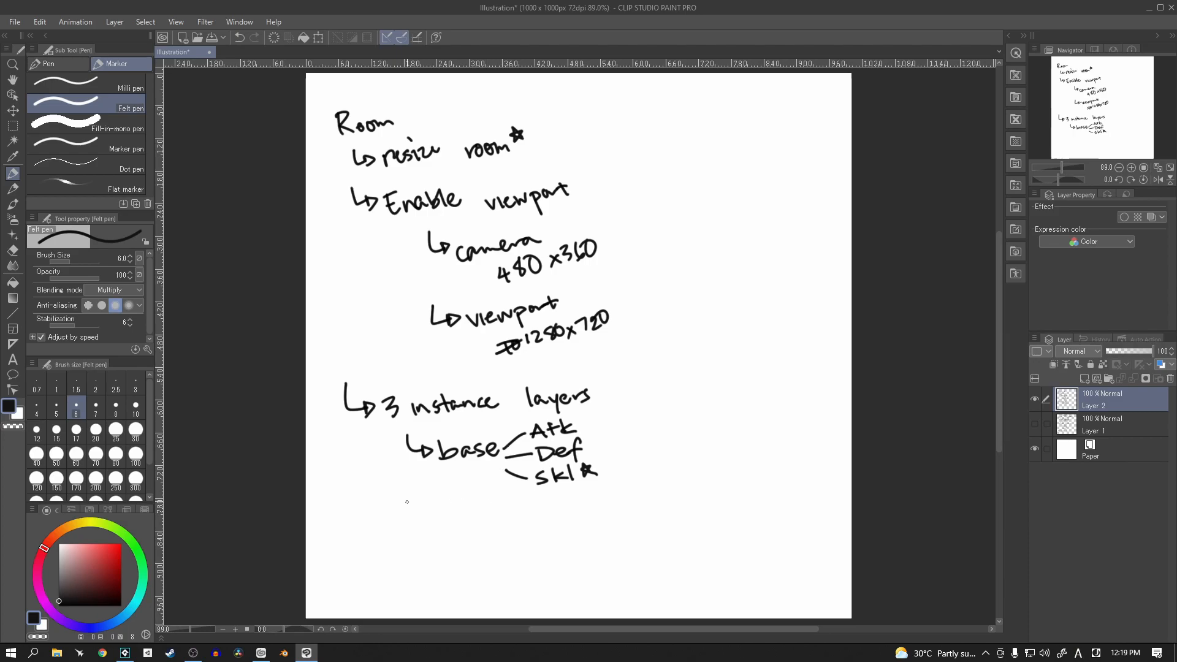
Write '↳ Targeting' as a new sub-entry below Skl
{"action": "left_click_drag", "start_coordinate": [406, 514], "coordinate": [439, 502]}
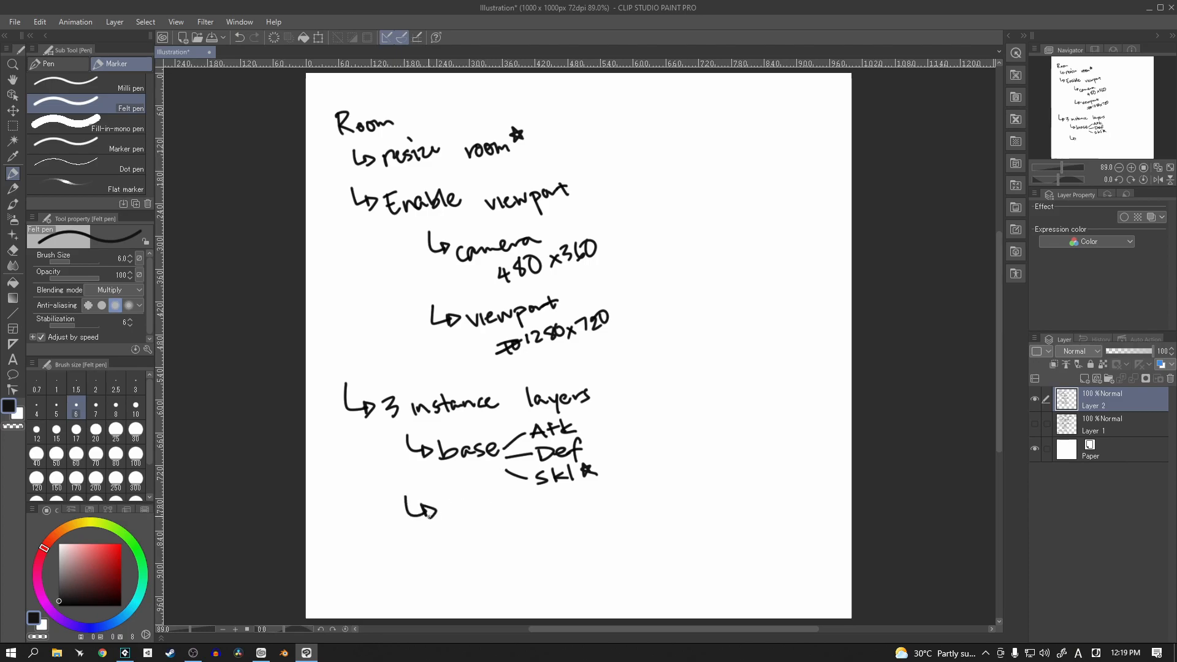
{"action": "left_click_drag", "start_coordinate": [447, 513], "coordinate": [469, 514]}
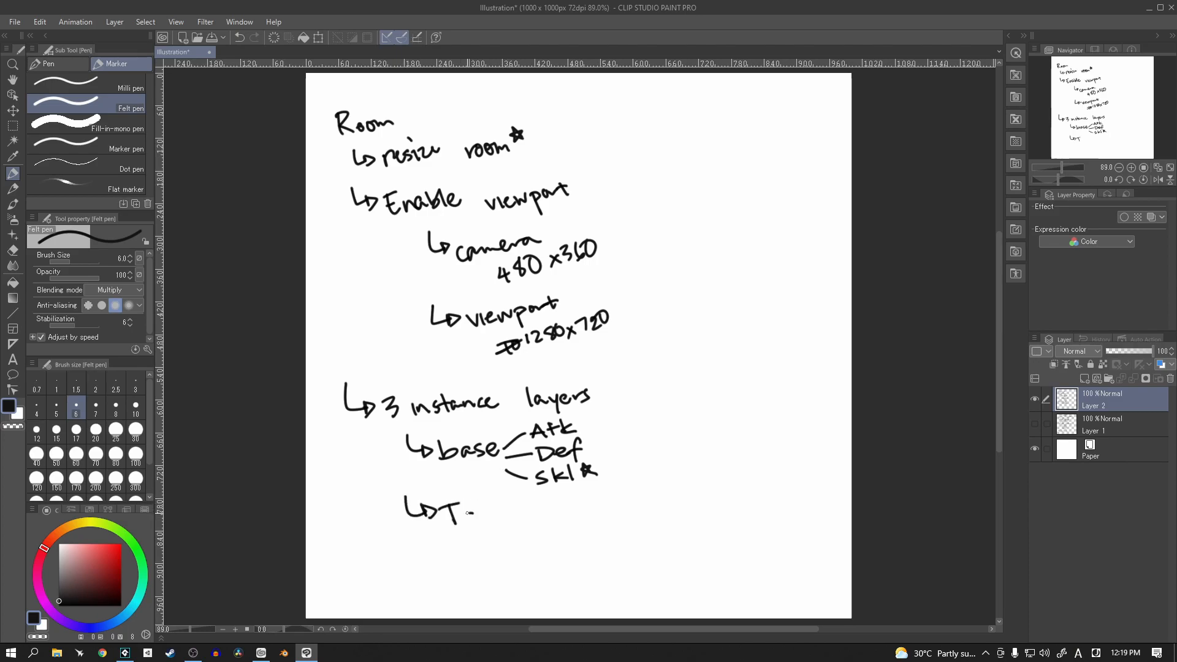
{"action": "left_click_drag", "start_coordinate": [450, 513], "coordinate": [492, 512]}
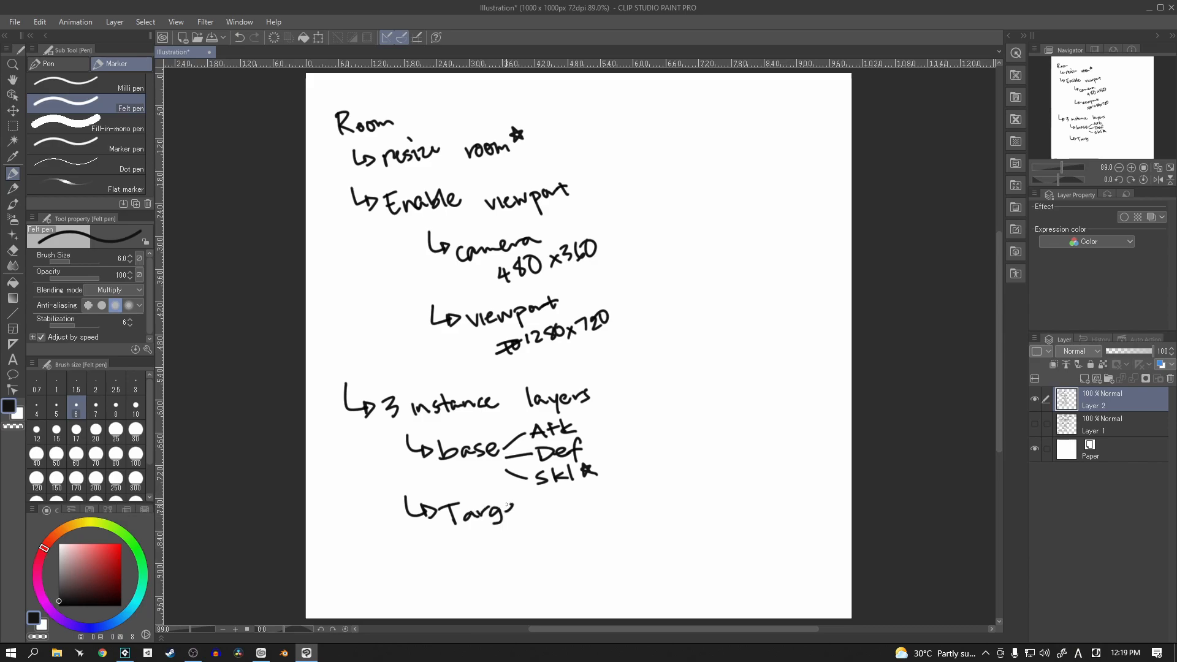
{"action": "left_click_drag", "start_coordinate": [513, 510], "coordinate": [563, 518]}
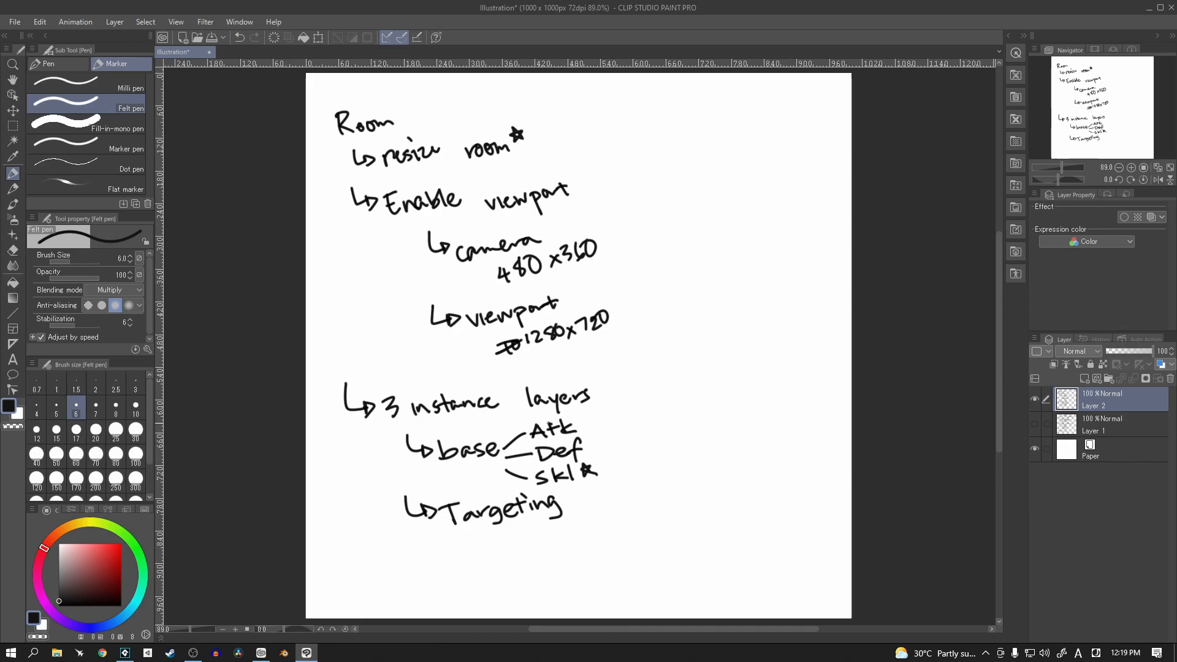
Box 'Atk' and note '← click' beside it, linking Skl to Targeting
{"action": "left_click_drag", "start_coordinate": [518, 417], "coordinate": [581, 439]}
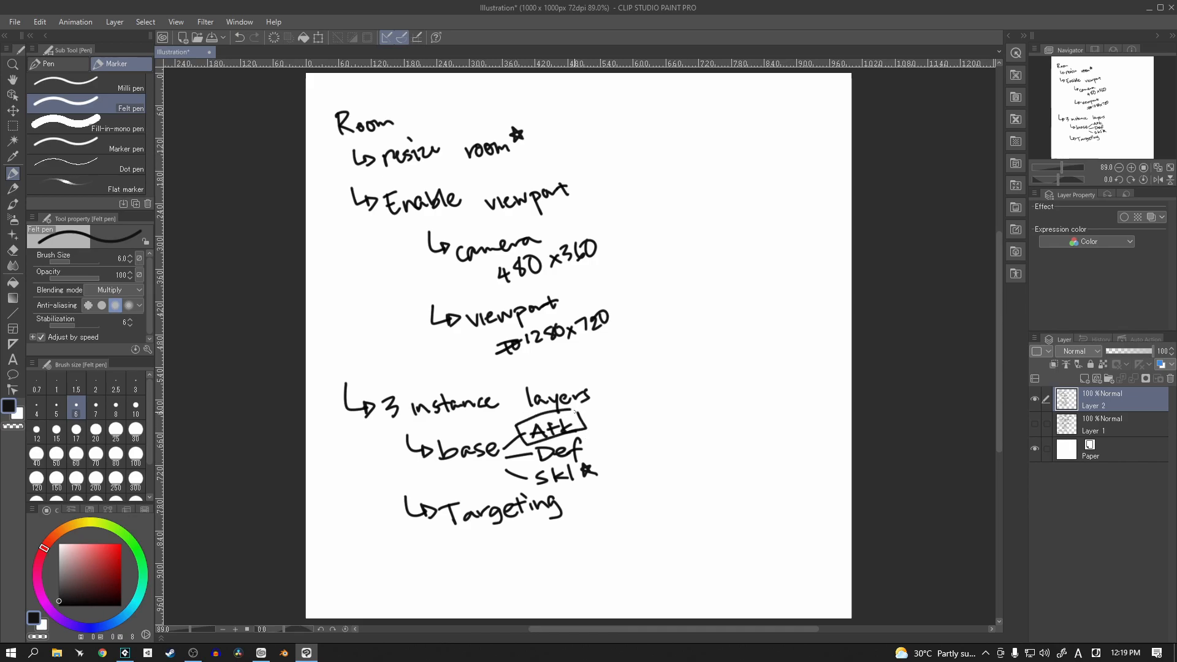
{"action": "left_click", "coordinate": [611, 424]}
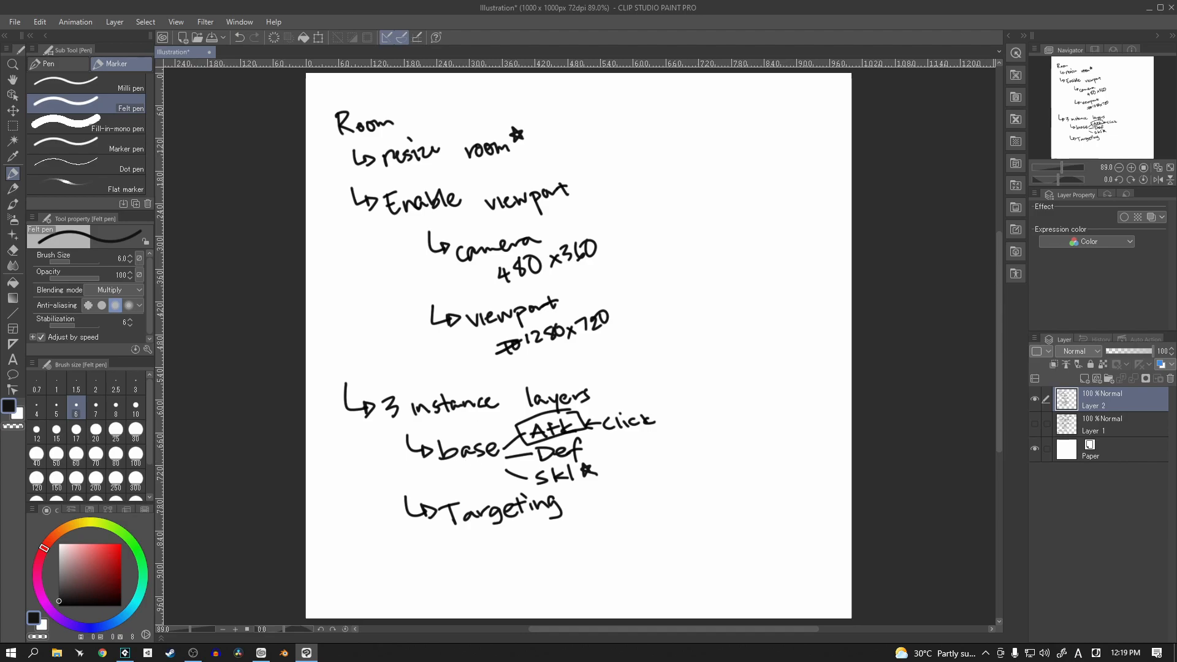
{"action": "left_click_drag", "start_coordinate": [577, 509], "coordinate": [627, 442]}
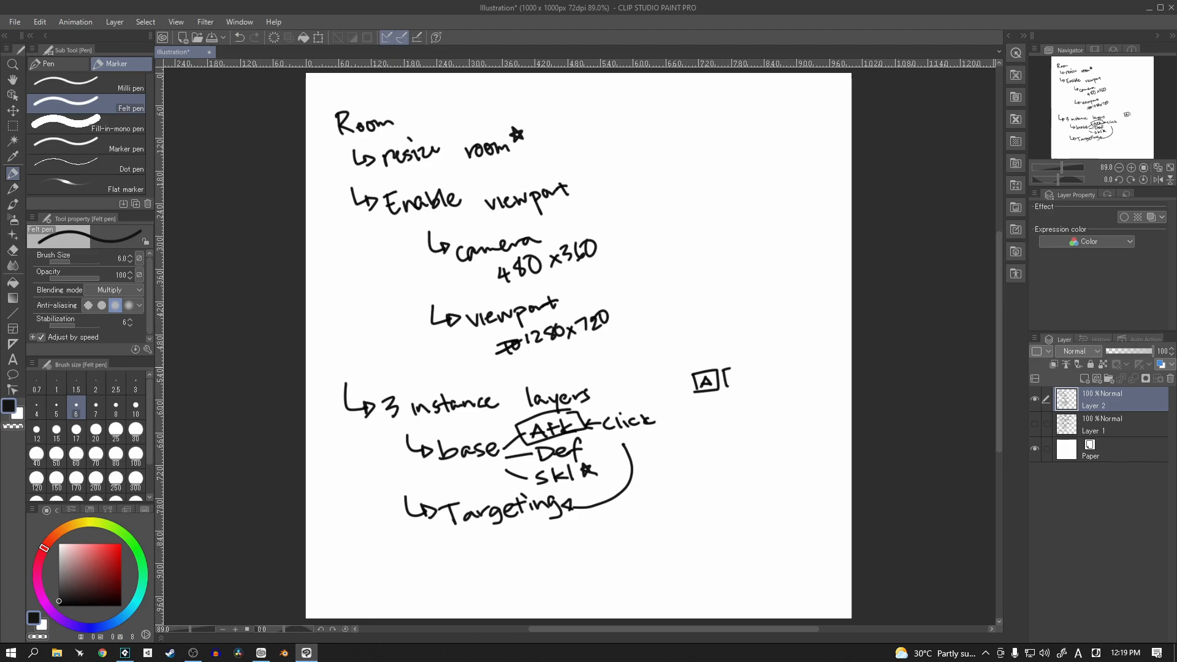
Sketch boxed A and D buttons with arrows to and from a glowing C button below
{"action": "left_click_drag", "start_coordinate": [721, 379], "coordinate": [744, 390]}
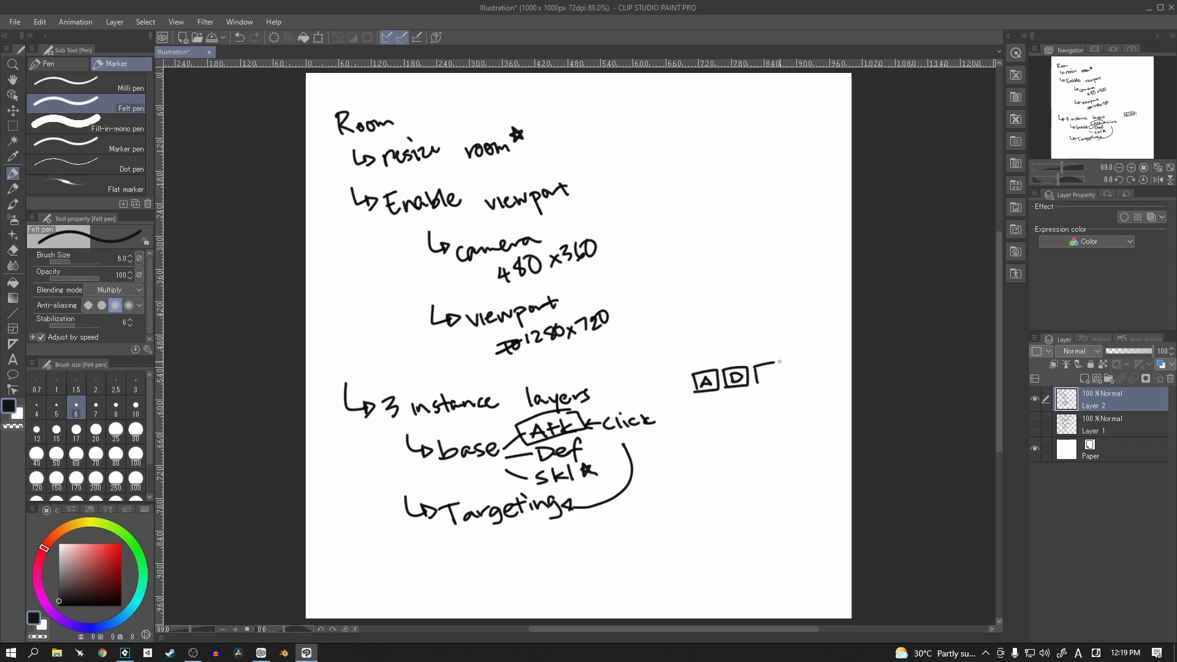
{"action": "left_click_drag", "start_coordinate": [758, 368], "coordinate": [781, 387]}
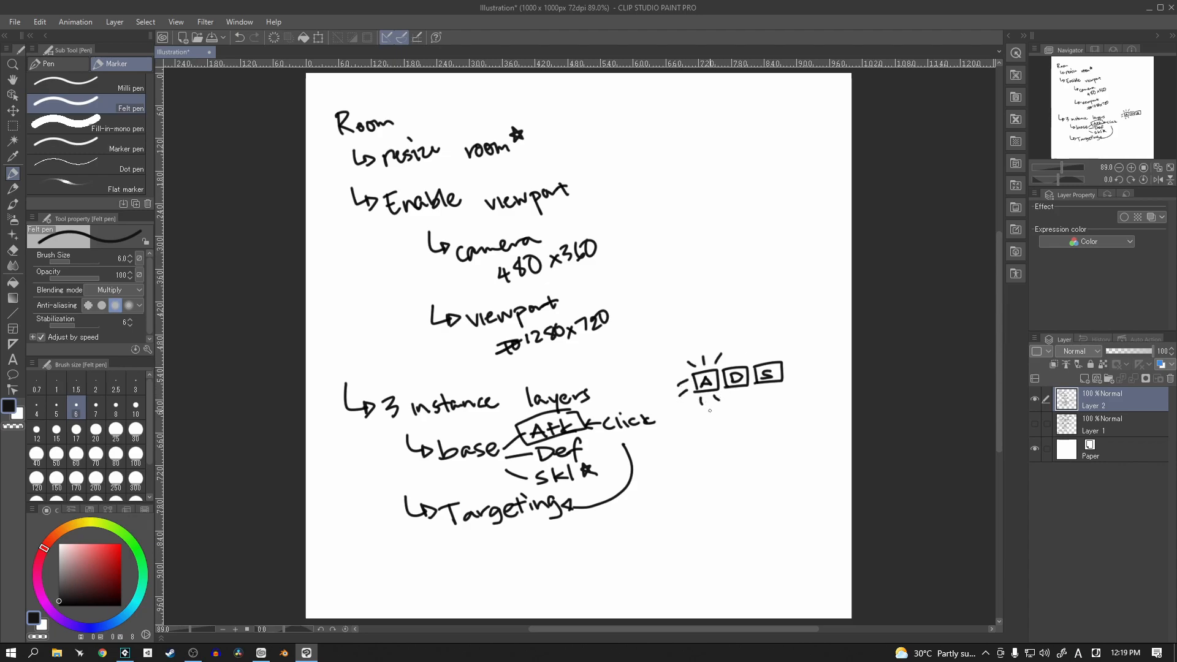
{"action": "left_click_drag", "start_coordinate": [710, 406], "coordinate": [710, 443]}
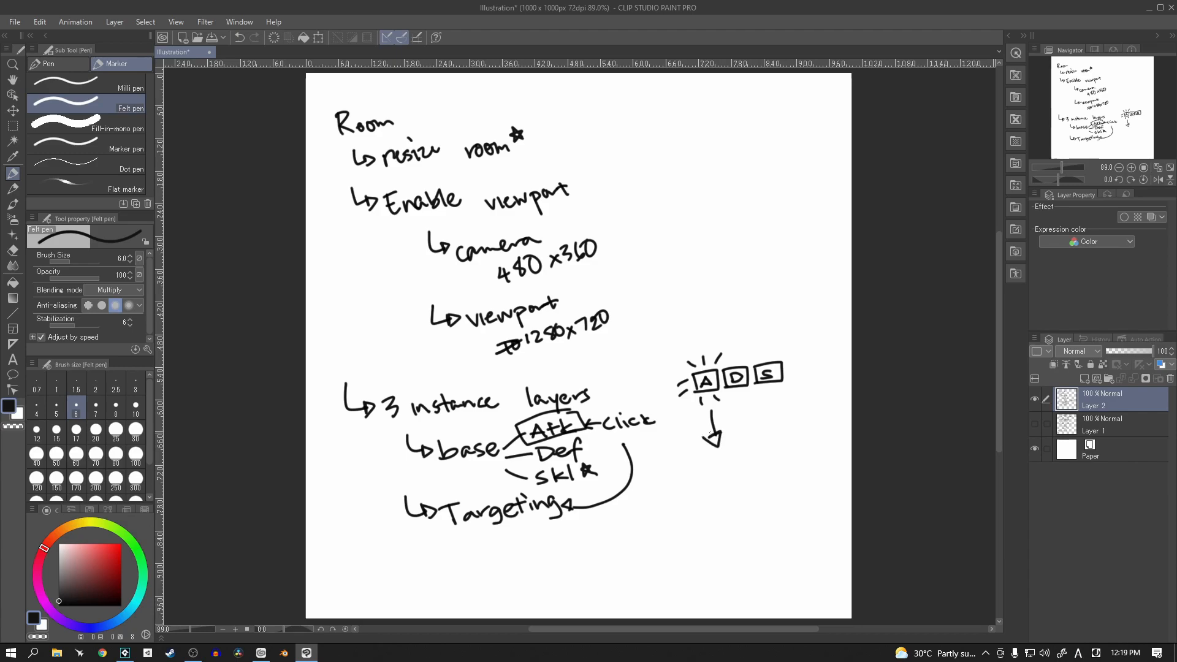
{"action": "mouse_move", "coordinate": [745, 494]}
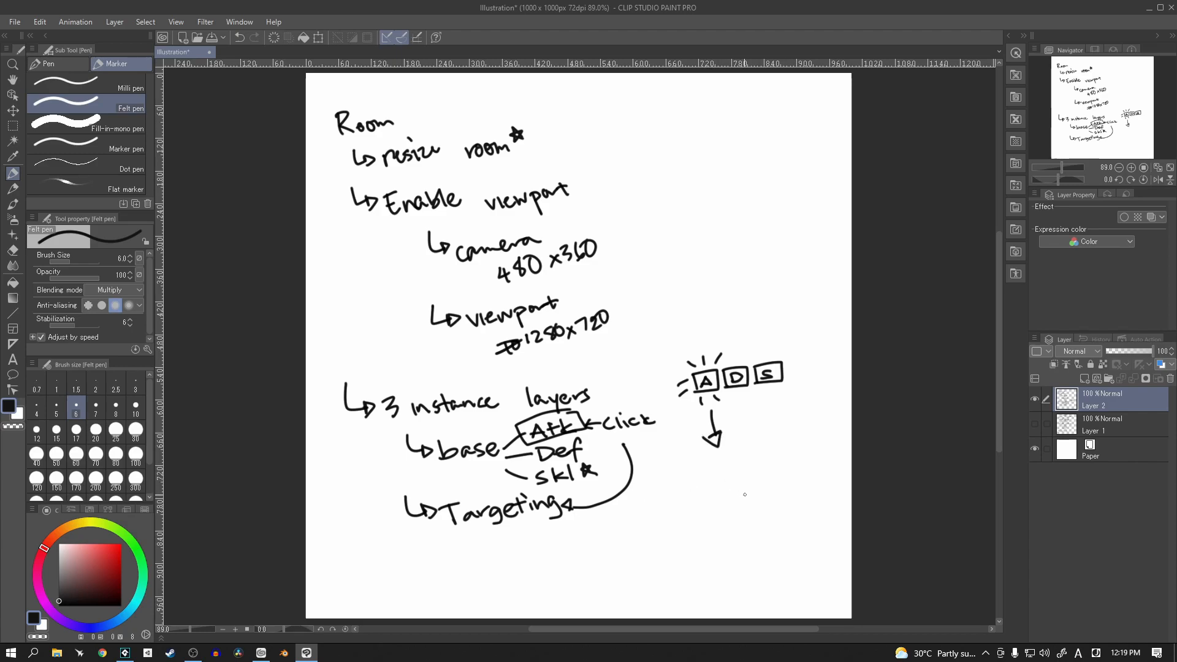
{"action": "mouse_move", "coordinate": [720, 473]}
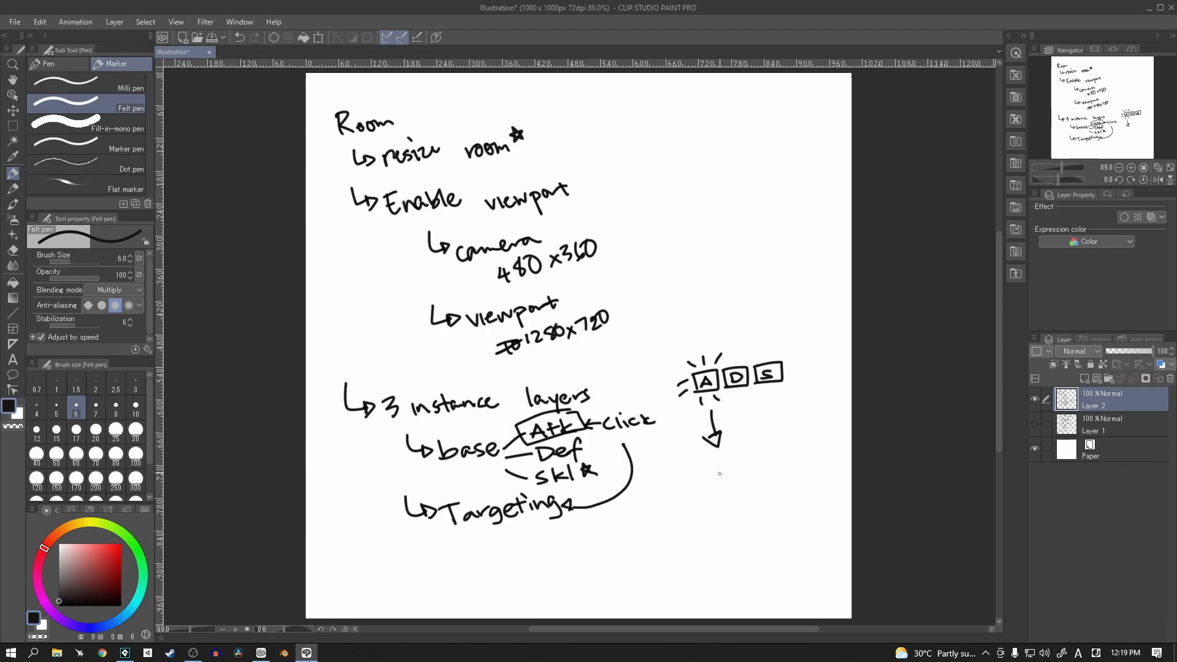
{"action": "left_click_drag", "start_coordinate": [721, 466], "coordinate": [701, 492]}
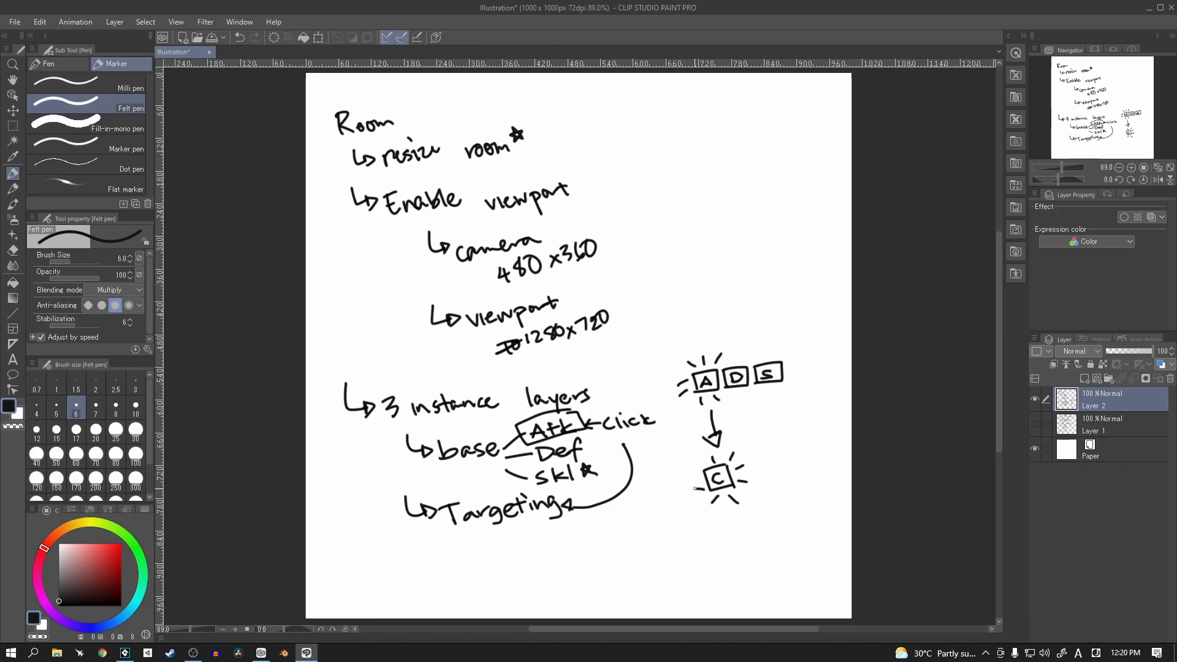
{"action": "left_click_drag", "start_coordinate": [679, 413], "coordinate": [691, 473]}
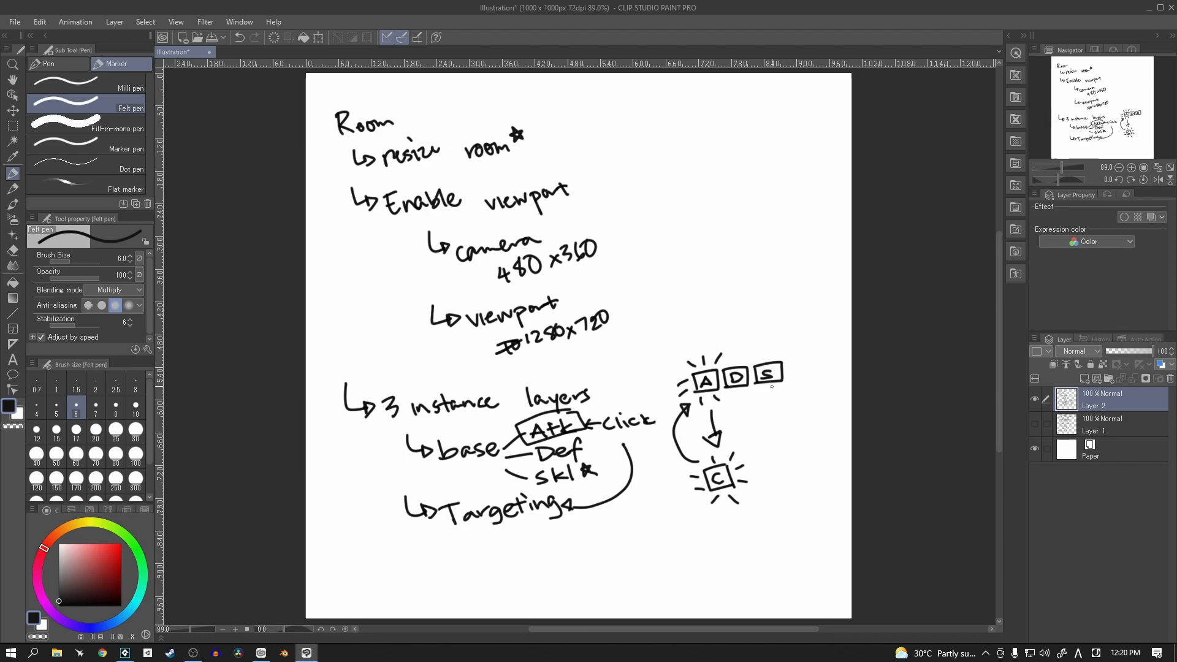
{"action": "mouse_move", "coordinate": [785, 391]}
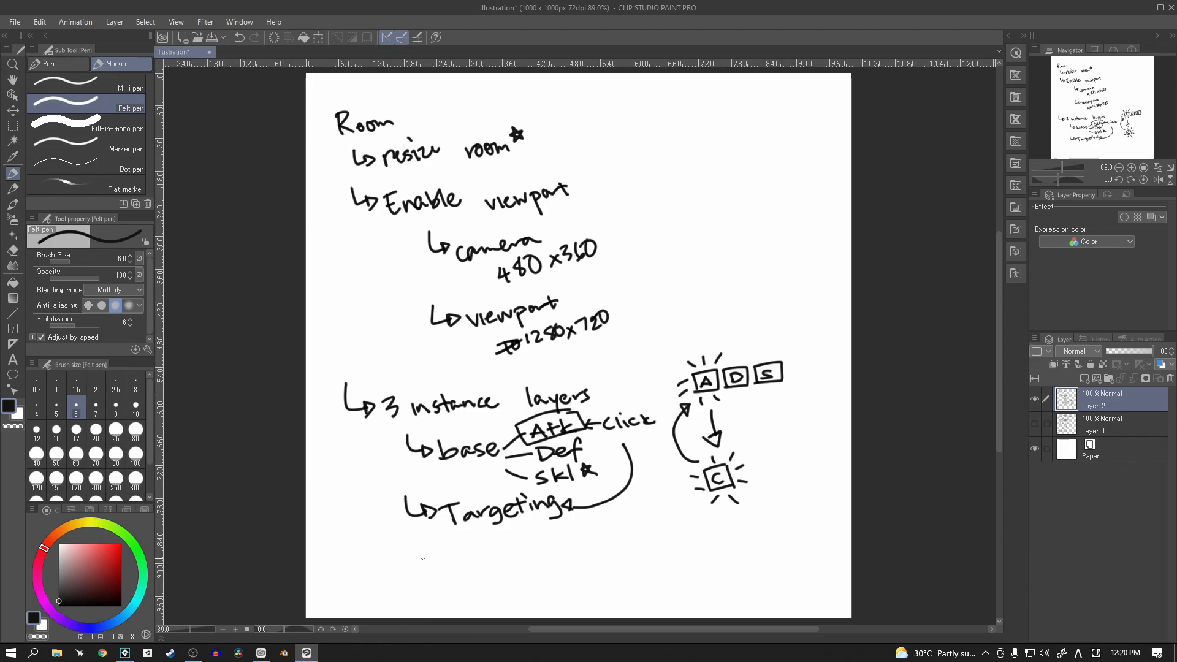
Write '↳ skills' under Targeting and label the button sketch 'Base' and 'Targeting'
{"action": "left_click_drag", "start_coordinate": [406, 559], "coordinate": [439, 574]}
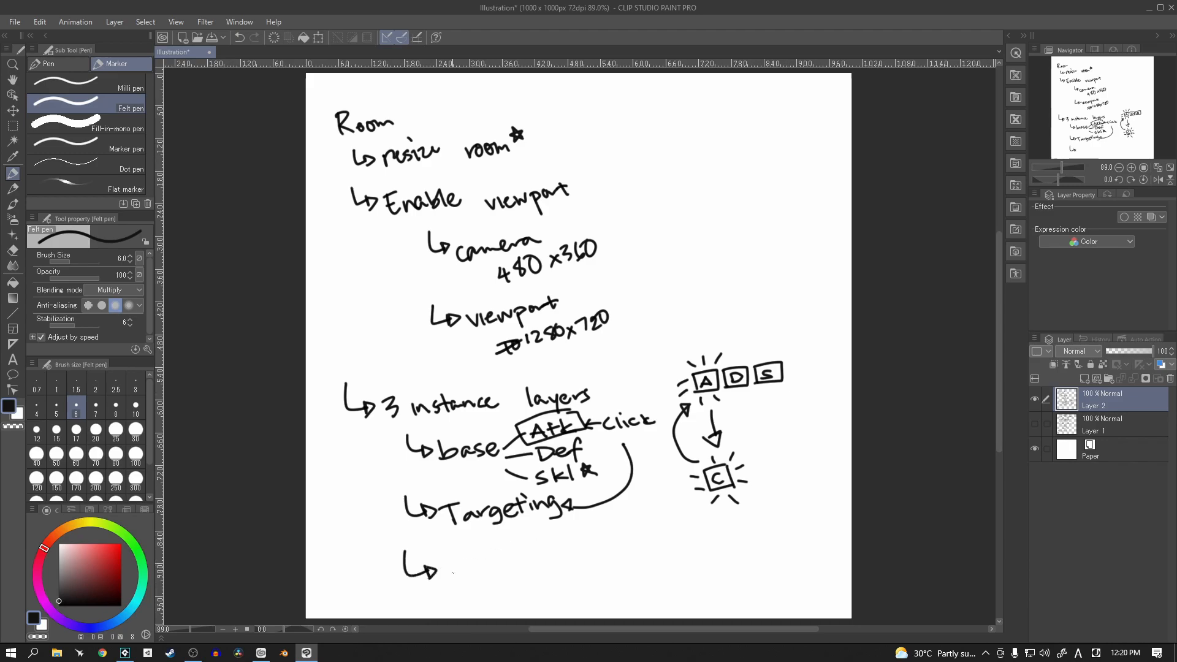
{"action": "left_click_drag", "start_coordinate": [450, 566], "coordinate": [485, 569]}
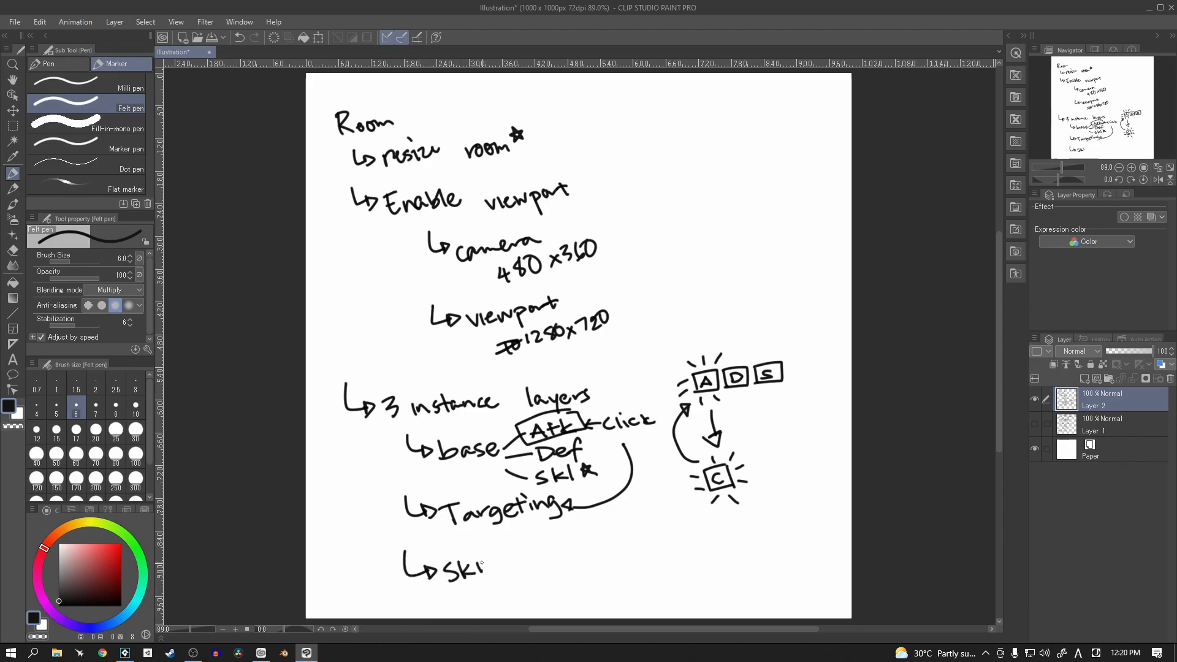
{"action": "left_click_drag", "start_coordinate": [484, 566], "coordinate": [506, 567]}
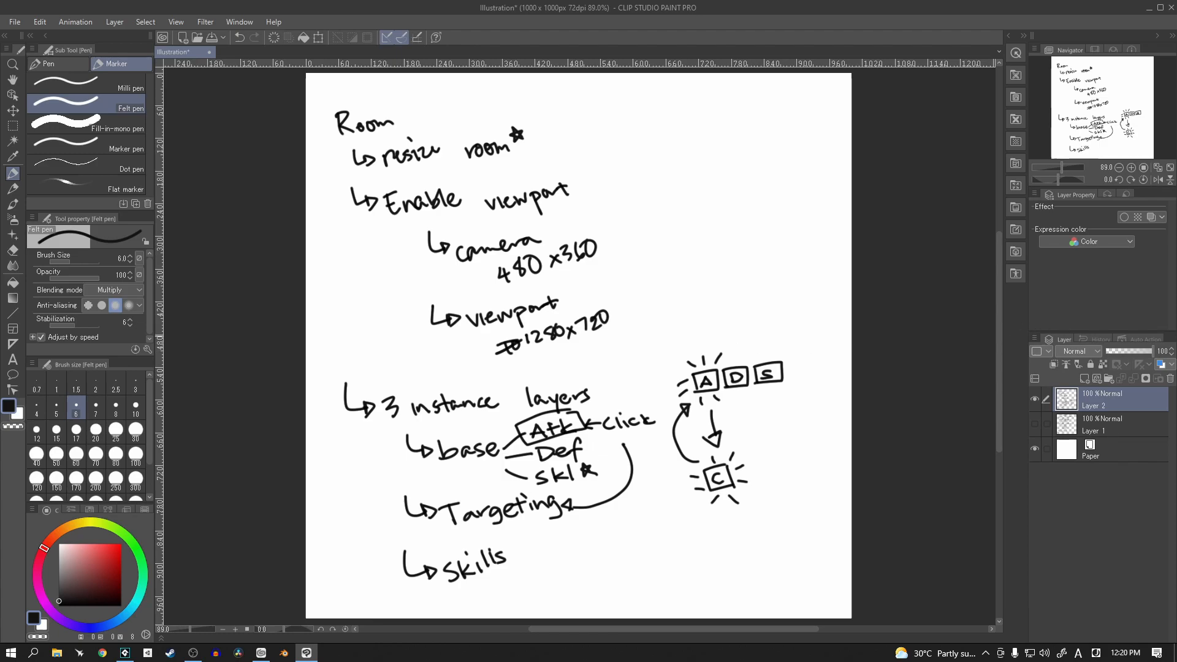
{"action": "left_click_drag", "start_coordinate": [710, 327], "coordinate": [710, 350]}
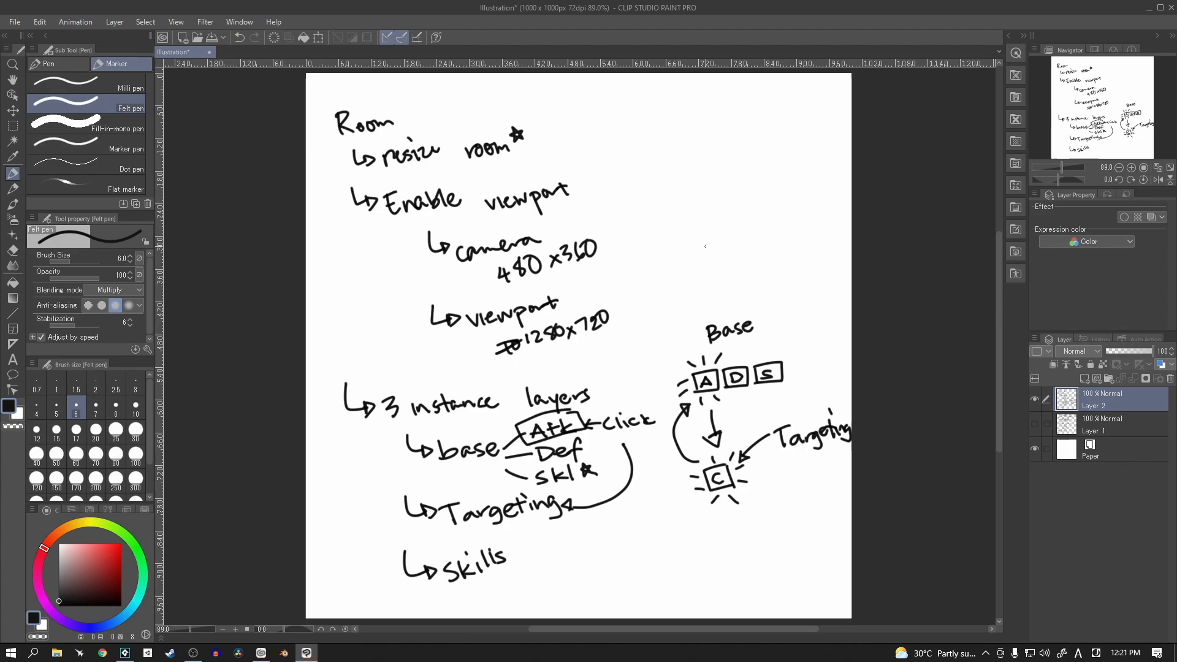
Circle 'Room' with its items bracketed and mark beside the instance layers entry
{"action": "left_click_drag", "start_coordinate": [342, 116], "coordinate": [397, 86]}
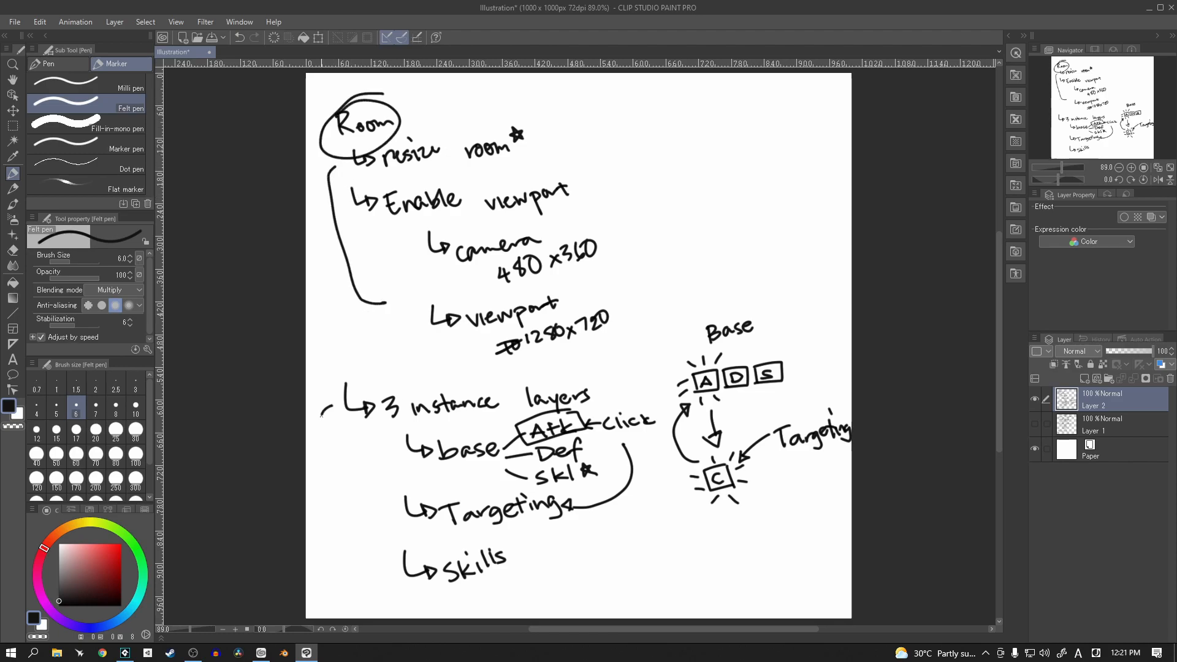
{"action": "left_click_drag", "start_coordinate": [329, 406], "coordinate": [353, 563]}
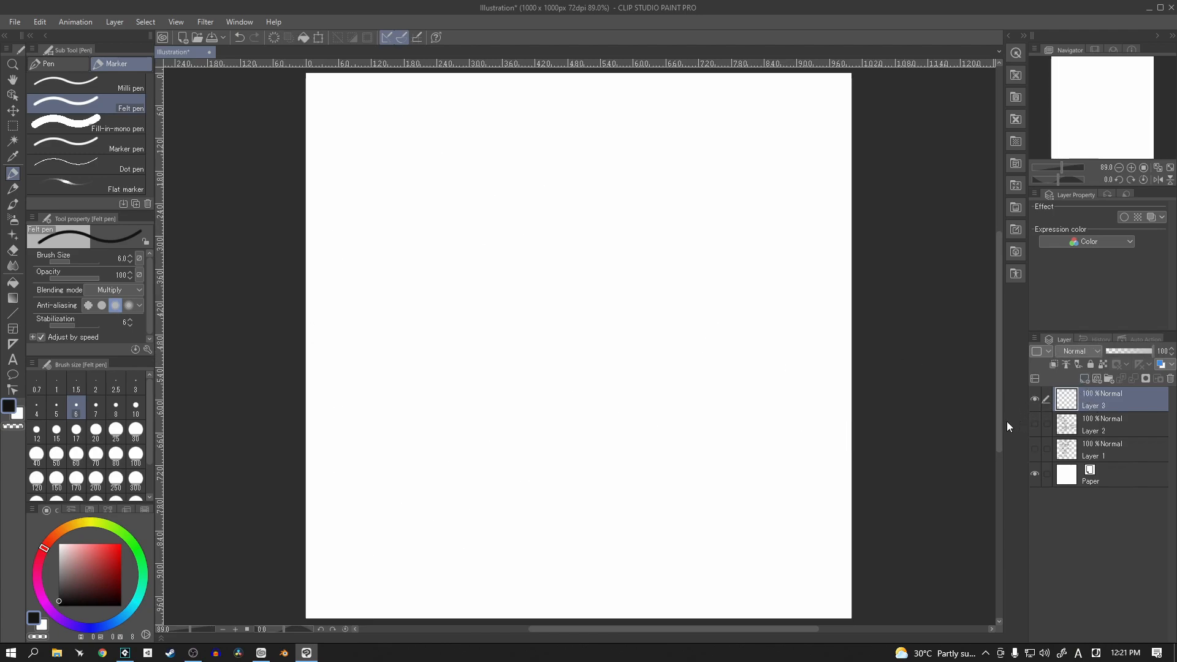
Handwrite the title 'base button (parent' across the top of the page
{"action": "left_click_drag", "start_coordinate": [343, 113], "coordinate": [359, 146]}
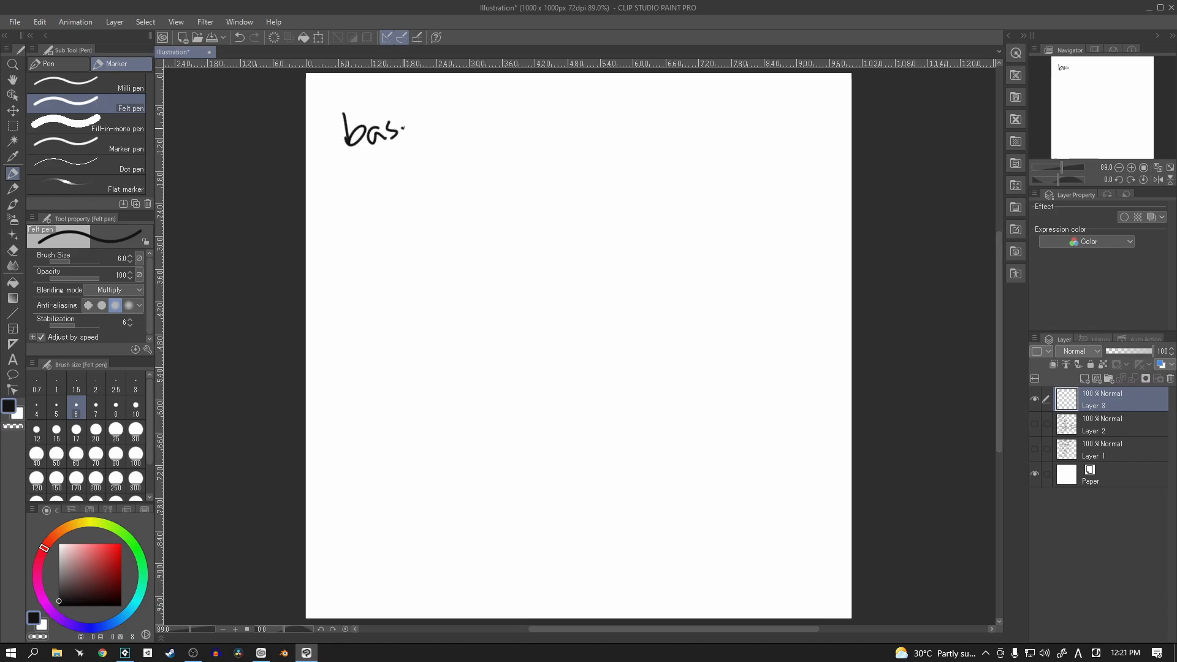
{"action": "left_click_drag", "start_coordinate": [406, 131], "coordinate": [454, 131]}
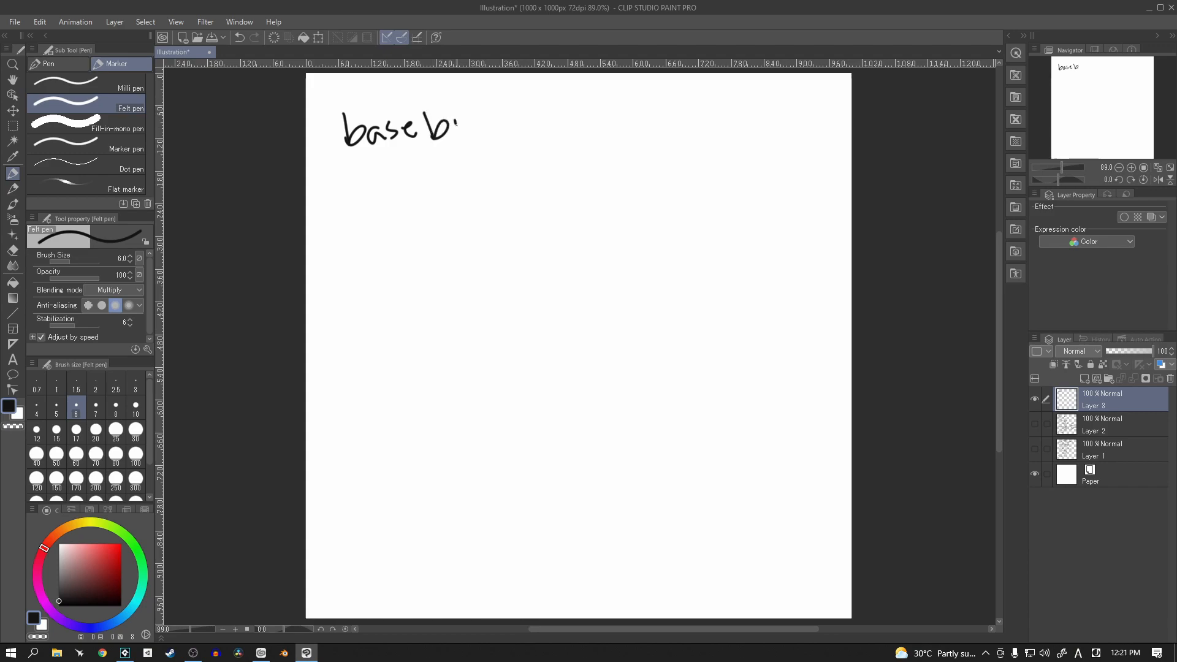
{"action": "left_click_drag", "start_coordinate": [457, 124], "coordinate": [503, 123]}
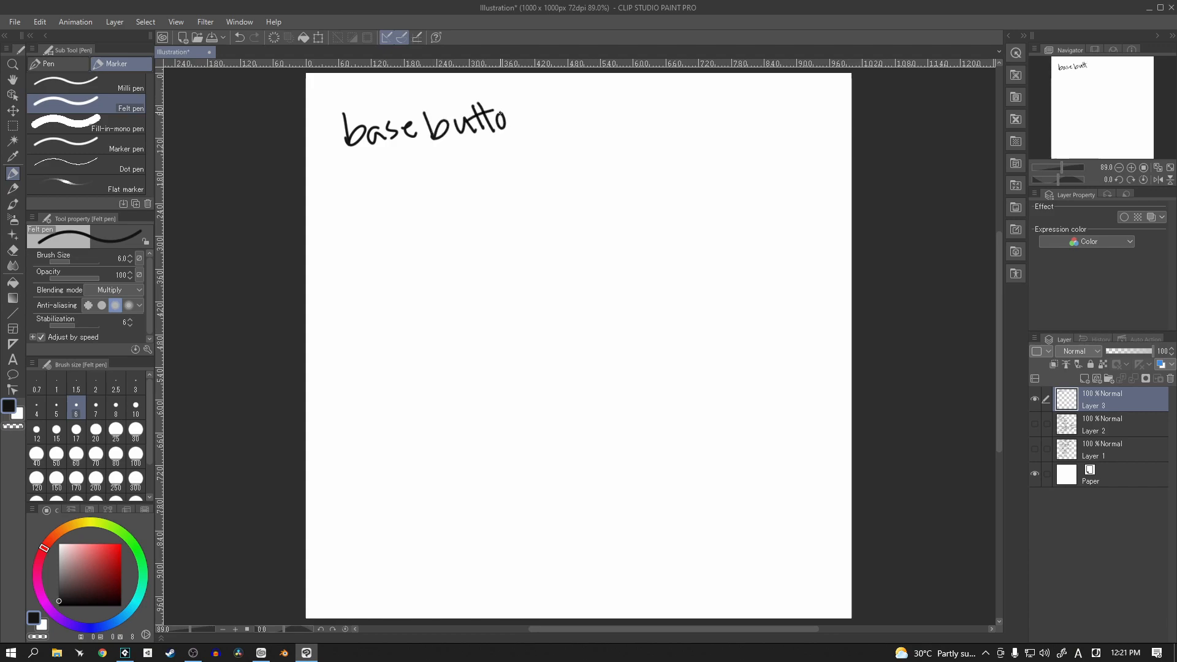
{"action": "left_click_drag", "start_coordinate": [495, 117], "coordinate": [559, 134]}
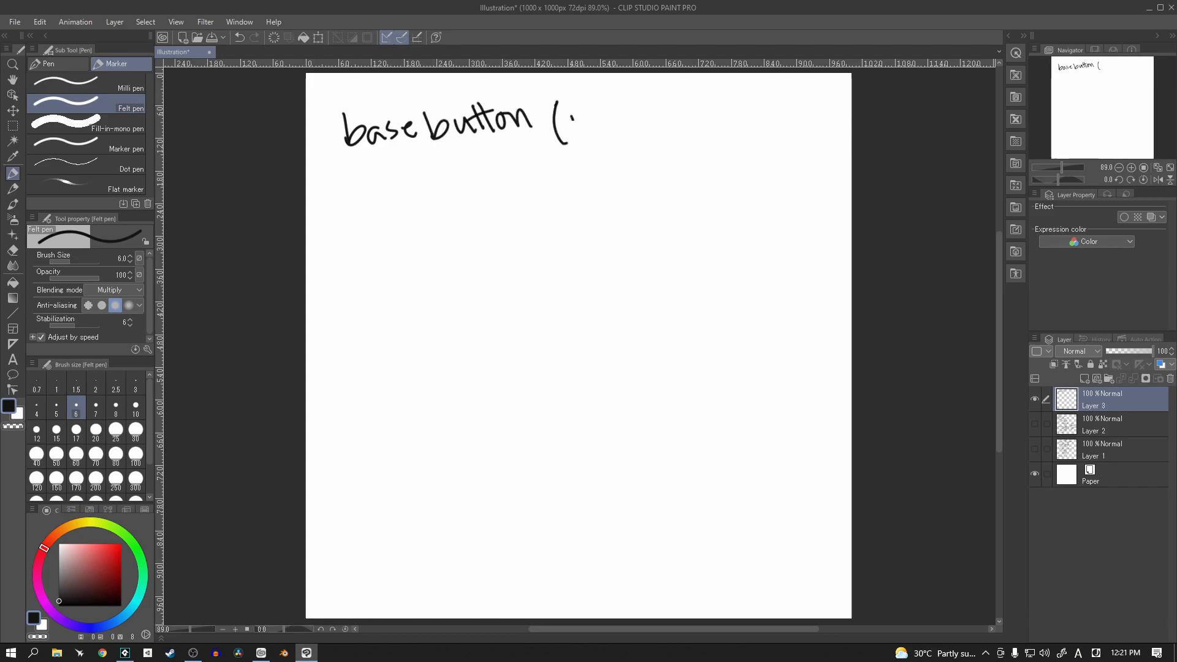
{"action": "left_click_drag", "start_coordinate": [574, 120], "coordinate": [623, 124]}
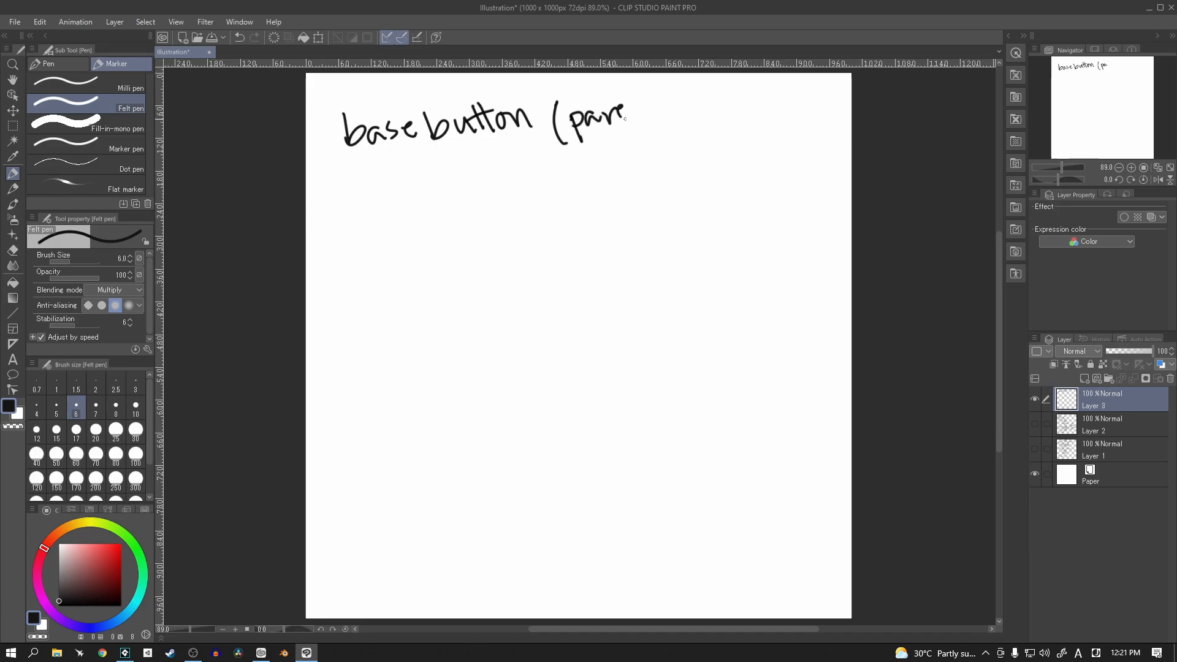
{"action": "left_click_drag", "start_coordinate": [623, 120], "coordinate": [661, 120]}
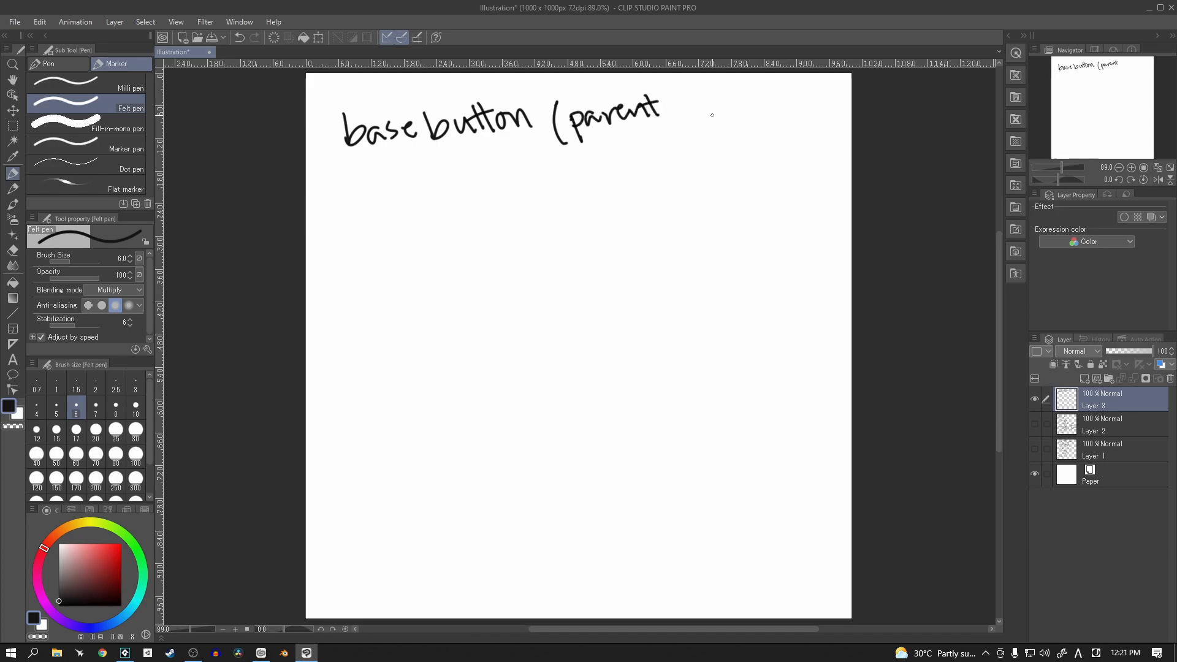
{"action": "mouse_move", "coordinate": [706, 123]}
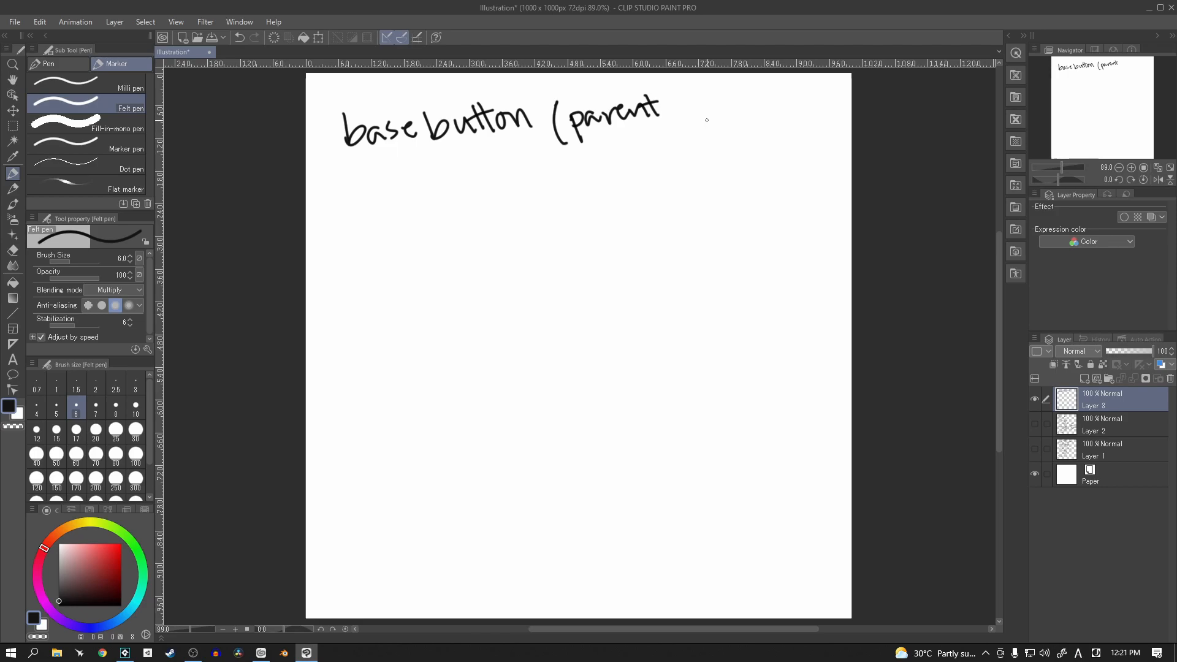
{"action": "mouse_move", "coordinate": [704, 119]}
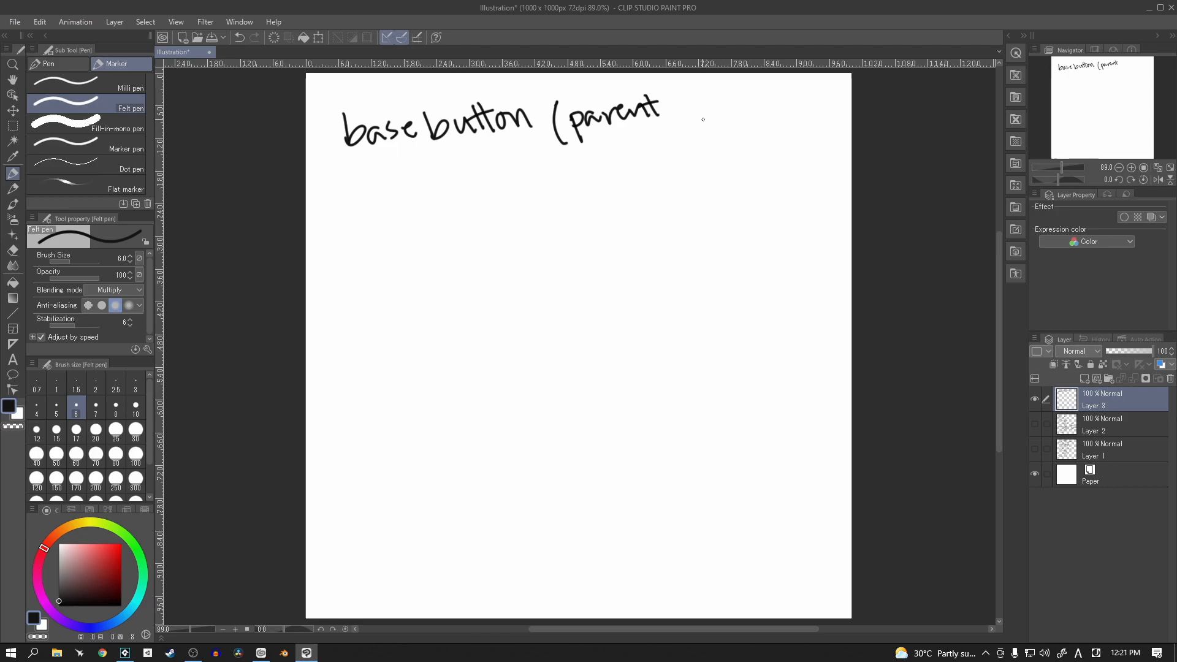
Close the parenthesis and write 'pButton' beneath the title
{"action": "left_click_drag", "start_coordinate": [661, 98], "coordinate": [675, 142]}
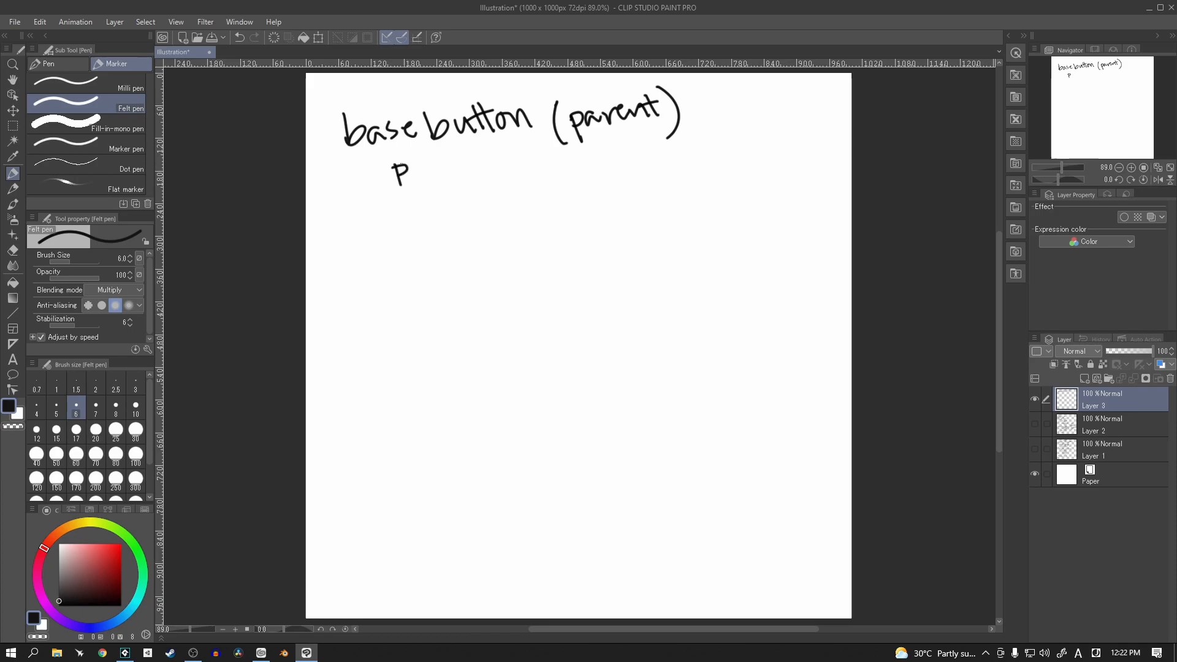
{"action": "left_click_drag", "start_coordinate": [410, 170], "coordinate": [443, 162]}
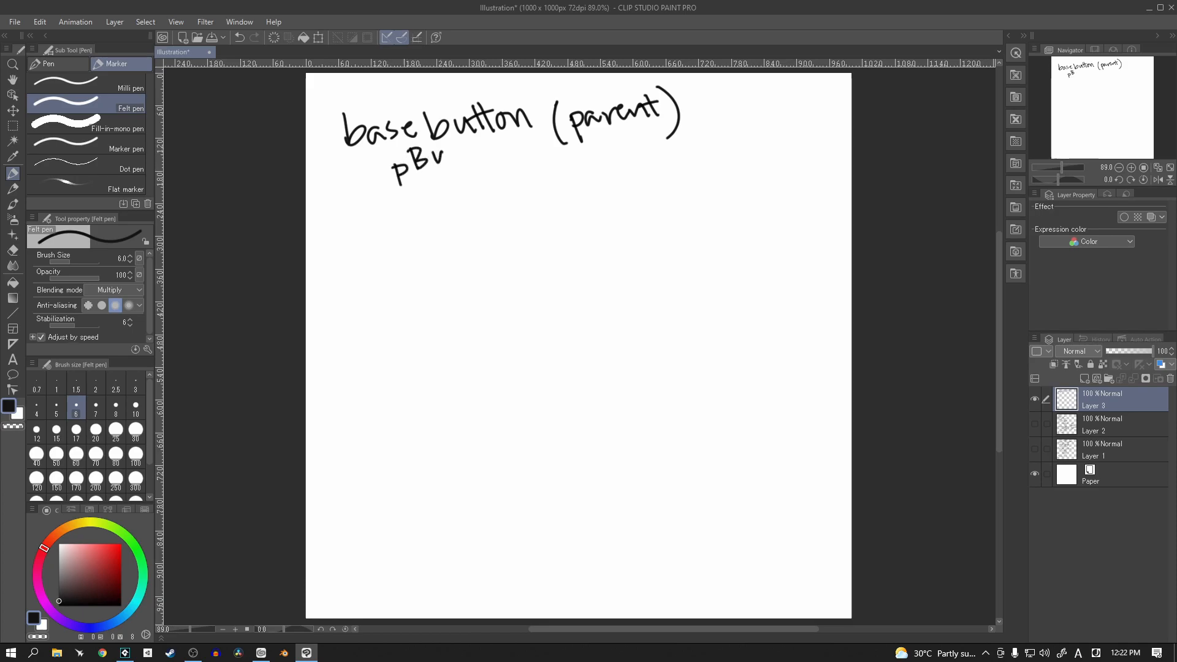
{"action": "left_click_drag", "start_coordinate": [428, 158], "coordinate": [488, 159]}
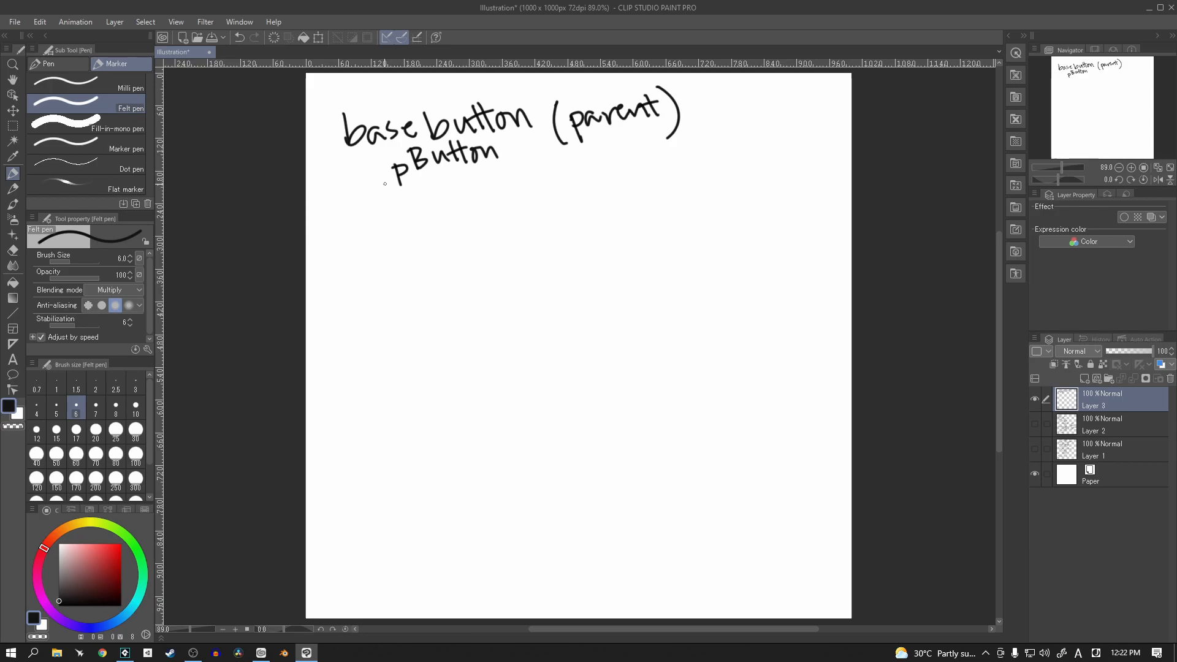
Add bracket-arrow entries Create and Step under pButton
{"action": "left_click_drag", "start_coordinate": [371, 195], "coordinate": [406, 233]}
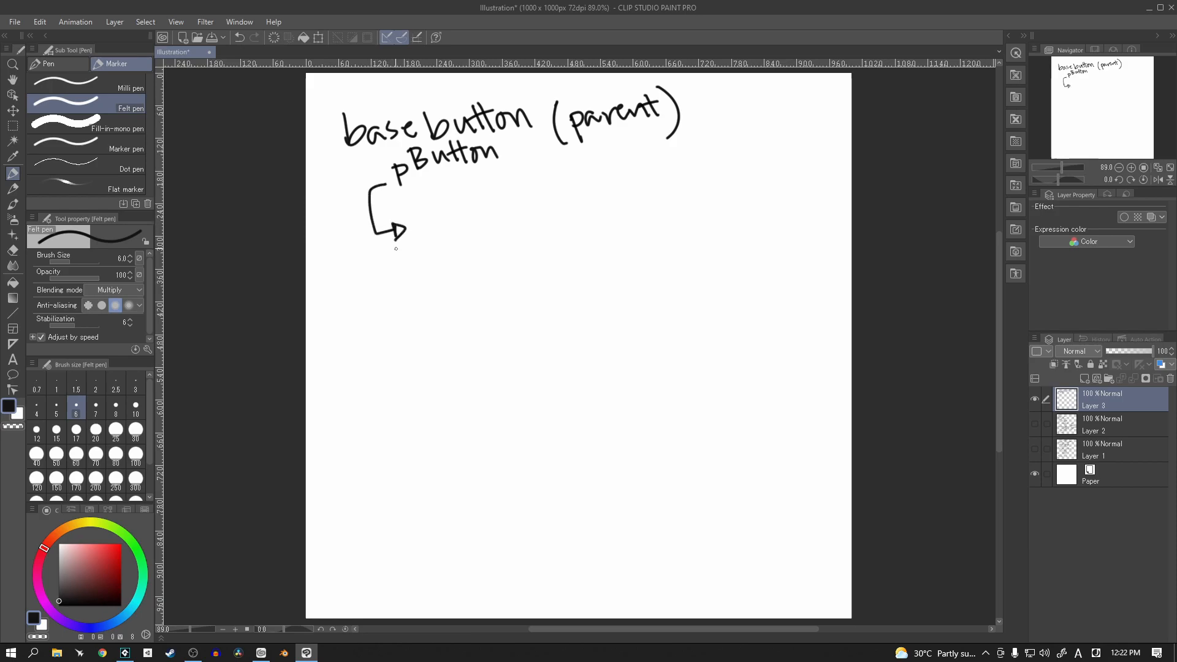
{"action": "left_click_drag", "start_coordinate": [425, 240], "coordinate": [446, 225]}
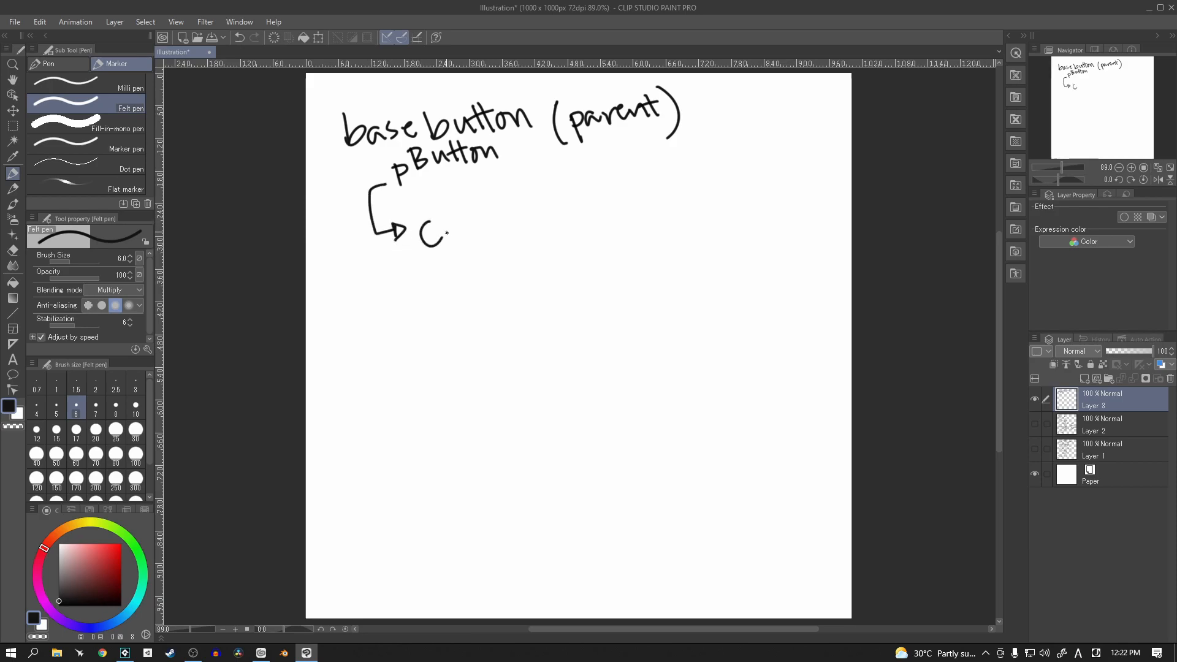
{"action": "left_click_drag", "start_coordinate": [446, 233], "coordinate": [496, 225]}
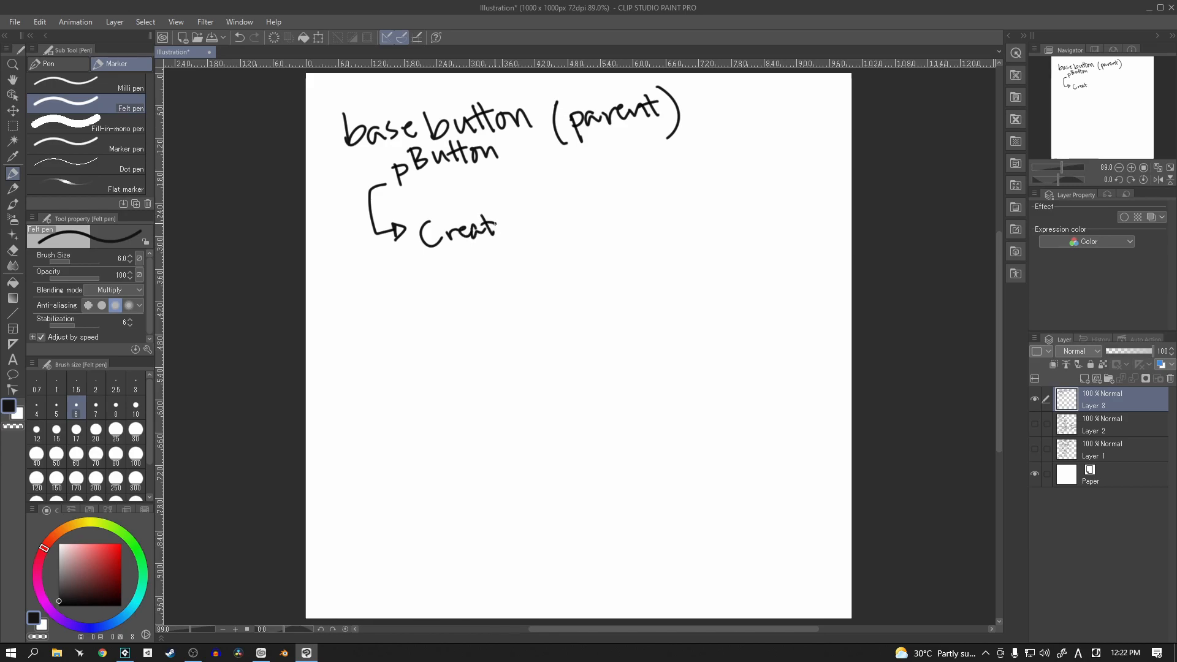
{"action": "left_click_drag", "start_coordinate": [386, 266], "coordinate": [383, 301]}
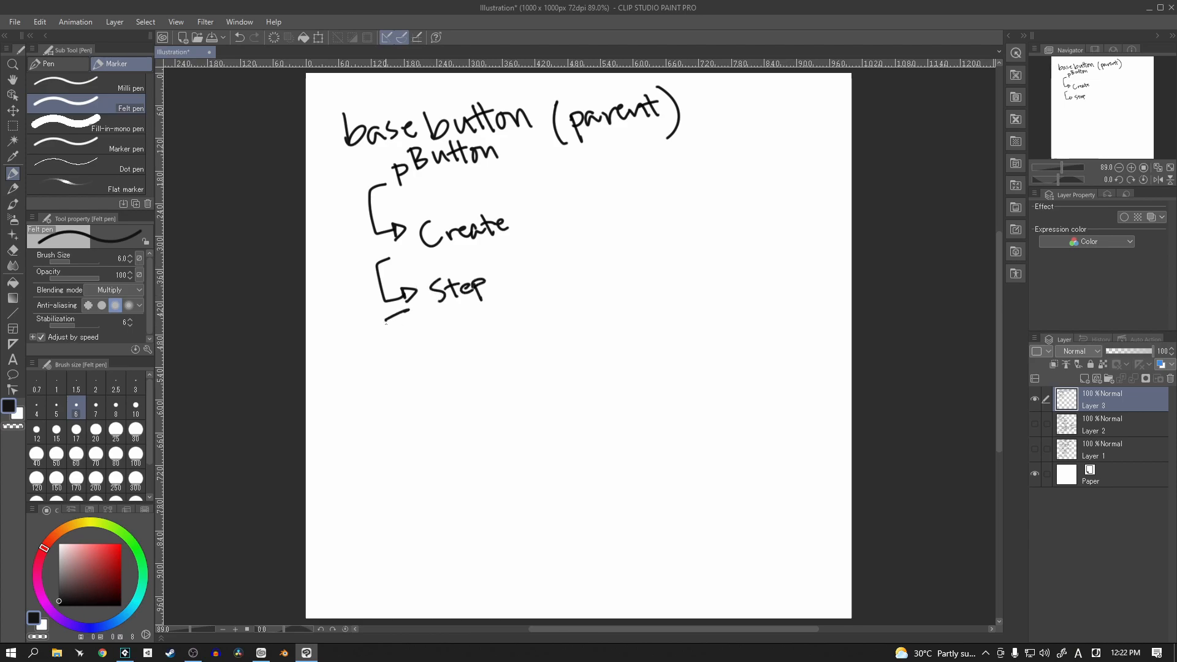
Add bracket-arrow entries Draw and Draw GUI, with a star beside Draw
{"action": "left_click_drag", "start_coordinate": [390, 323], "coordinate": [432, 349]}
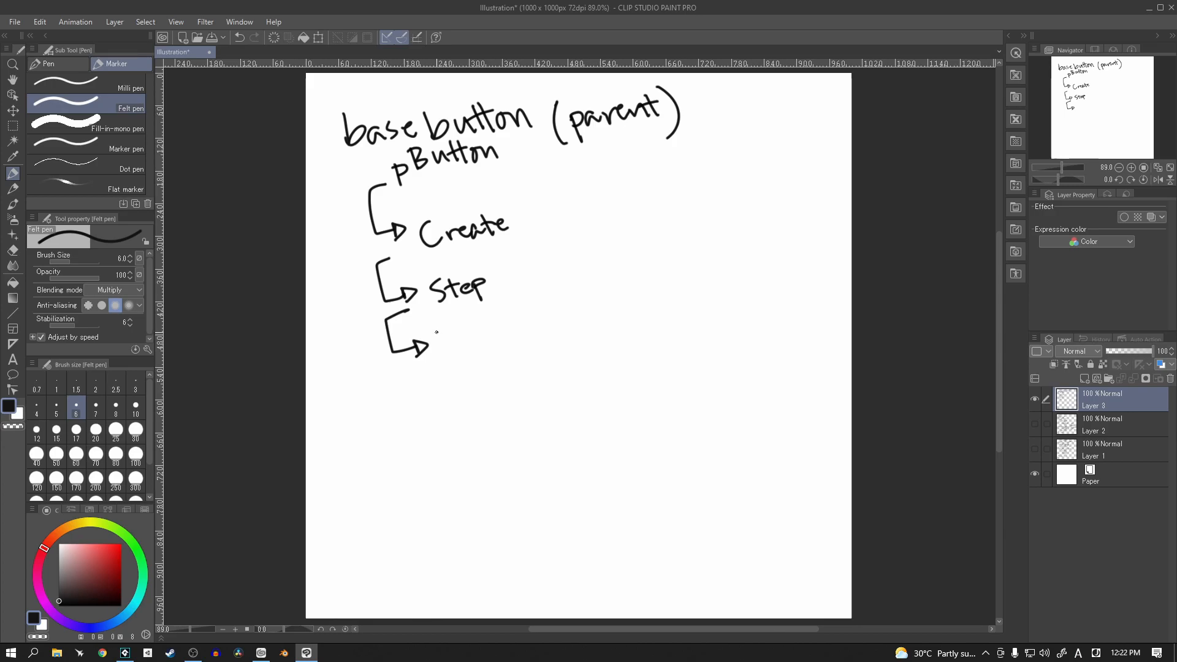
{"action": "left_click_drag", "start_coordinate": [442, 345], "coordinate": [495, 346]}
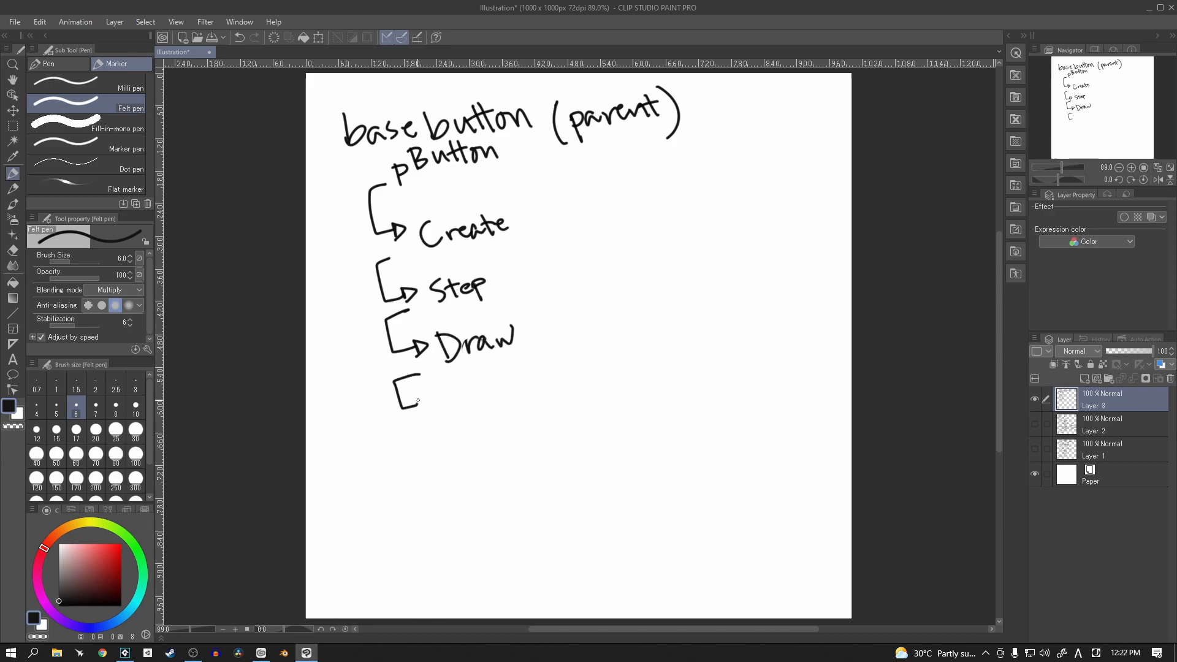
{"action": "left_click_drag", "start_coordinate": [439, 393], "coordinate": [594, 397]}
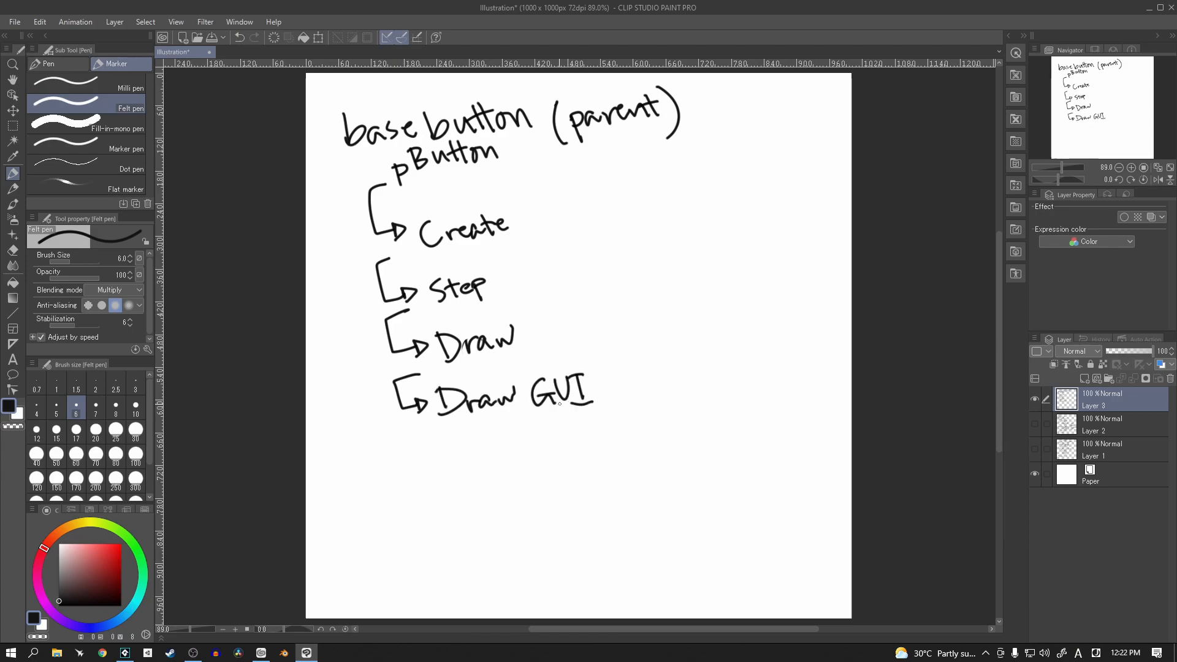
{"action": "mouse_move", "coordinate": [408, 397]}
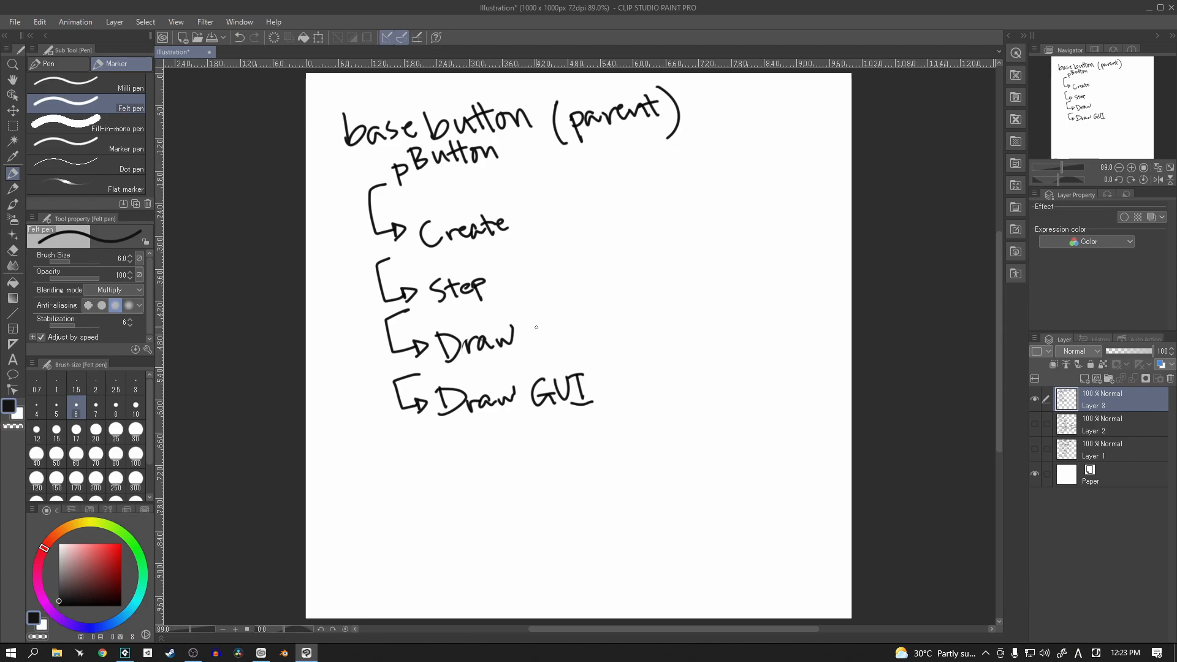
{"action": "left_click_drag", "start_coordinate": [526, 323], "coordinate": [534, 342]}
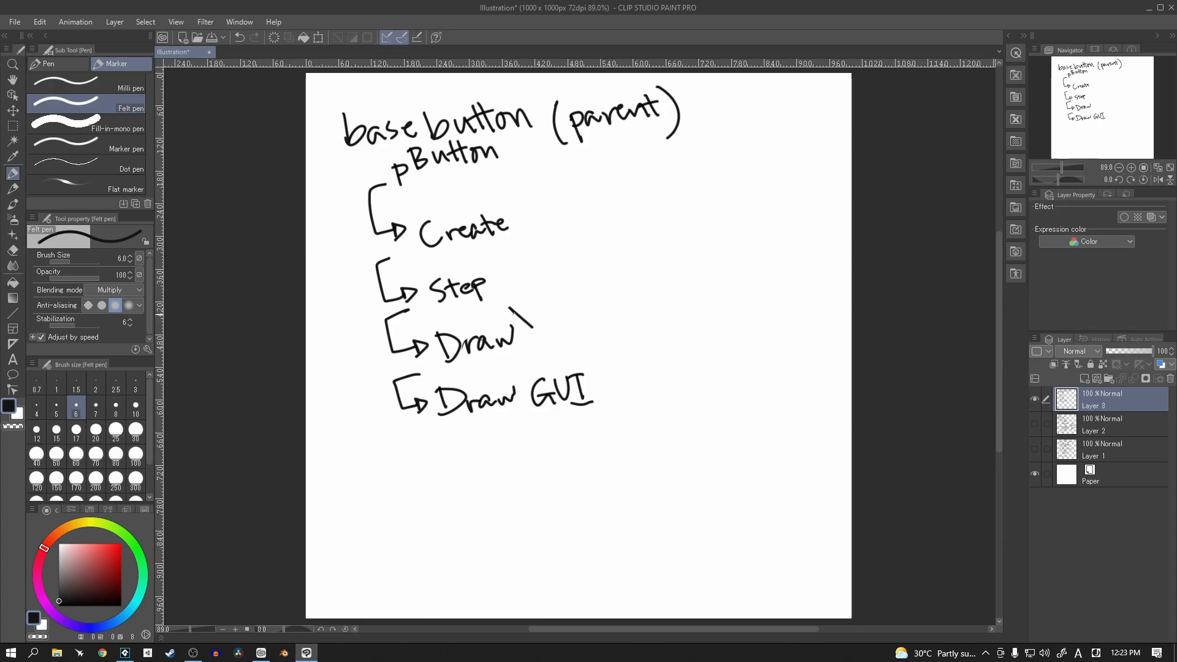
{"action": "left_click_drag", "start_coordinate": [529, 319], "coordinate": [541, 333]}
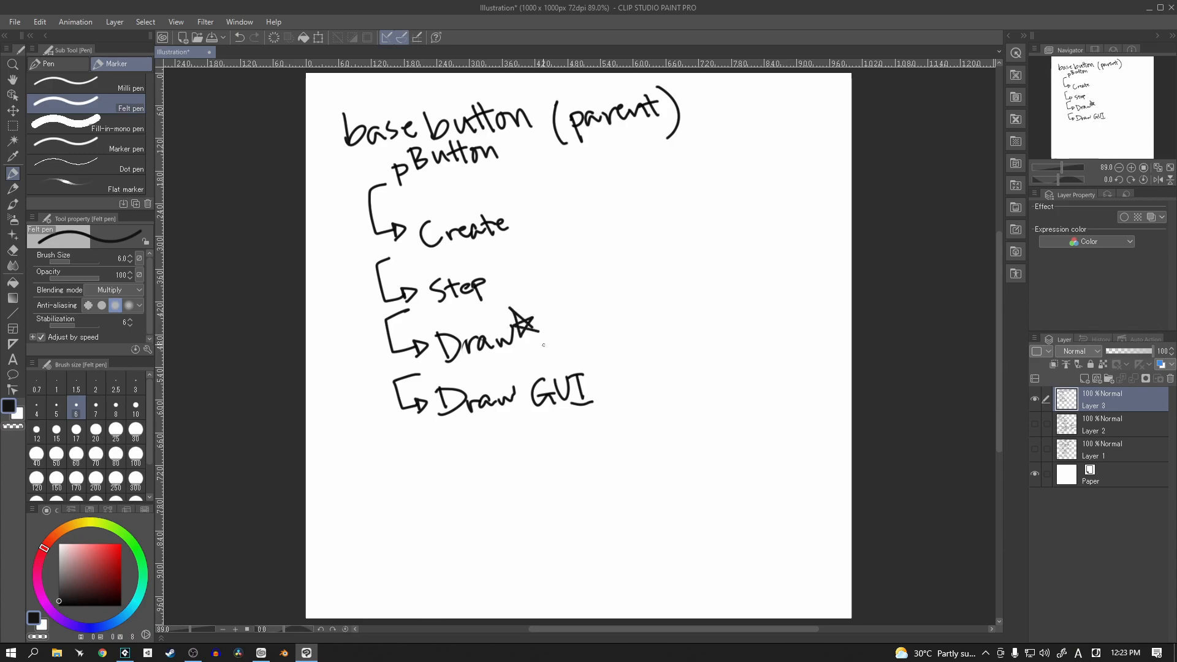
{"action": "mouse_move", "coordinate": [527, 339]}
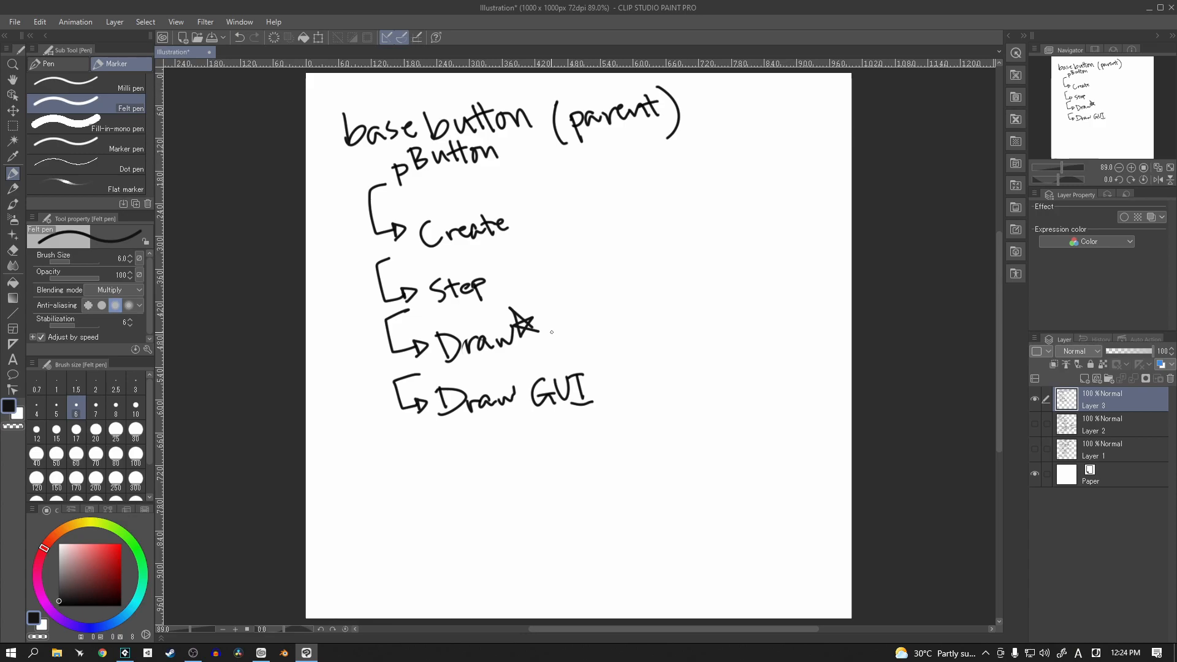
Extend Create with an arrow chain 'macros → mousetogui' branching to x and y
{"action": "left_click_drag", "start_coordinate": [510, 229], "coordinate": [578, 198]}
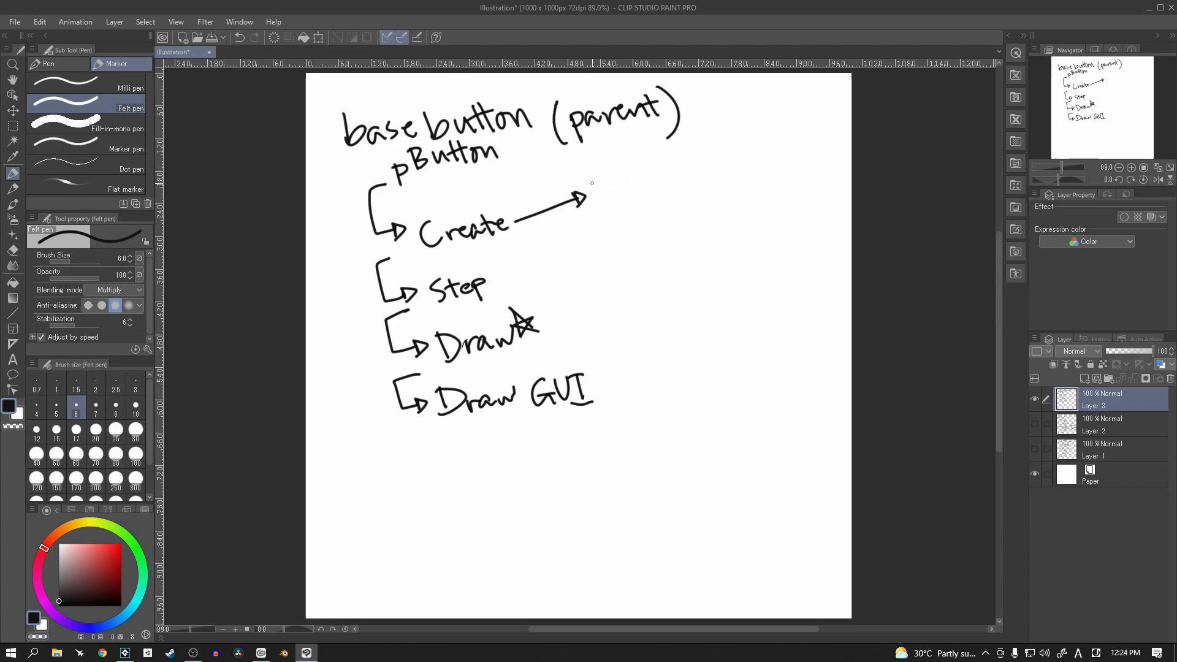
{"action": "left_click_drag", "start_coordinate": [600, 192], "coordinate": [638, 188]}
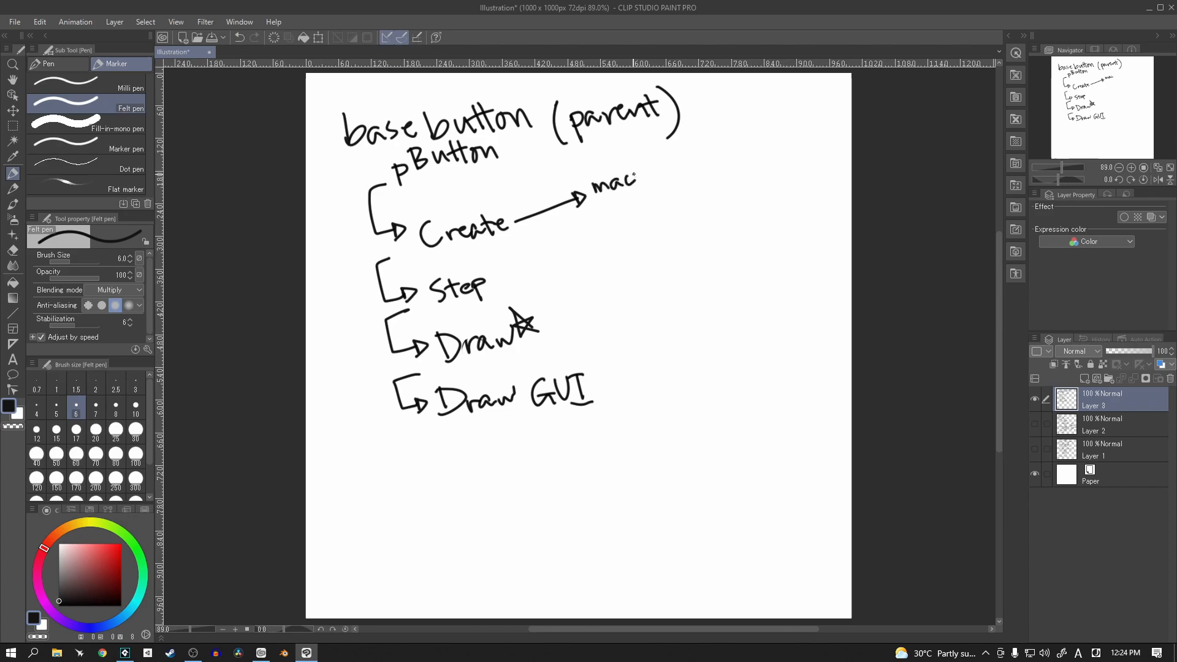
{"action": "left_click_drag", "start_coordinate": [638, 178], "coordinate": [668, 178]}
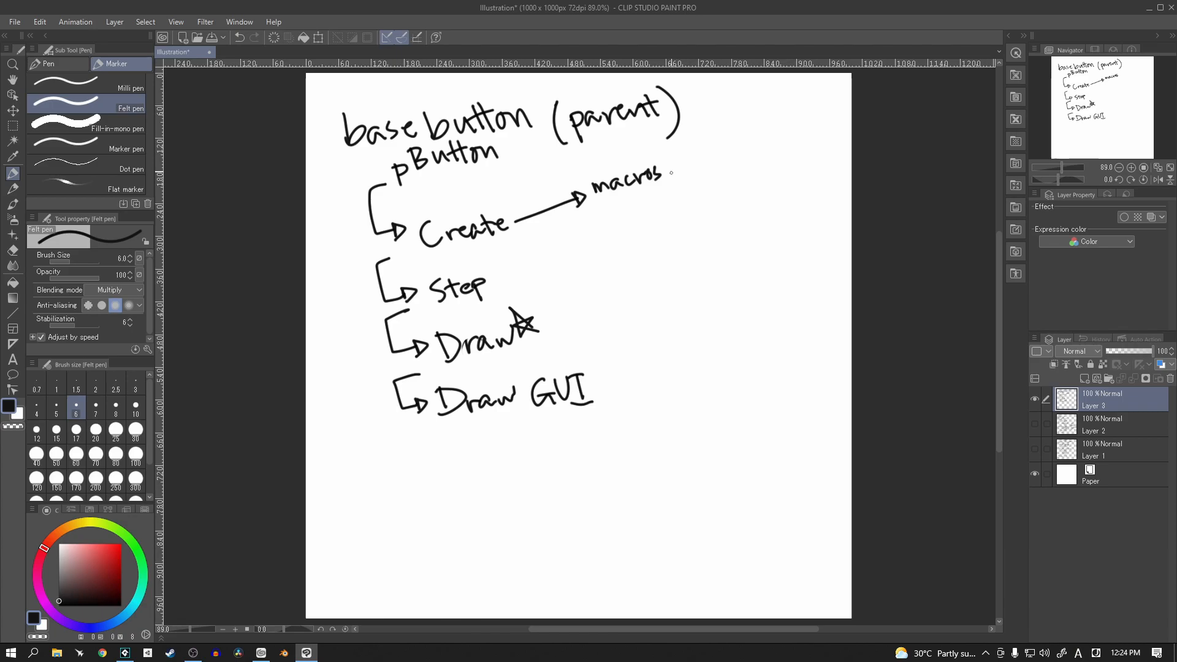
{"action": "left_click_drag", "start_coordinate": [669, 173], "coordinate": [694, 169]}
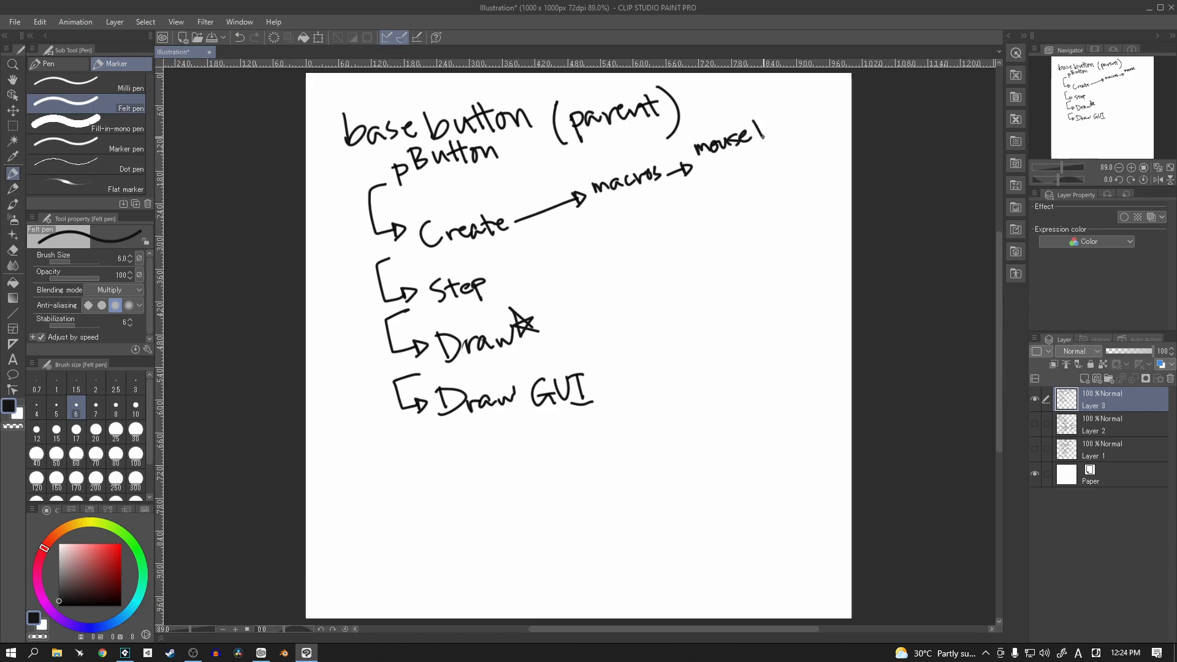
{"action": "left_click_drag", "start_coordinate": [750, 132], "coordinate": [785, 131]}
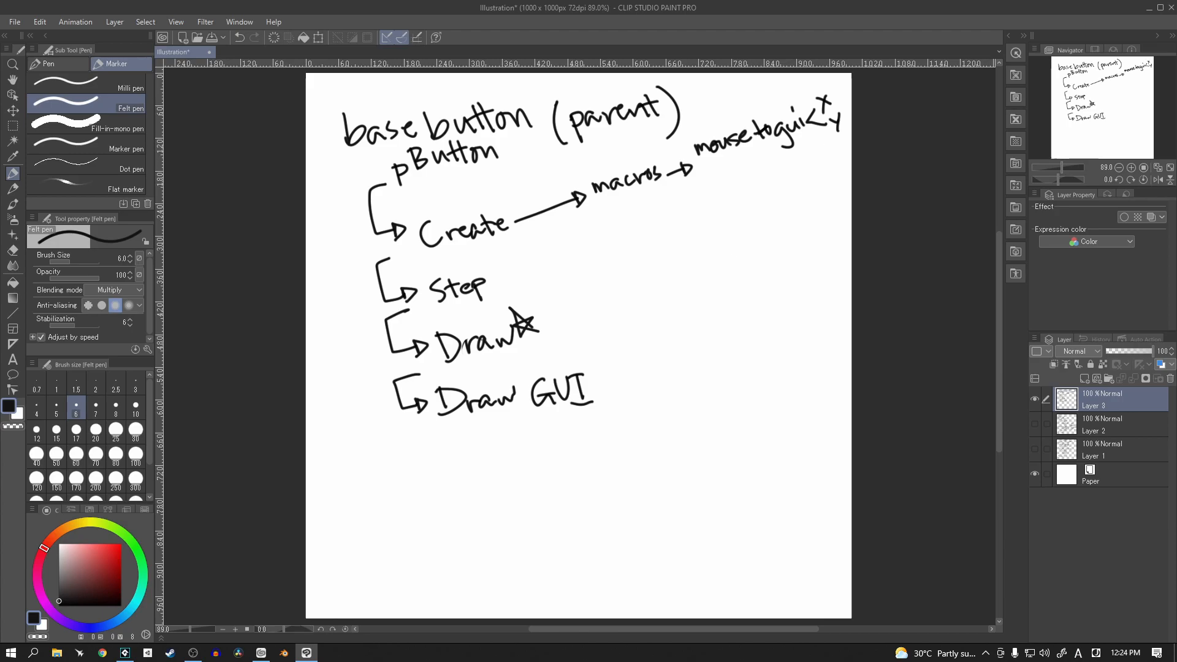
Start a line out from Step and a second arrow branching from Create
{"action": "left_click_drag", "start_coordinate": [491, 278], "coordinate": [548, 272]}
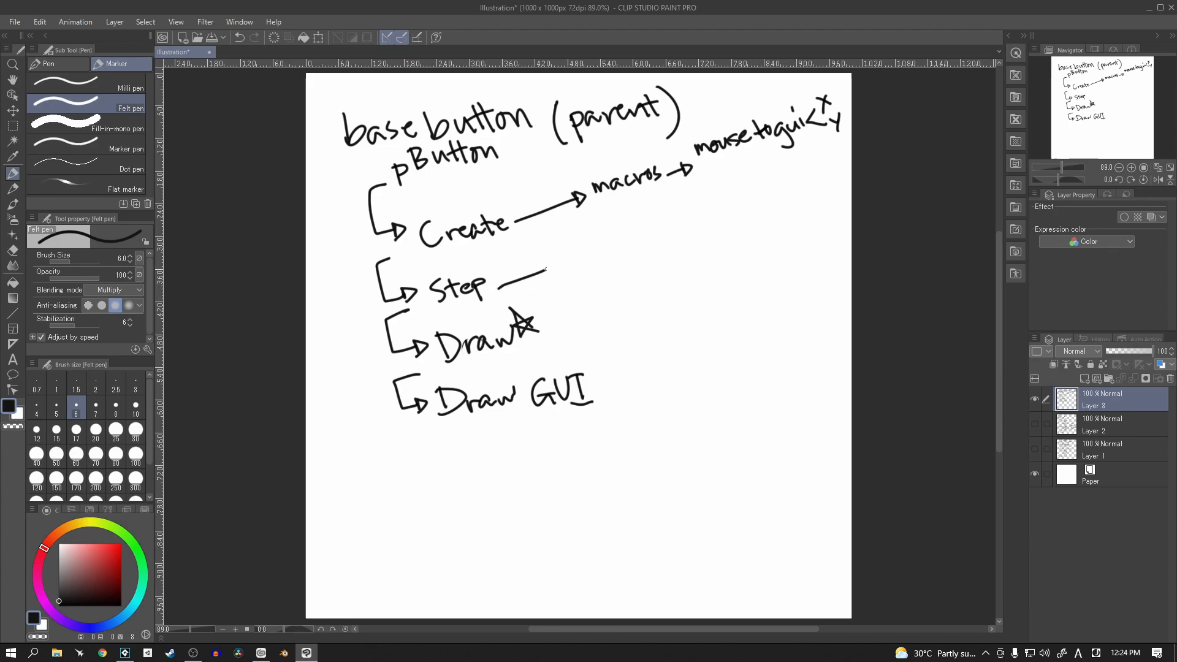
{"action": "left_click_drag", "start_coordinate": [544, 272], "coordinate": [556, 266]}
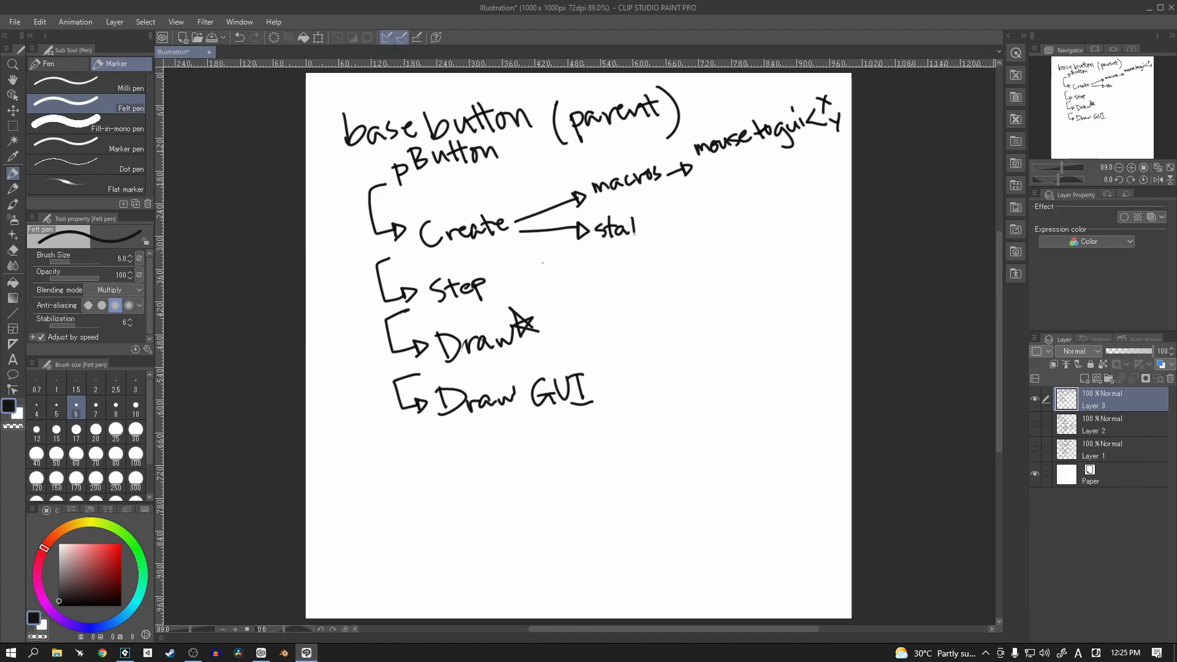
Write 'states < Active / inactive' after Create's second arrow
{"action": "left_click_drag", "start_coordinate": [616, 229], "coordinate": [660, 230]}
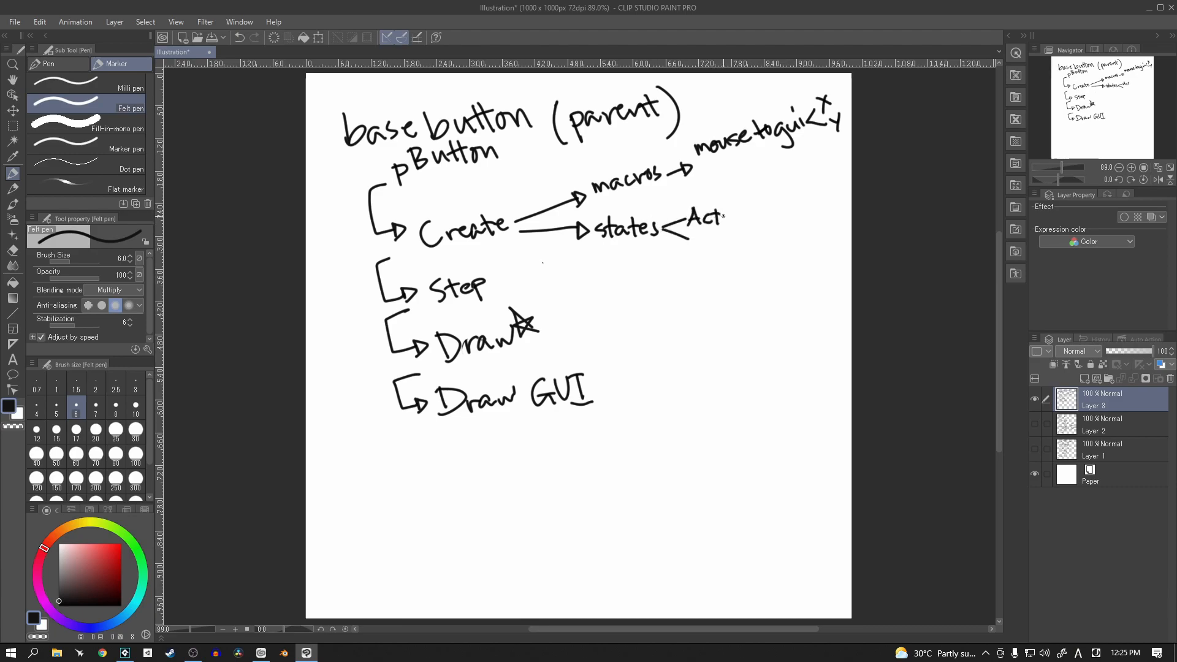
{"action": "left_click_drag", "start_coordinate": [706, 225], "coordinate": [747, 233]}
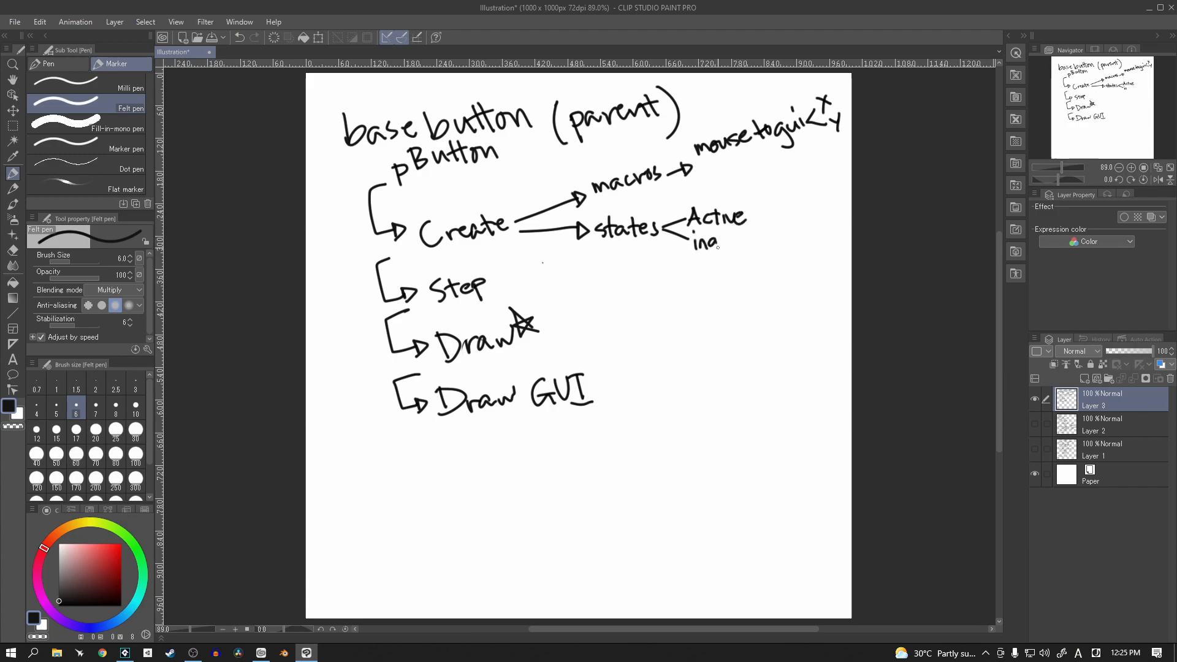
{"action": "left_click_drag", "start_coordinate": [694, 242], "coordinate": [761, 241]}
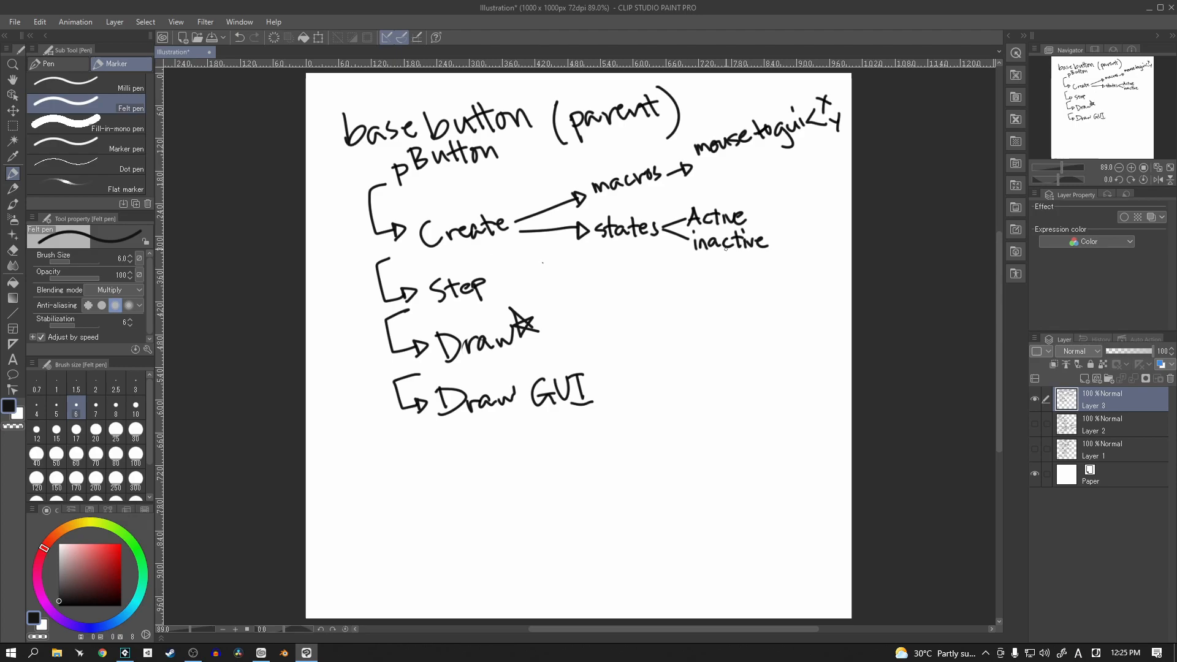
Add a third Create branch reading 'image_speed=0;' and a long line out from Step
{"action": "left_click_drag", "start_coordinate": [526, 233], "coordinate": [581, 258]}
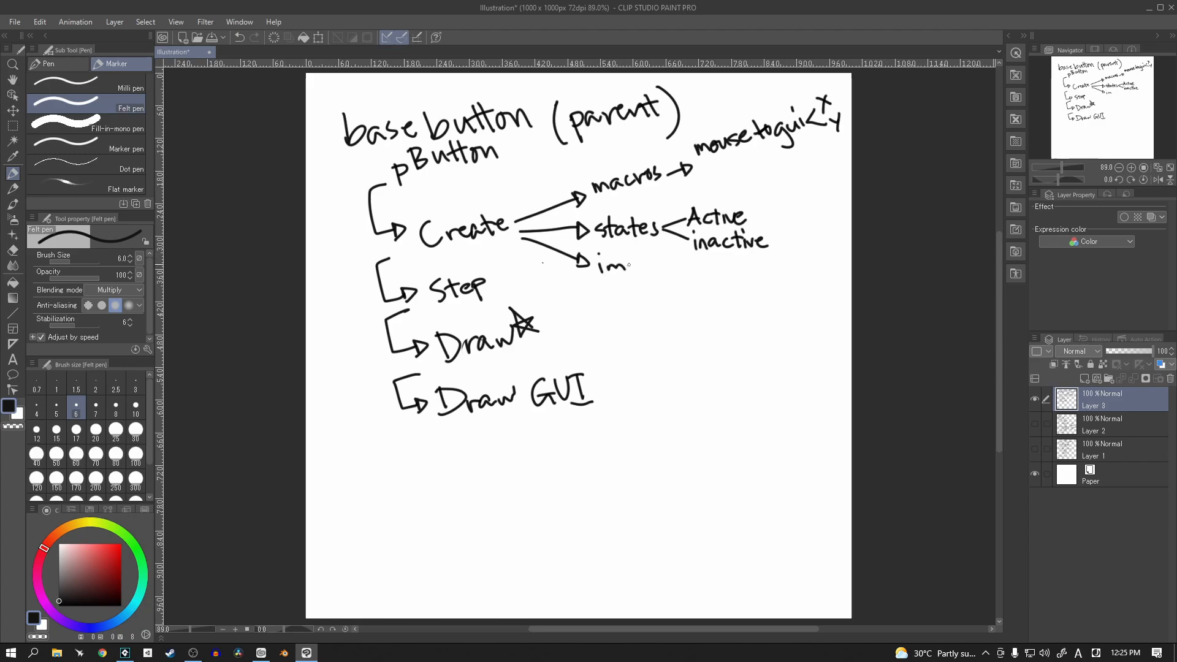
{"action": "left_click_drag", "start_coordinate": [619, 265], "coordinate": [668, 265]}
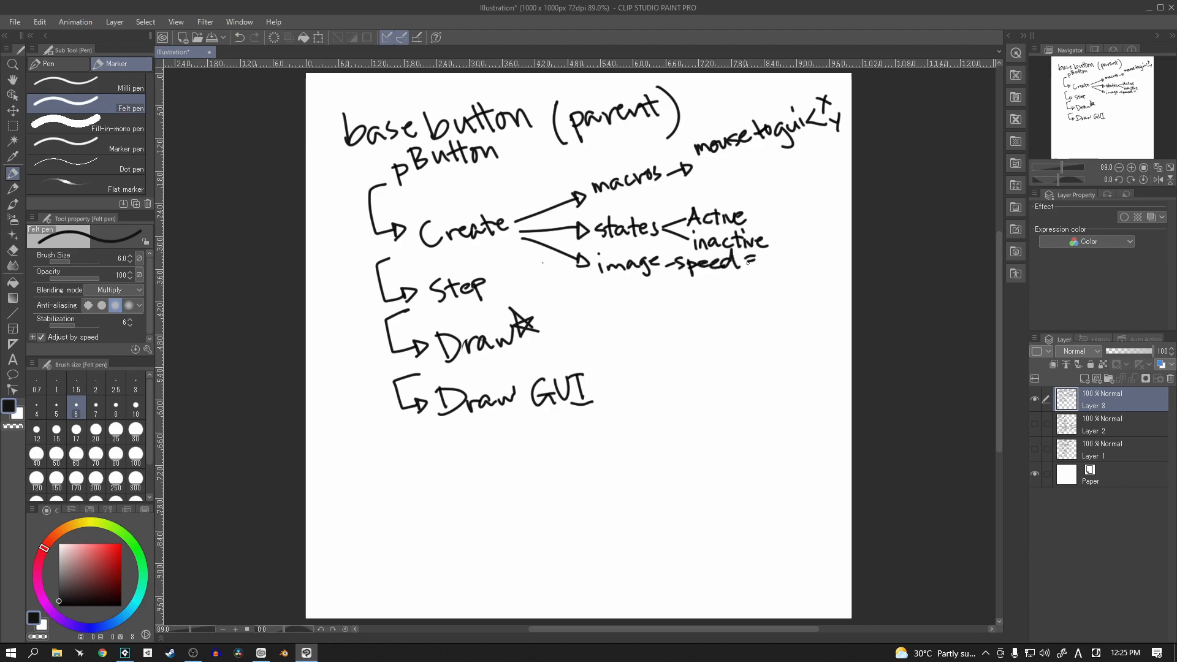
{"action": "left_click_drag", "start_coordinate": [758, 262], "coordinate": [781, 266]}
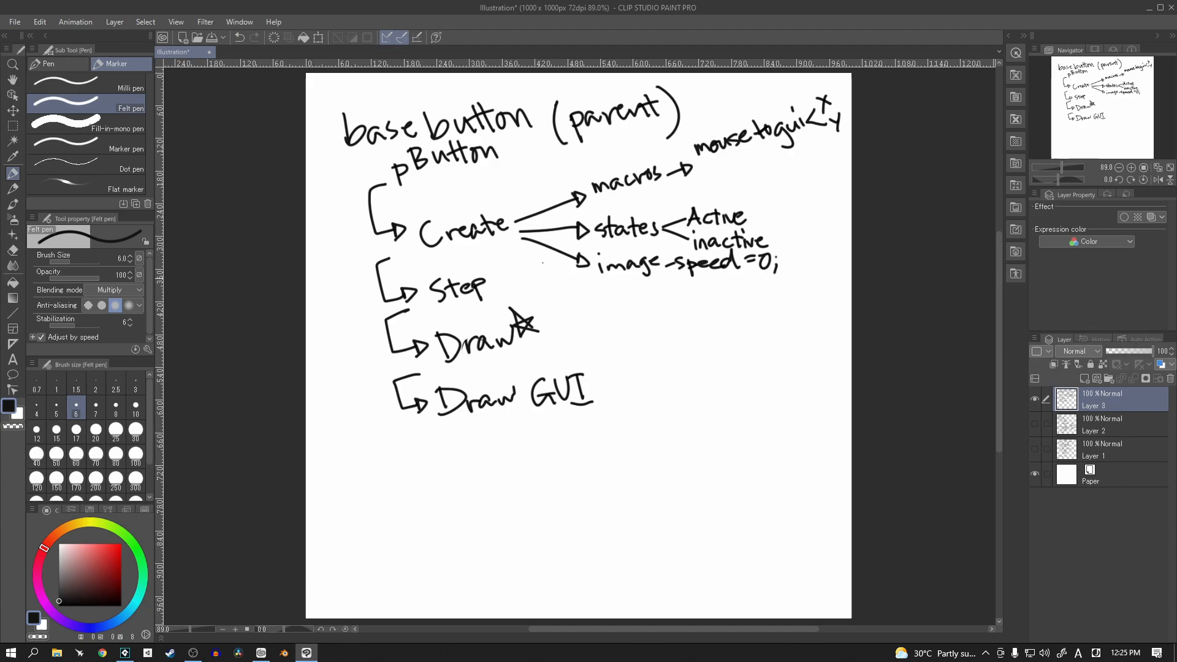
{"action": "left_click_drag", "start_coordinate": [510, 289], "coordinate": [616, 326]}
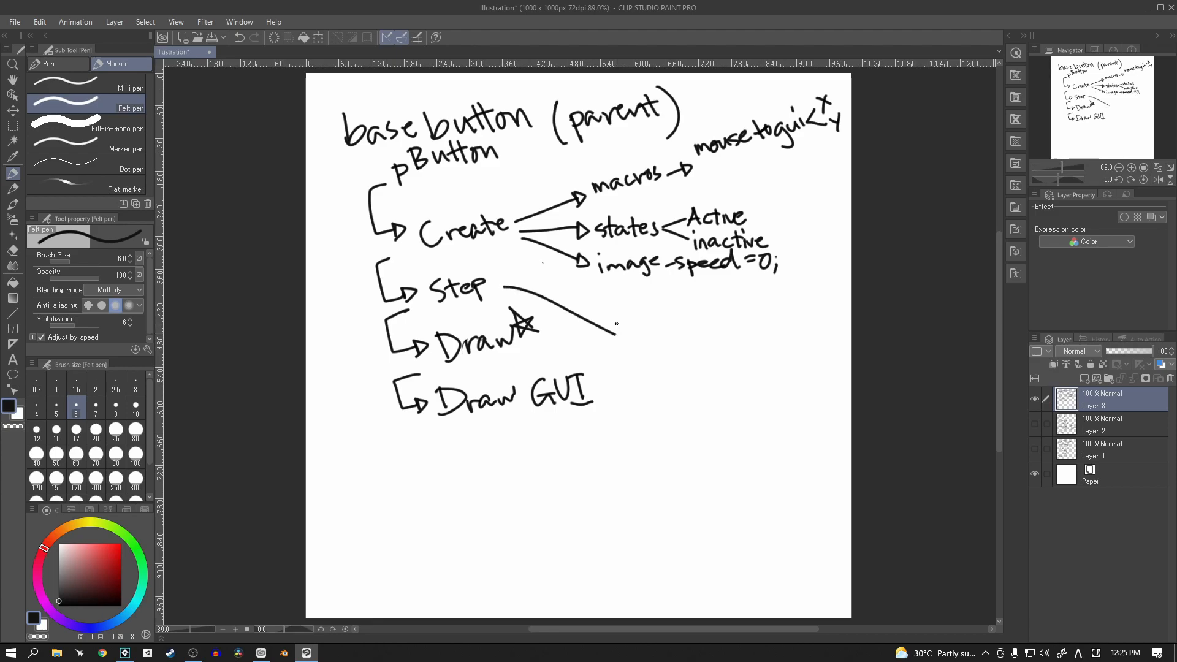
Arrow the Step line to a 'check if active' note with a branch arrow beneath it
{"action": "left_click_drag", "start_coordinate": [510, 293], "coordinate": [626, 334]}
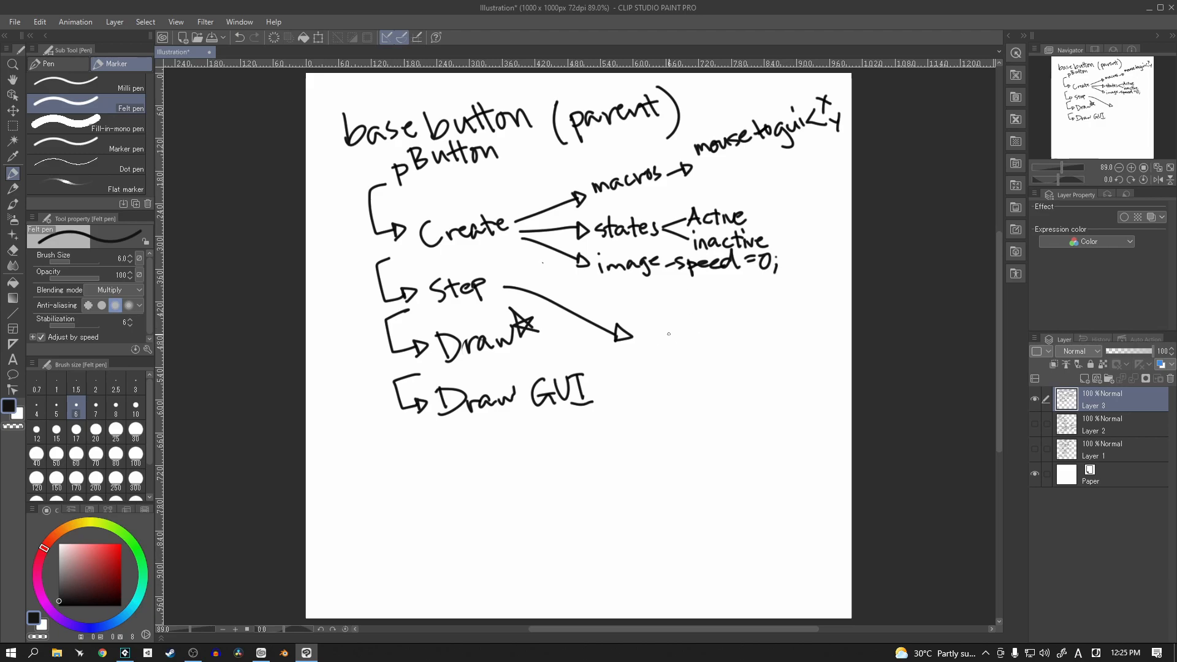
{"action": "mouse_move", "coordinate": [647, 332]}
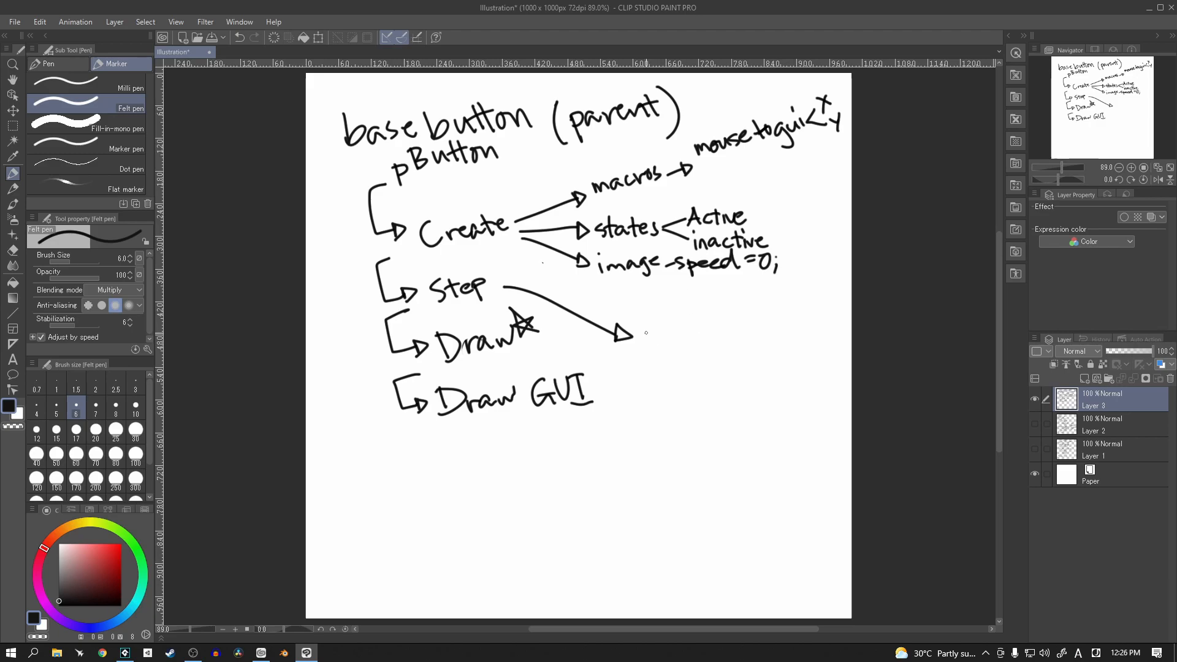
{"action": "mouse_move", "coordinate": [643, 346]}
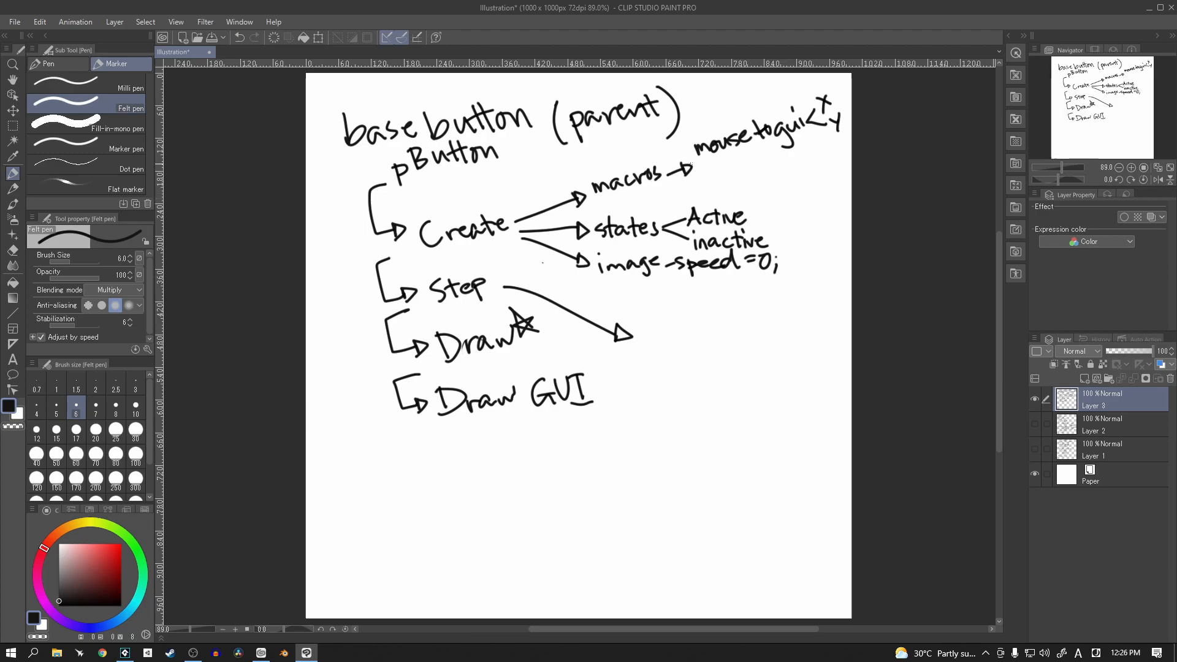
{"action": "mouse_move", "coordinate": [660, 353]}
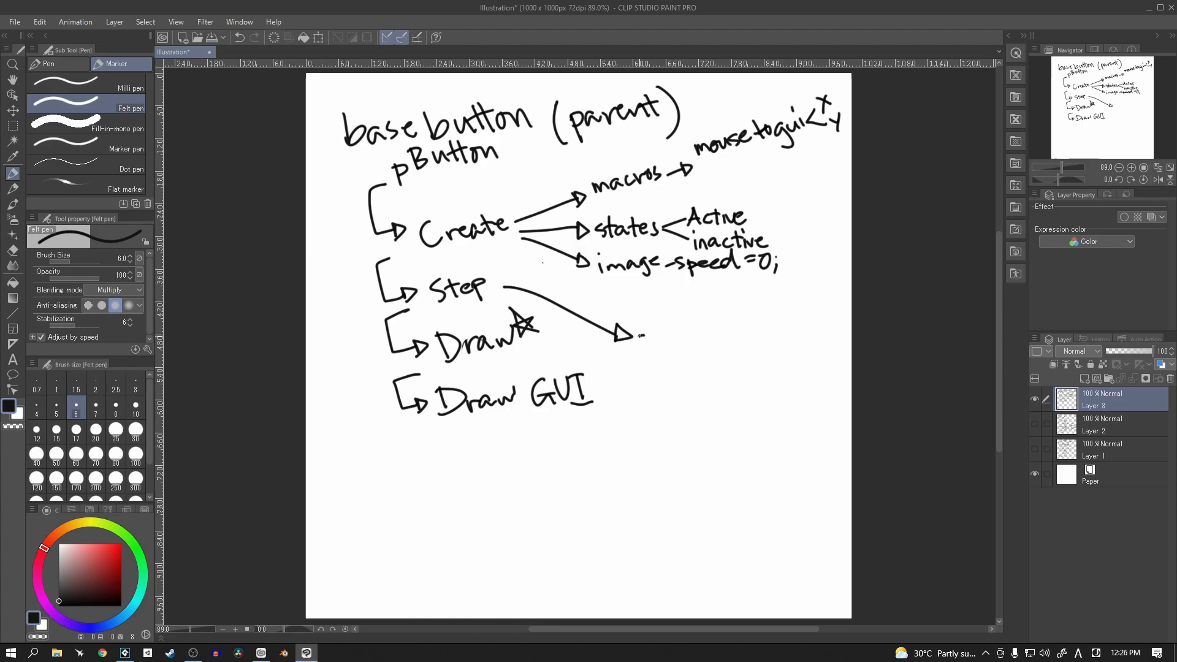
{"action": "left_click_drag", "start_coordinate": [641, 338], "coordinate": [672, 342]}
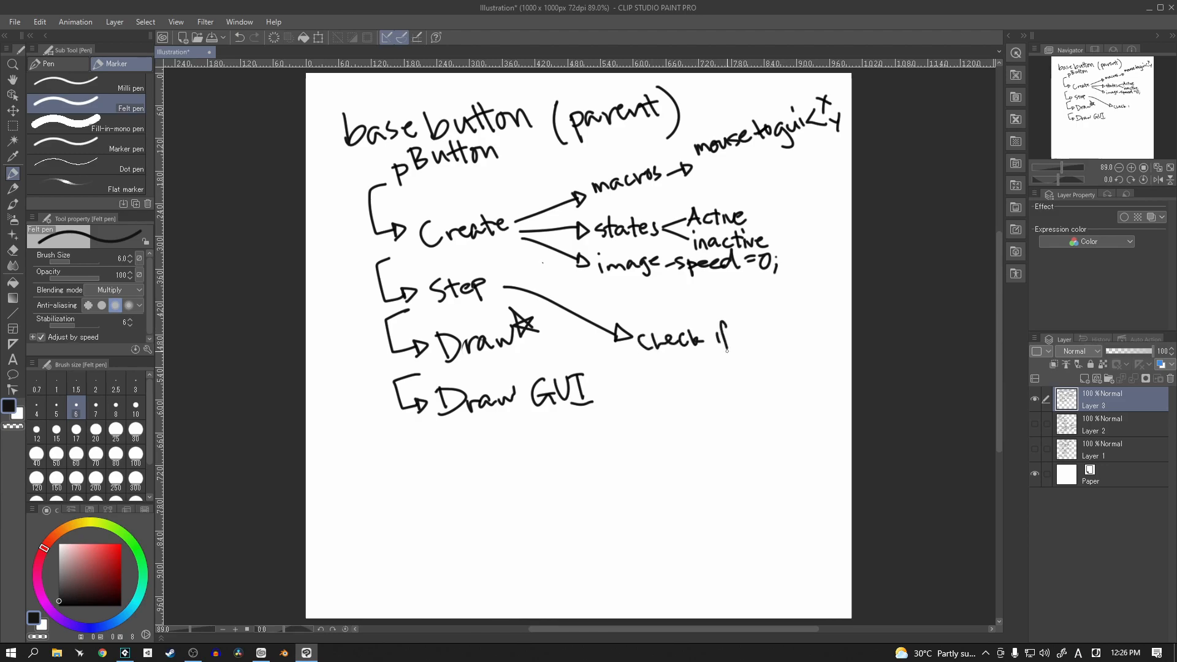
{"action": "left_click_drag", "start_coordinate": [732, 342], "coordinate": [758, 342]}
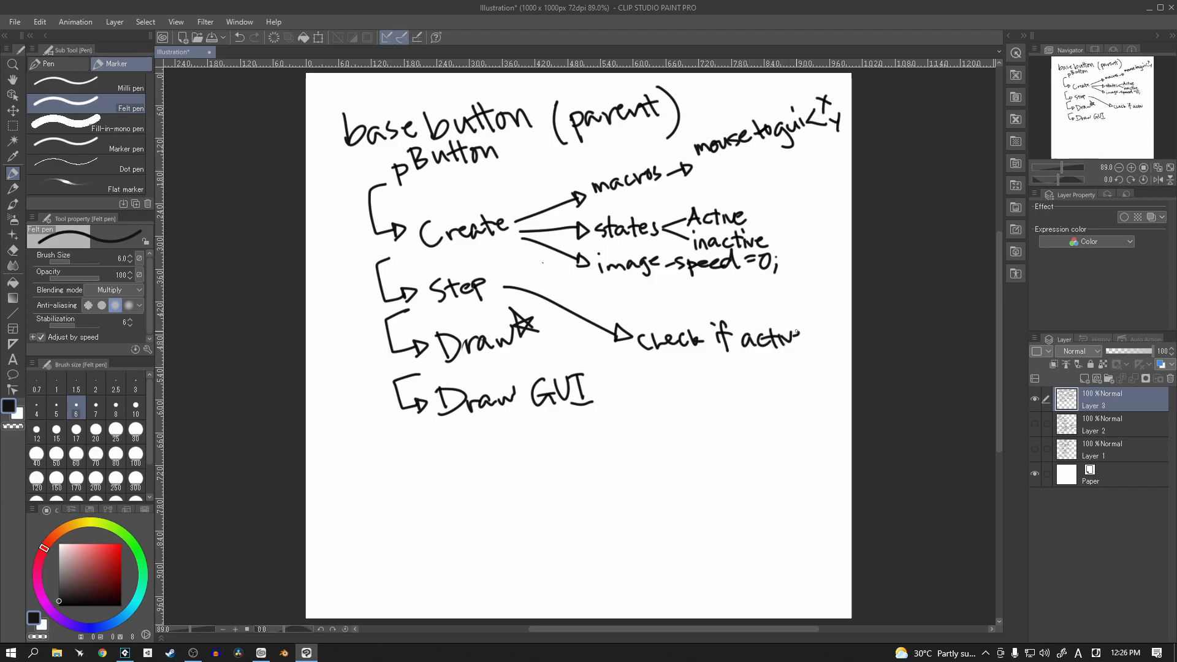
{"action": "left_click_drag", "start_coordinate": [683, 357], "coordinate": [701, 372]}
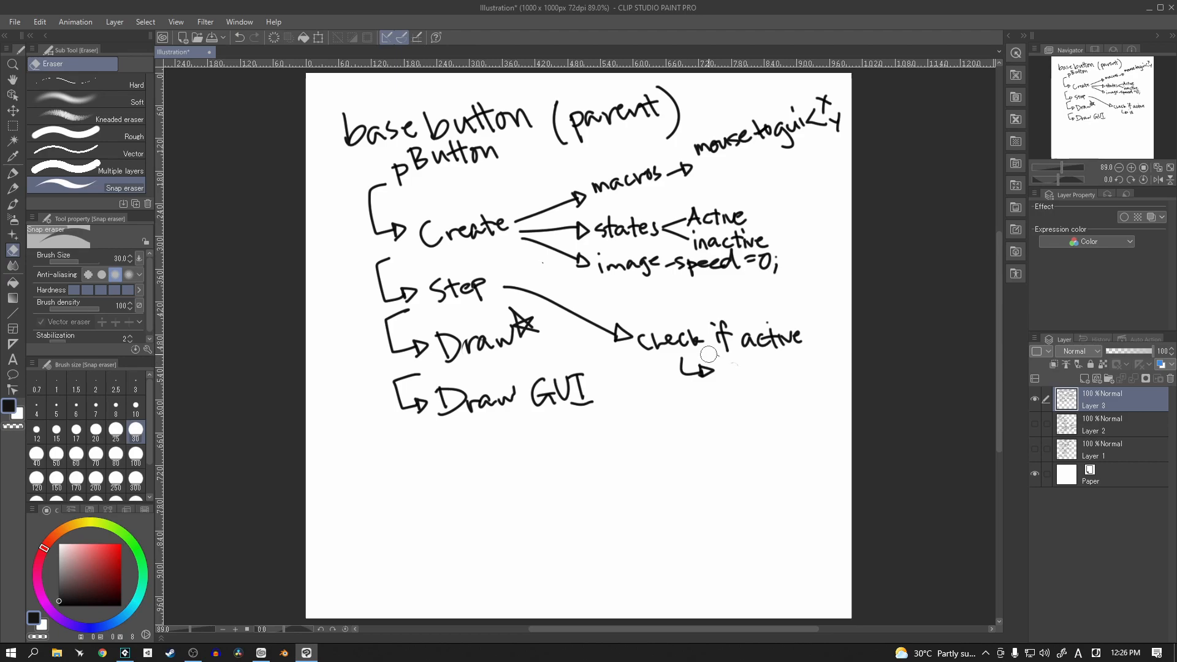
Write 'LMB↑' on the branch, underline 'code' and rule a line beneath it
{"action": "left_click", "coordinate": [7, 177]}
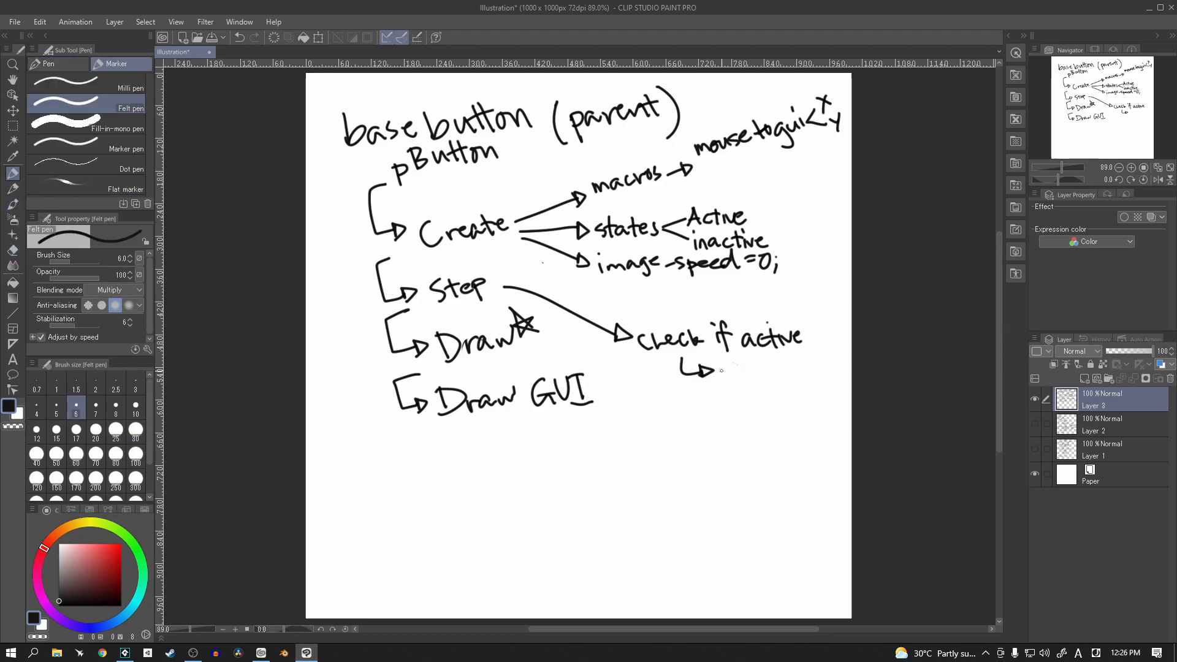
{"action": "left_click_drag", "start_coordinate": [725, 368], "coordinate": [732, 379]}
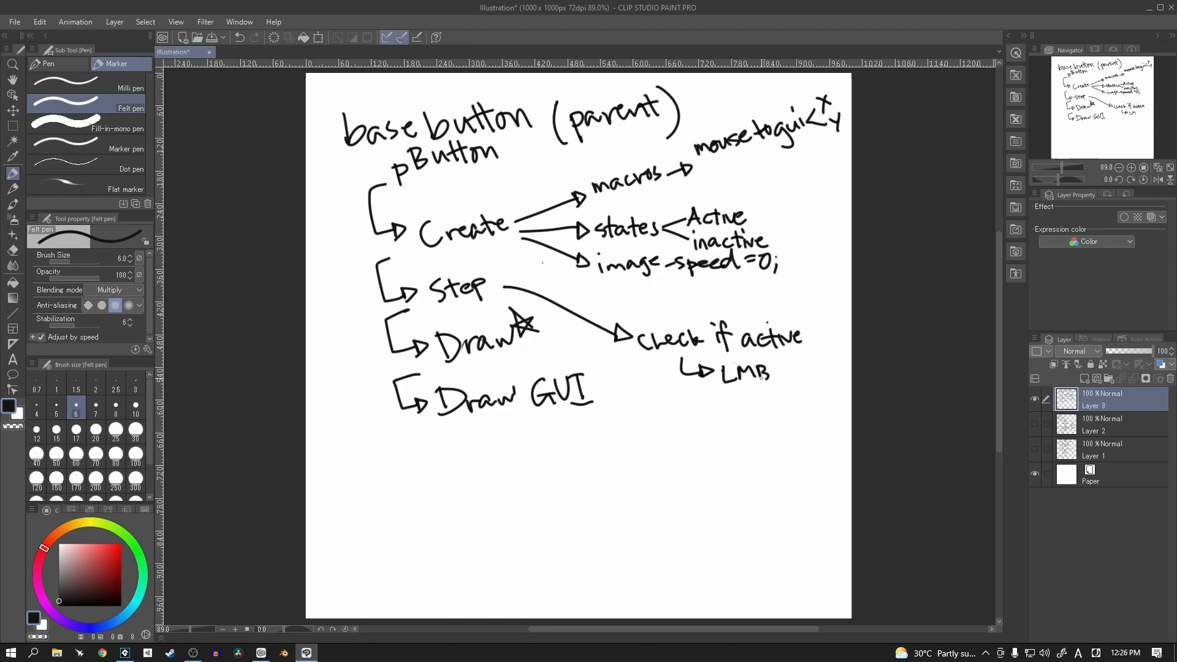
{"action": "mouse_move", "coordinate": [797, 383]}
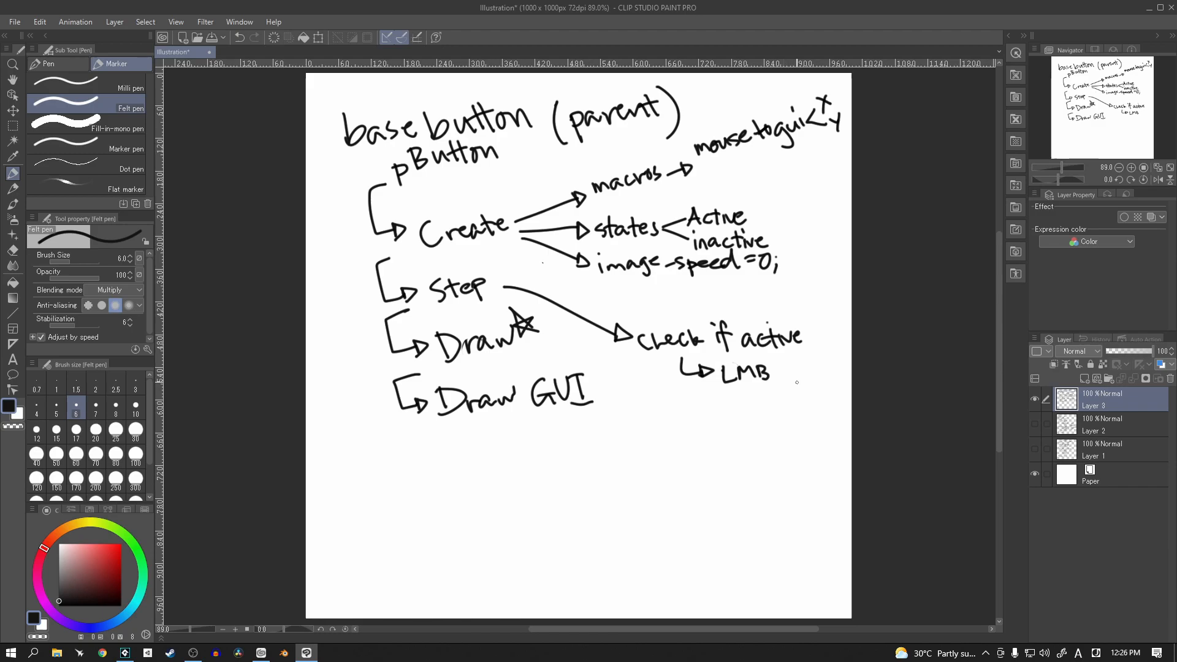
{"action": "mouse_move", "coordinate": [818, 397]}
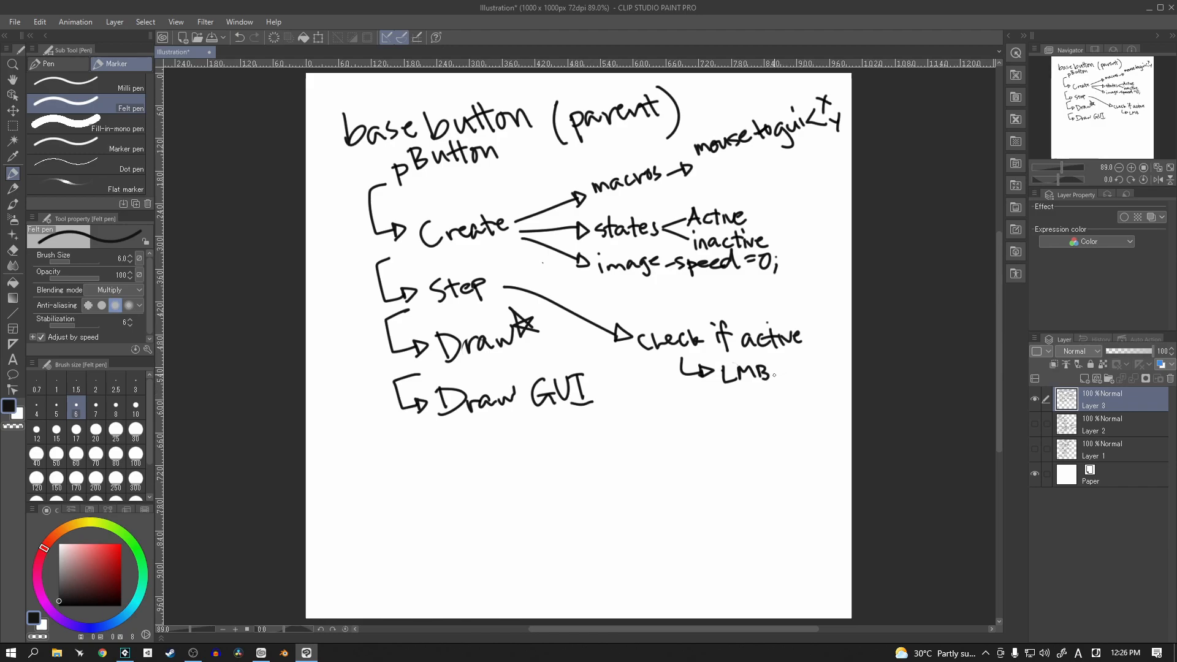
{"action": "left_click_drag", "start_coordinate": [778, 374], "coordinate": [785, 364]}
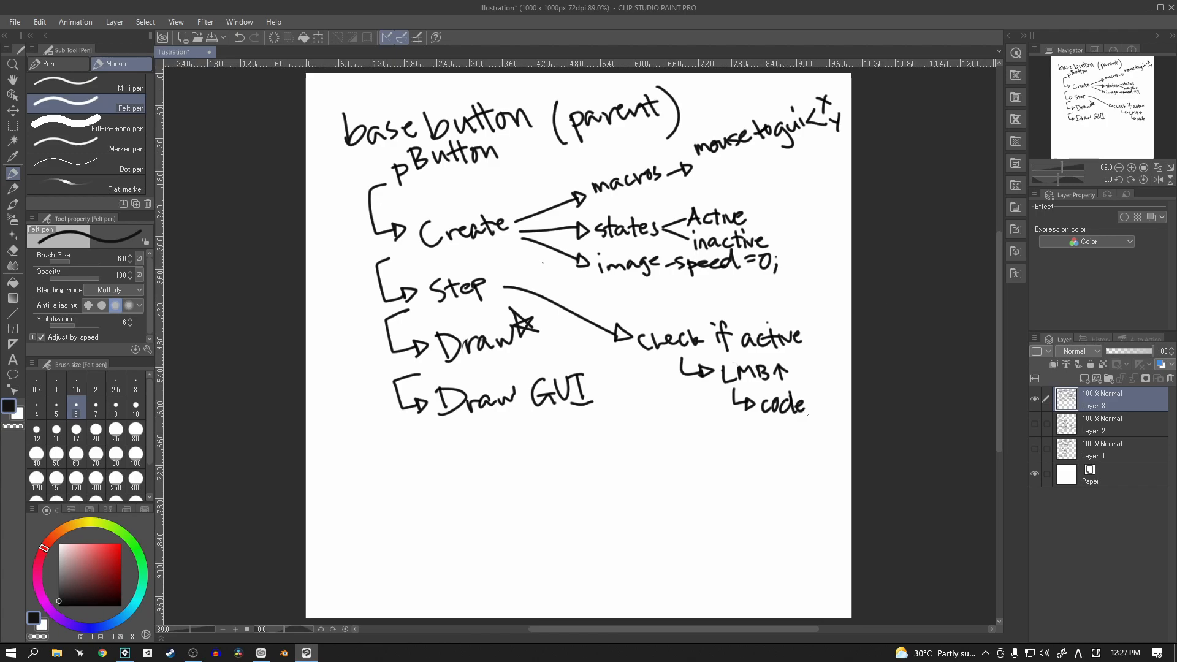
{"action": "left_click_drag", "start_coordinate": [743, 421], "coordinate": [818, 416]}
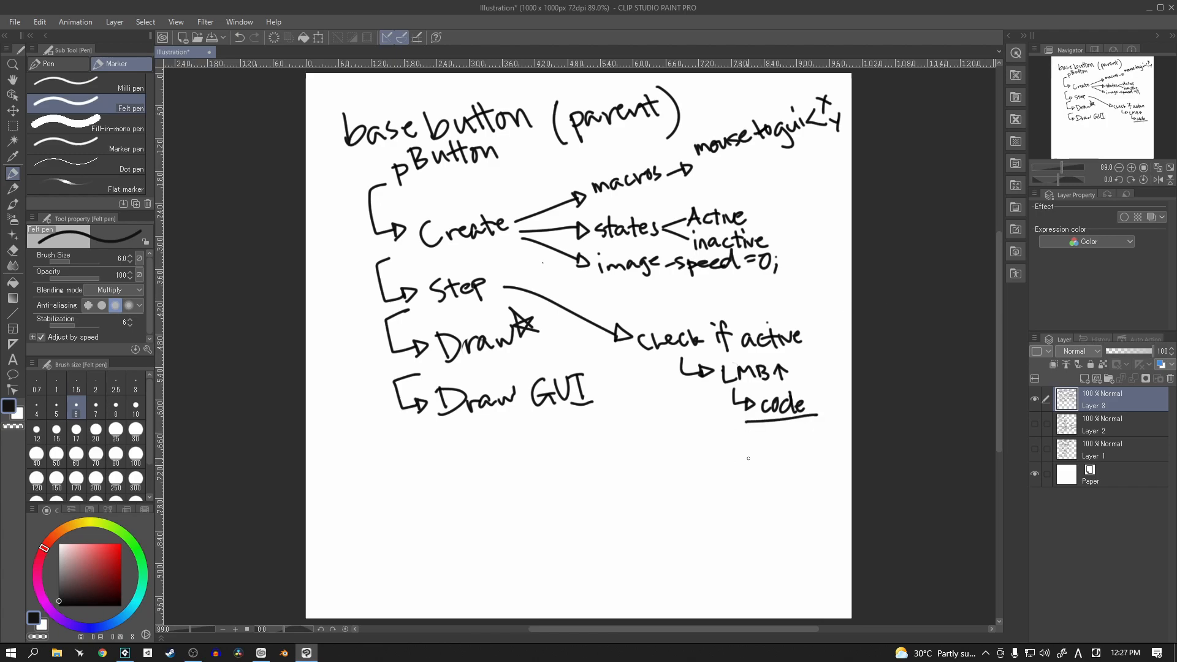
{"action": "mouse_move", "coordinate": [807, 443]}
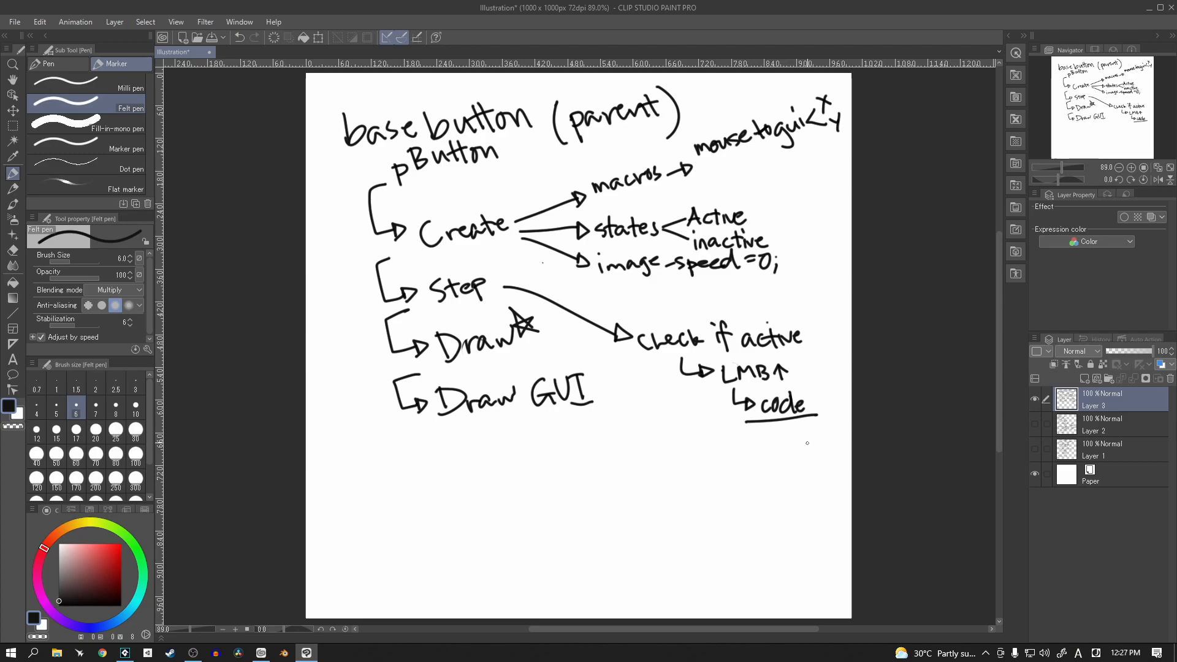
{"action": "left_click_drag", "start_coordinate": [724, 441], "coordinate": [817, 440]}
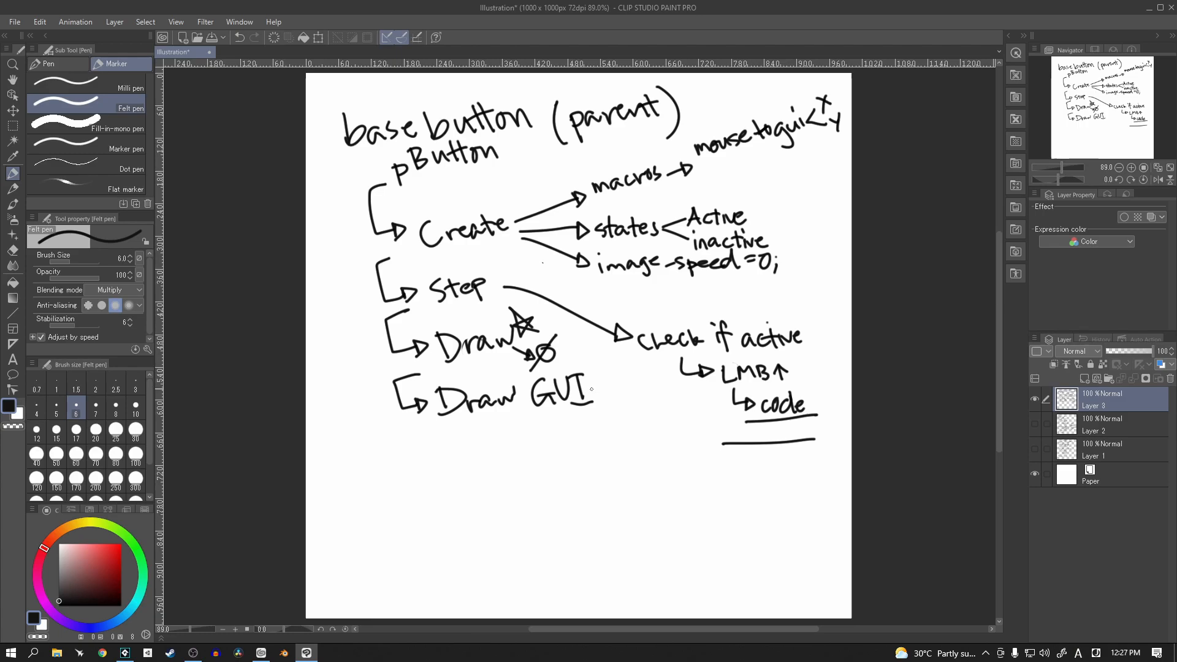
Draw a slashed circle mark below the Draw star
{"action": "left_click_drag", "start_coordinate": [594, 397], "coordinate": [620, 421]}
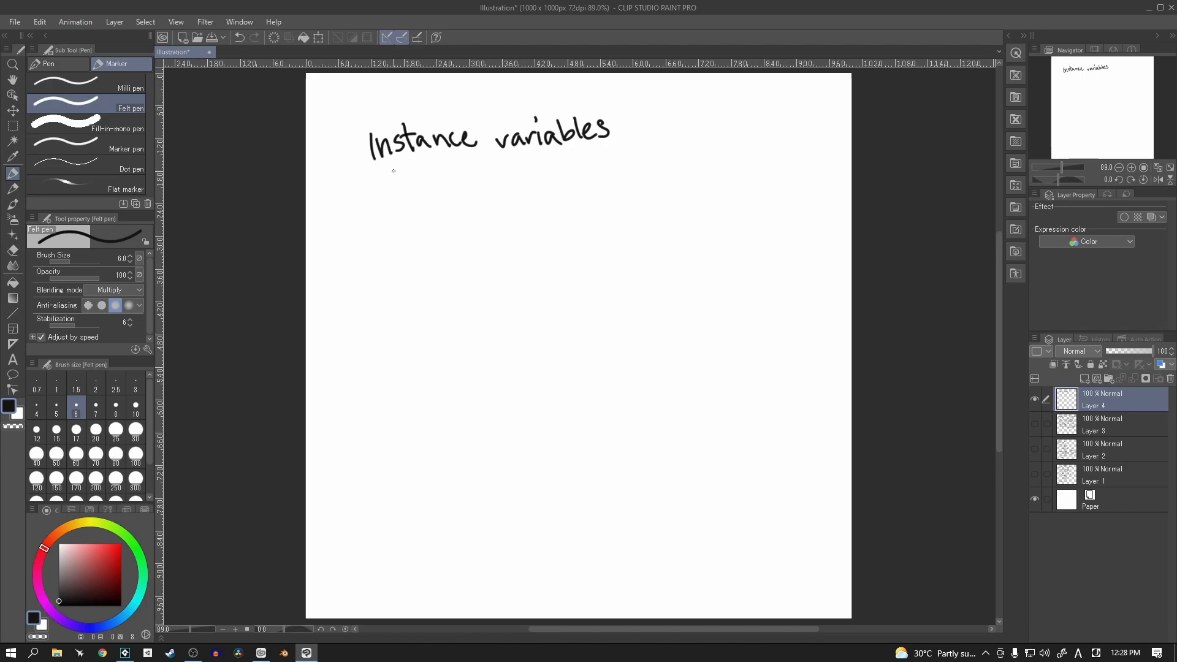
Handwrite arrow bullets 'Name (text)', 'Hover function' and 'Main function'
{"action": "left_click_drag", "start_coordinate": [393, 173], "coordinate": [431, 195]}
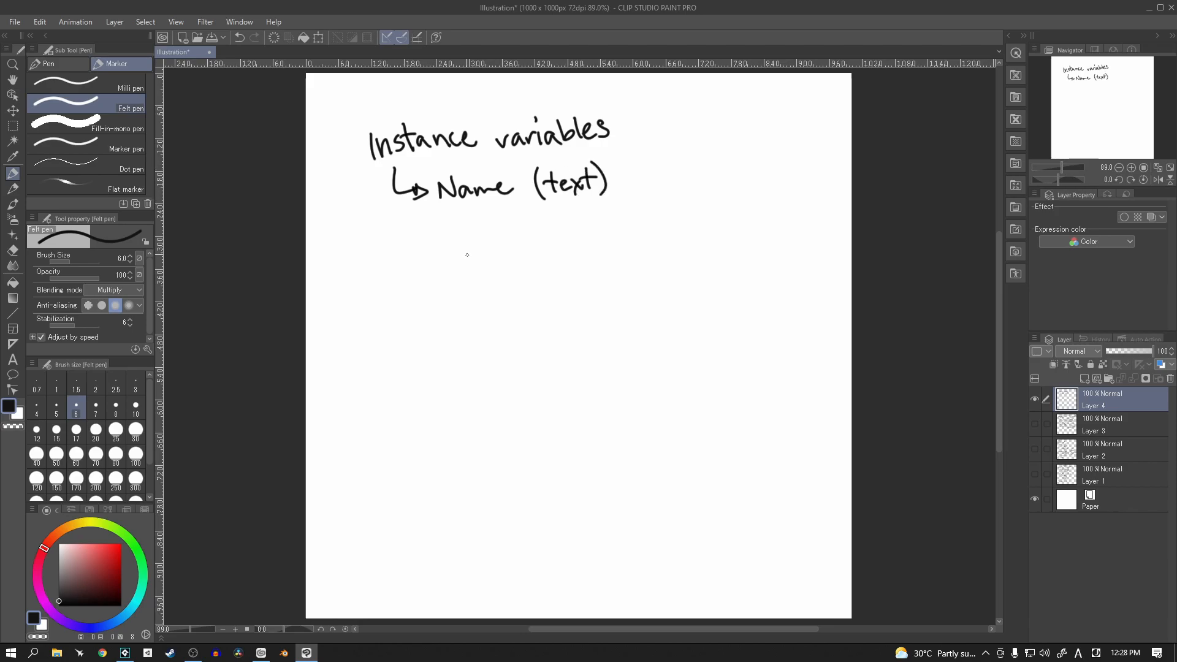
{"action": "left_click_drag", "start_coordinate": [397, 233], "coordinate": [428, 252]}
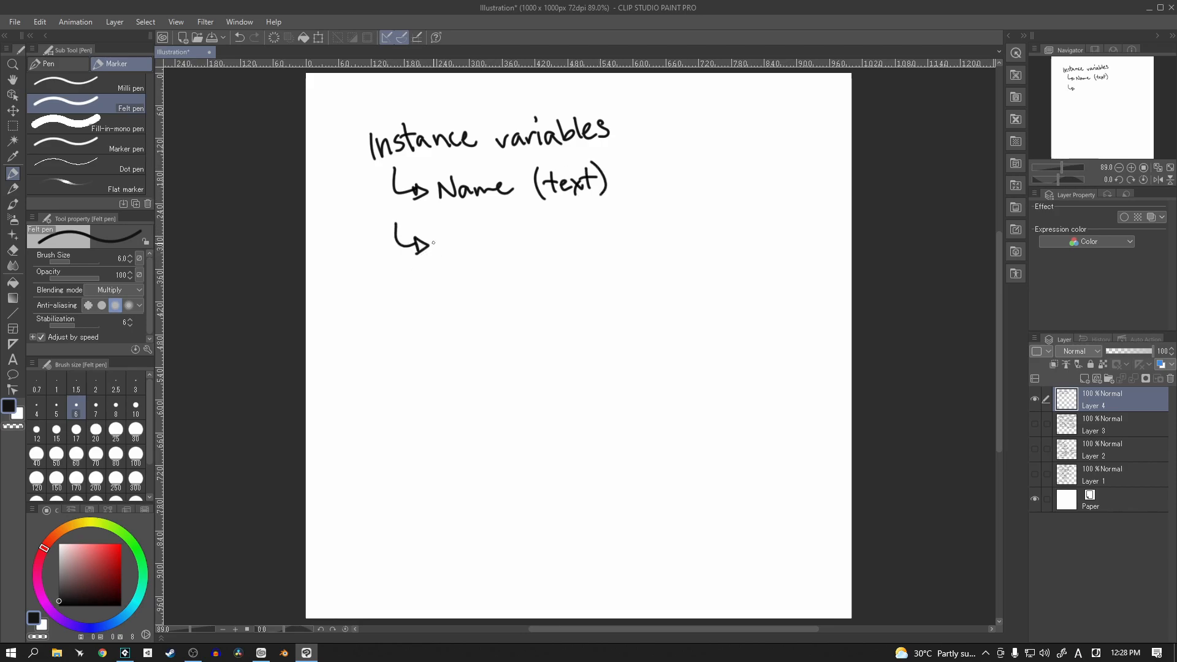
{"action": "left_click_drag", "start_coordinate": [439, 241], "coordinate": [631, 240]}
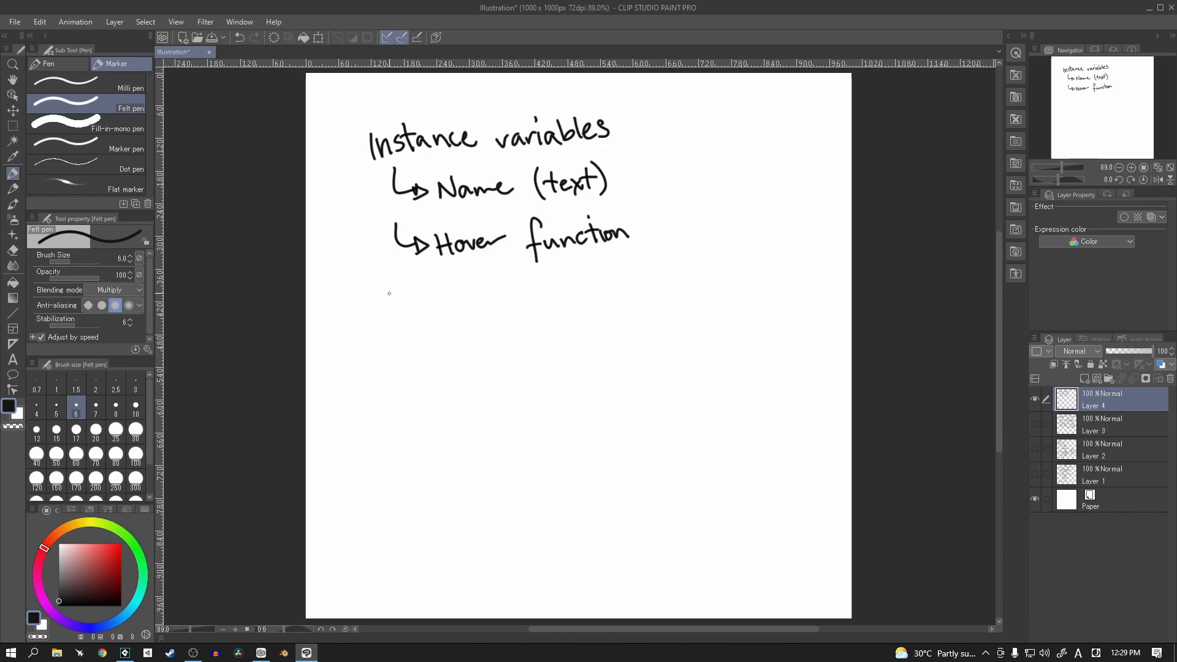
{"action": "left_click_drag", "start_coordinate": [394, 293], "coordinate": [424, 312]}
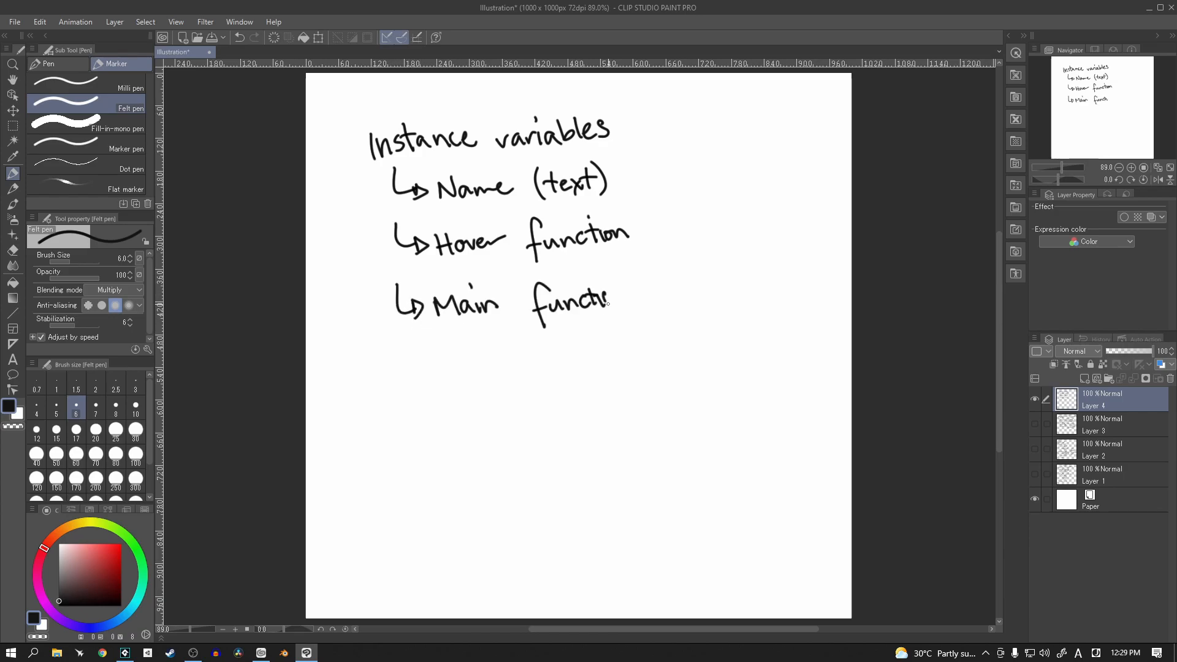
{"action": "left_click_drag", "start_coordinate": [601, 301], "coordinate": [630, 293]}
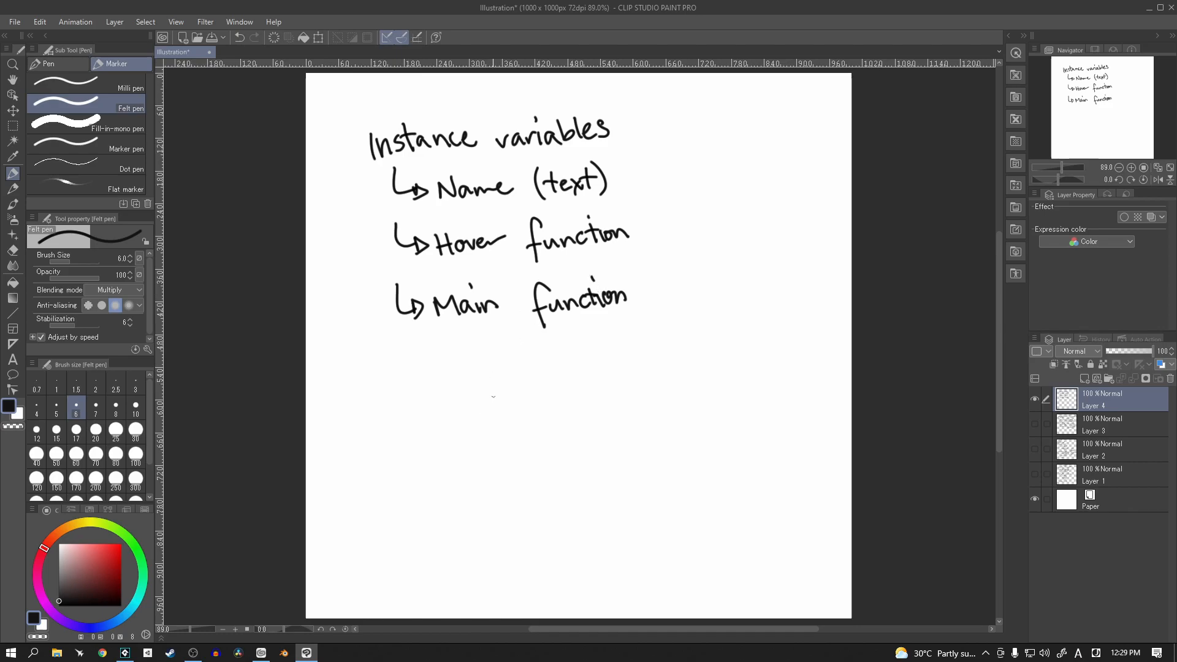
Label 'Room1' and sketch a circle linked by a line to a tall rectangle
{"action": "left_click_drag", "start_coordinate": [406, 360], "coordinate": [439, 383]}
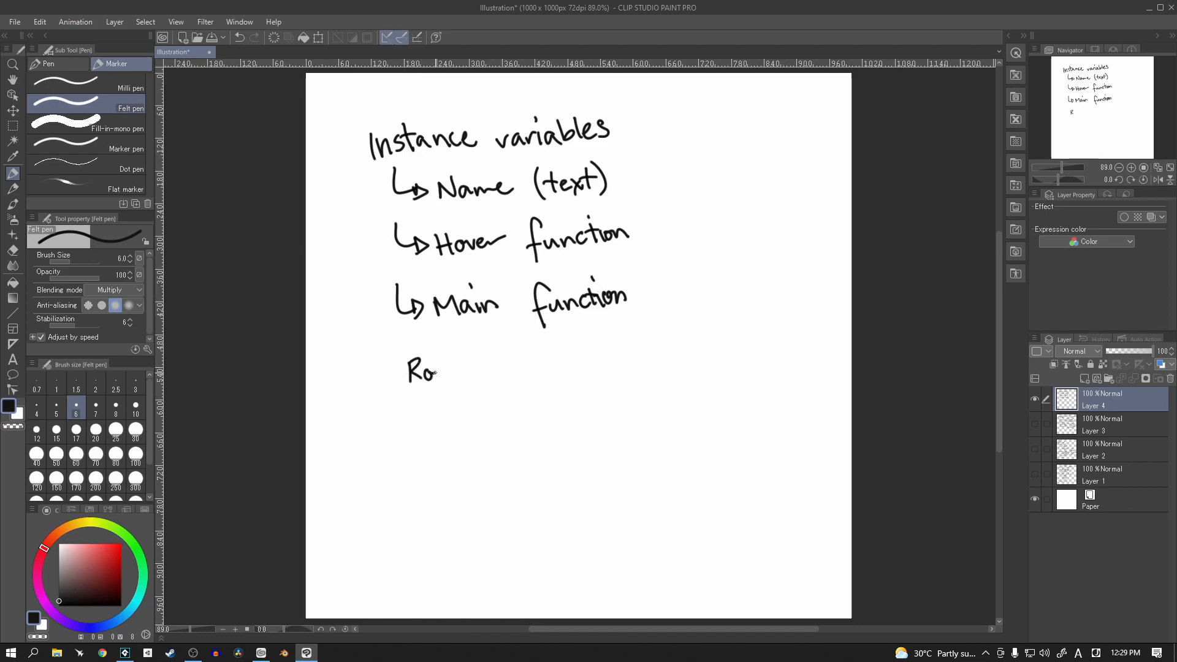
{"action": "left_click_drag", "start_coordinate": [439, 371], "coordinate": [474, 371]}
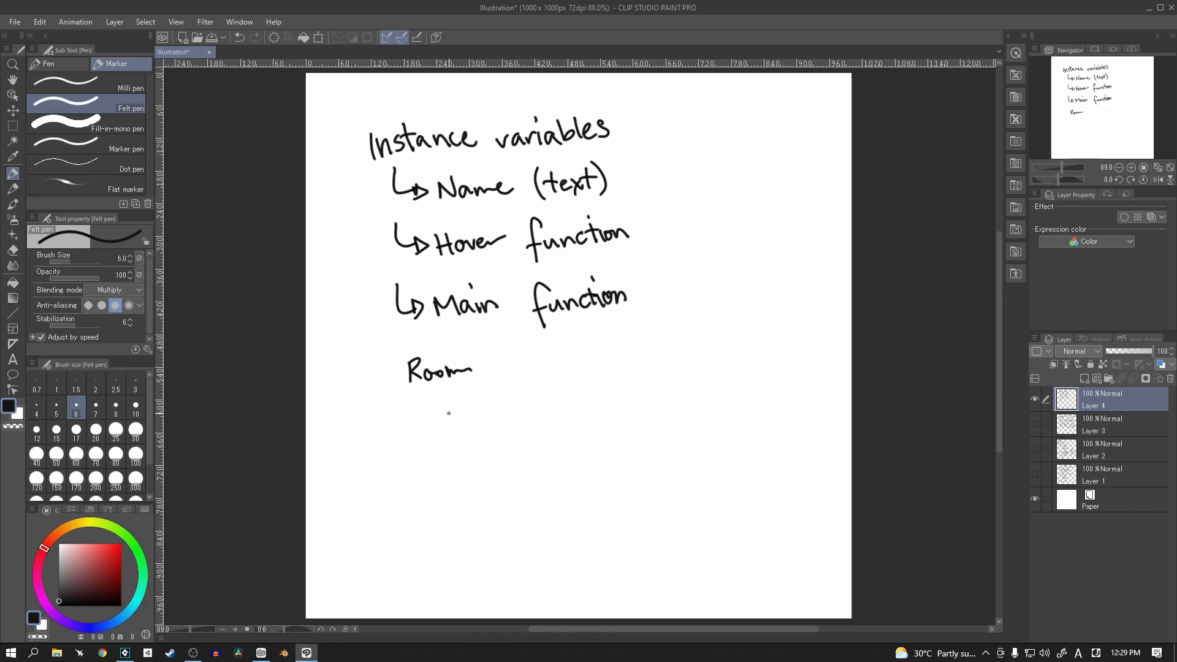
{"action": "left_click_drag", "start_coordinate": [439, 409], "coordinate": [450, 435]}
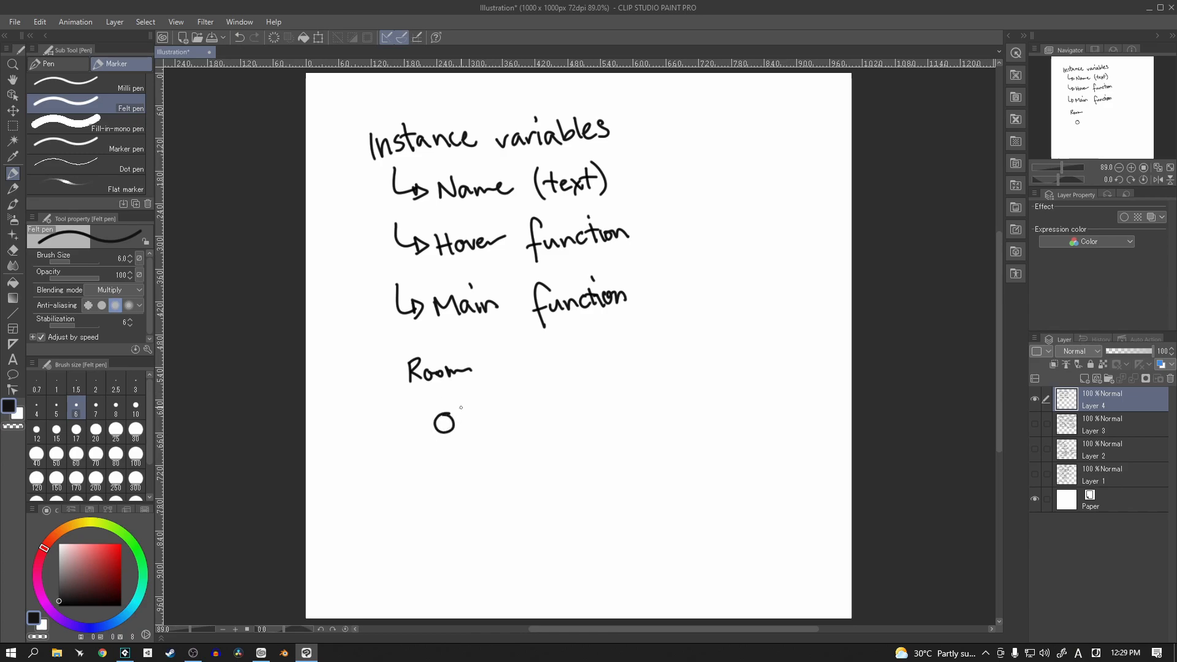
{"action": "left_click_drag", "start_coordinate": [471, 368], "coordinate": [477, 375]}
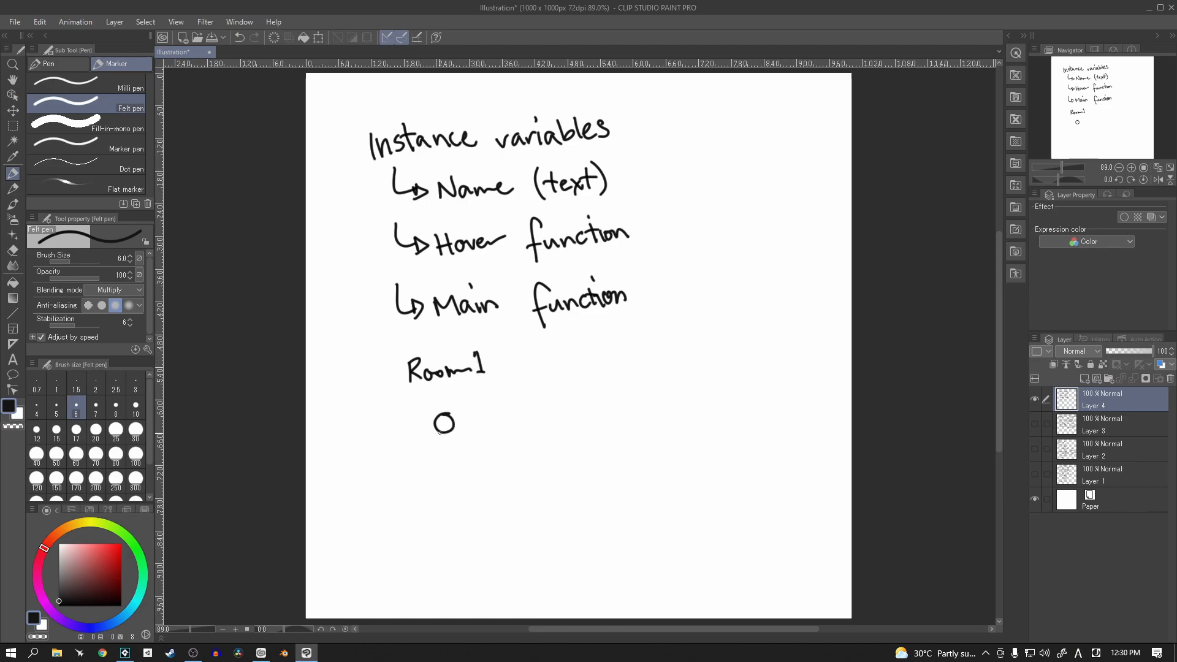
{"action": "left_click_drag", "start_coordinate": [454, 420], "coordinate": [491, 417]}
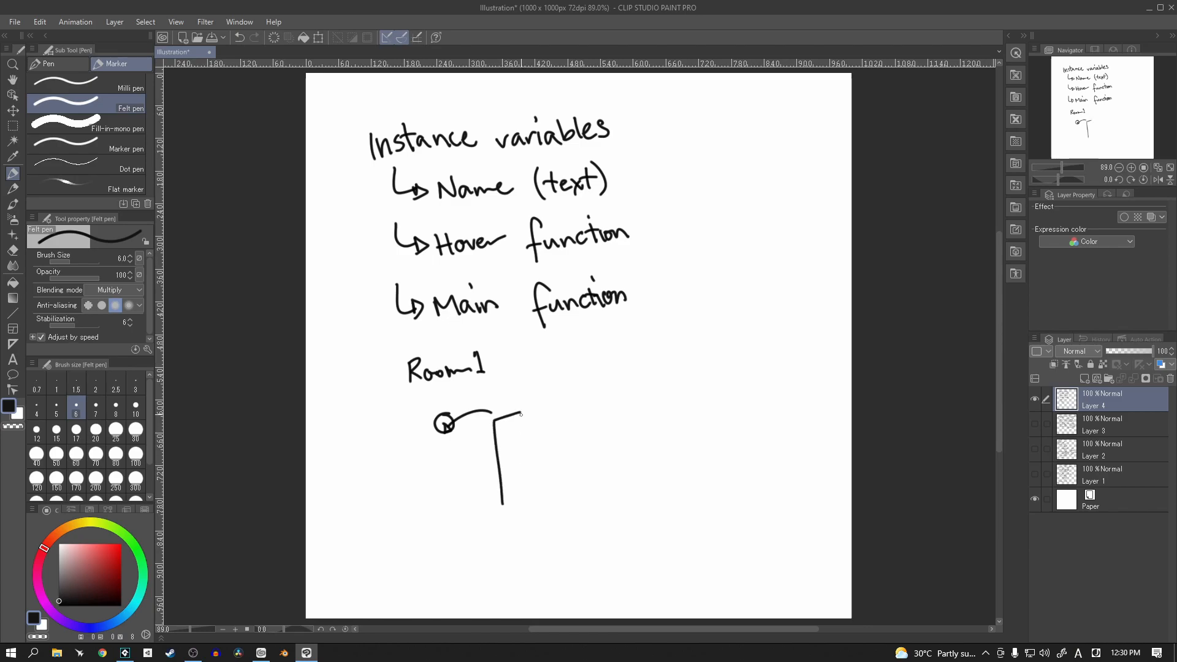
{"action": "left_click_drag", "start_coordinate": [491, 413], "coordinate": [526, 499]}
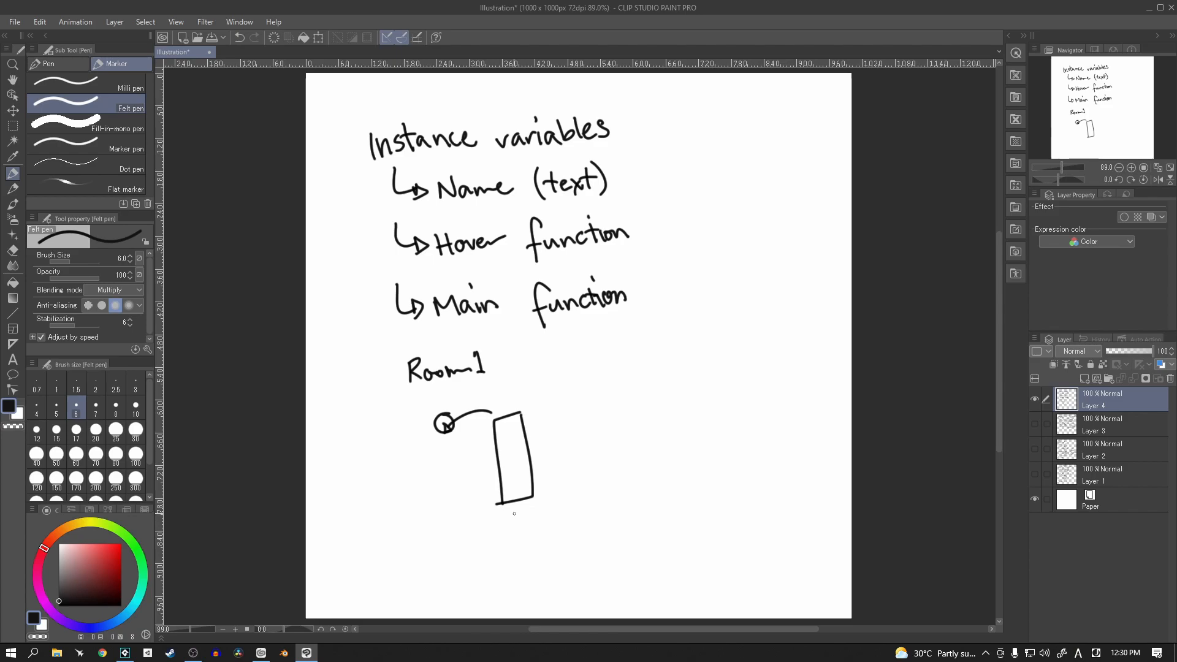
{"action": "mouse_move", "coordinate": [442, 276]}
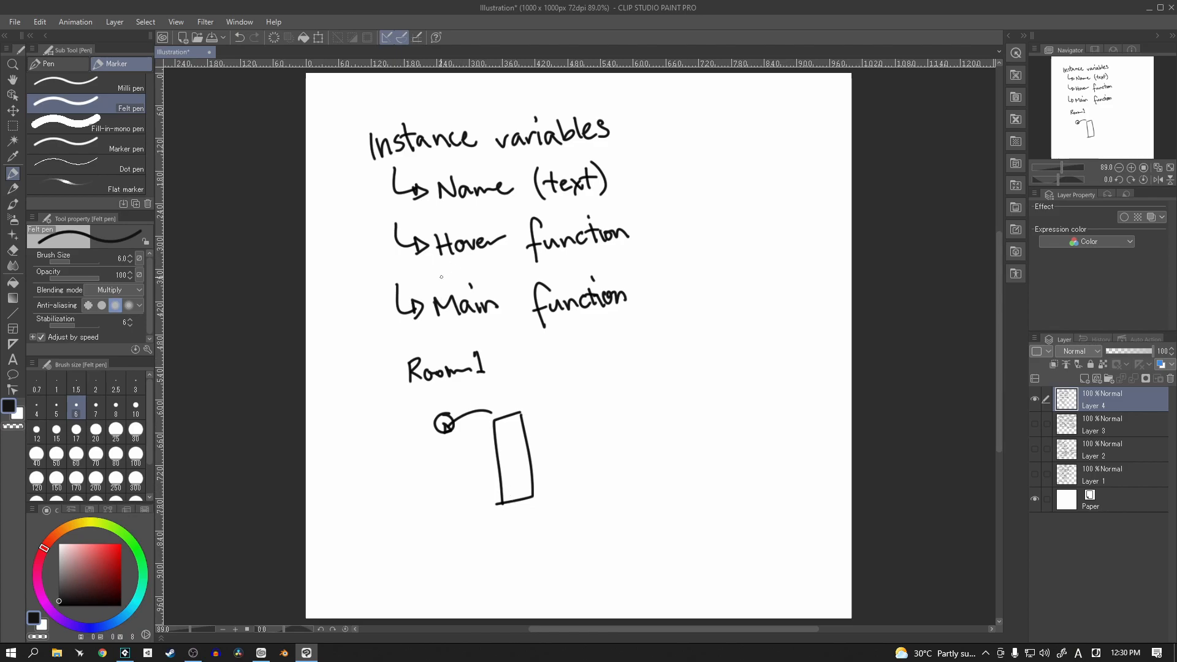
Underline Name and Main, and draw three small squares right of the rectangle
{"action": "left_click_drag", "start_coordinate": [442, 201], "coordinate": [513, 201]}
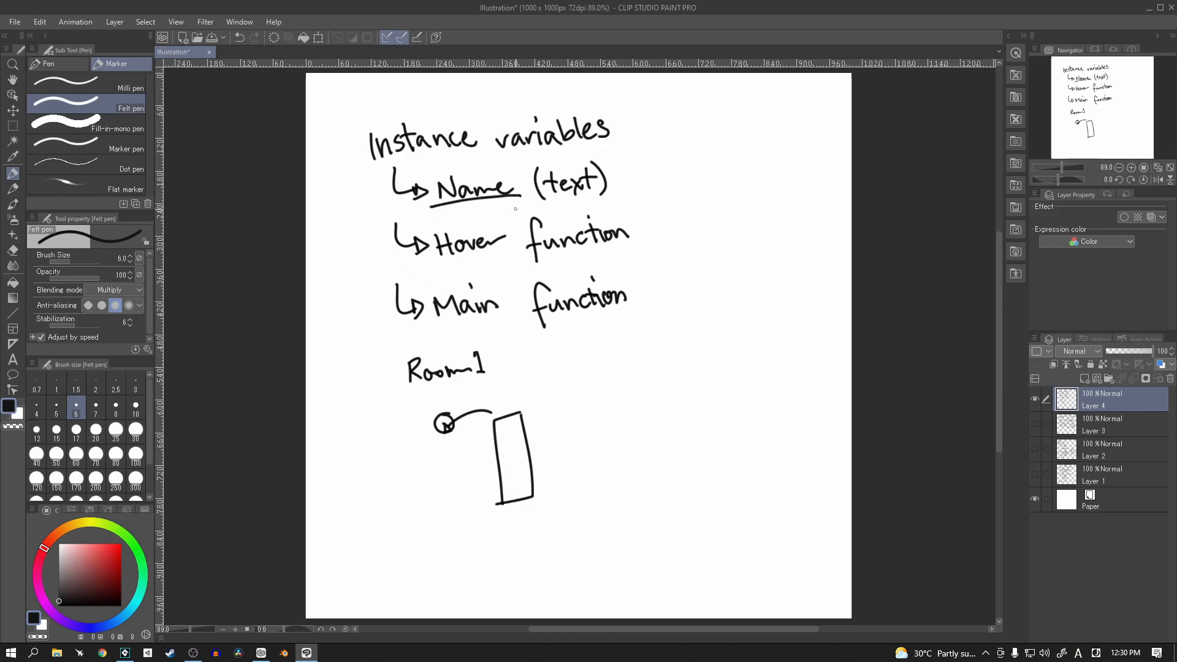
{"action": "left_click_drag", "start_coordinate": [400, 321], "coordinate": [507, 321]}
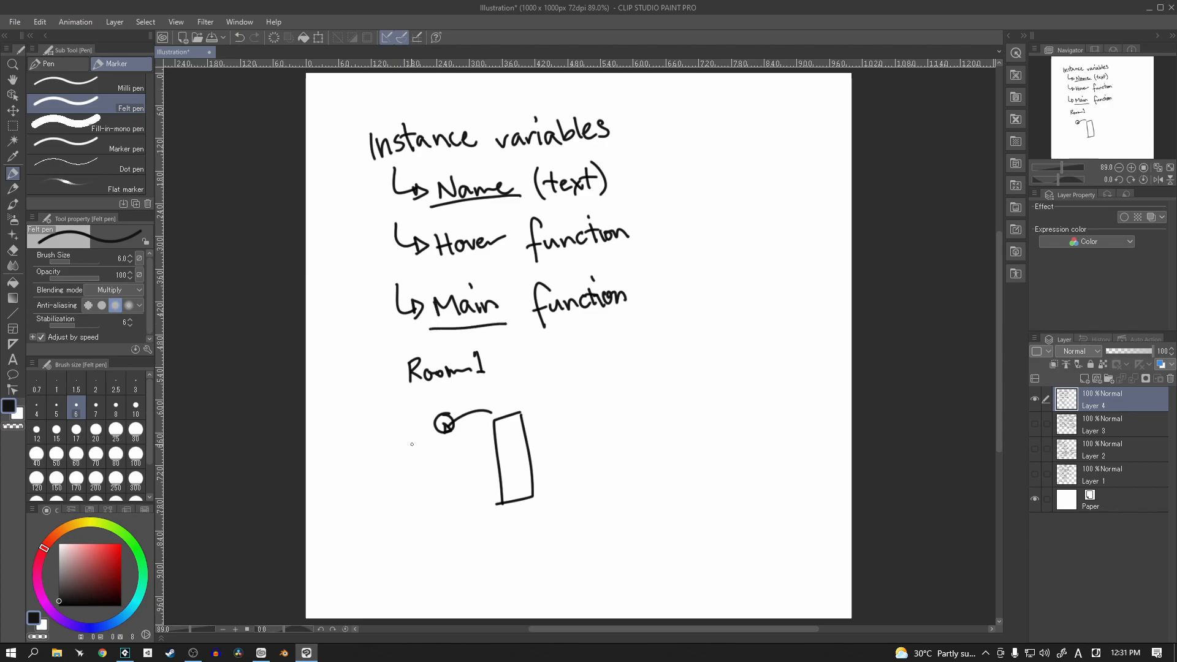
{"action": "mouse_move", "coordinate": [429, 476]}
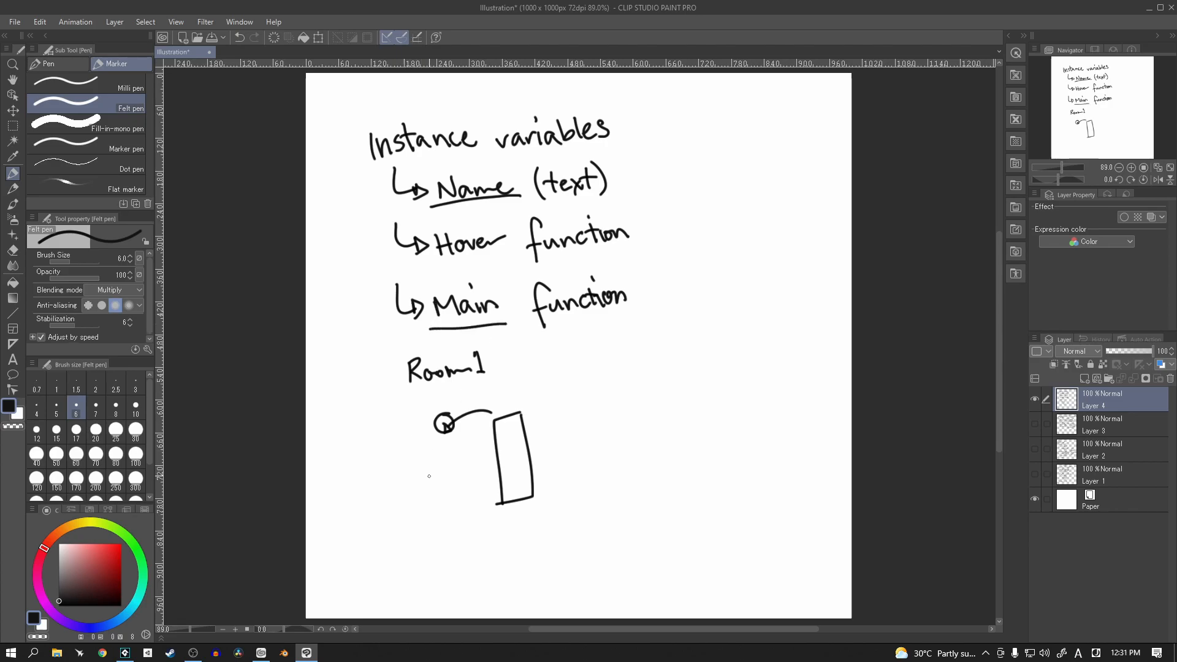
{"action": "mouse_move", "coordinate": [564, 470]}
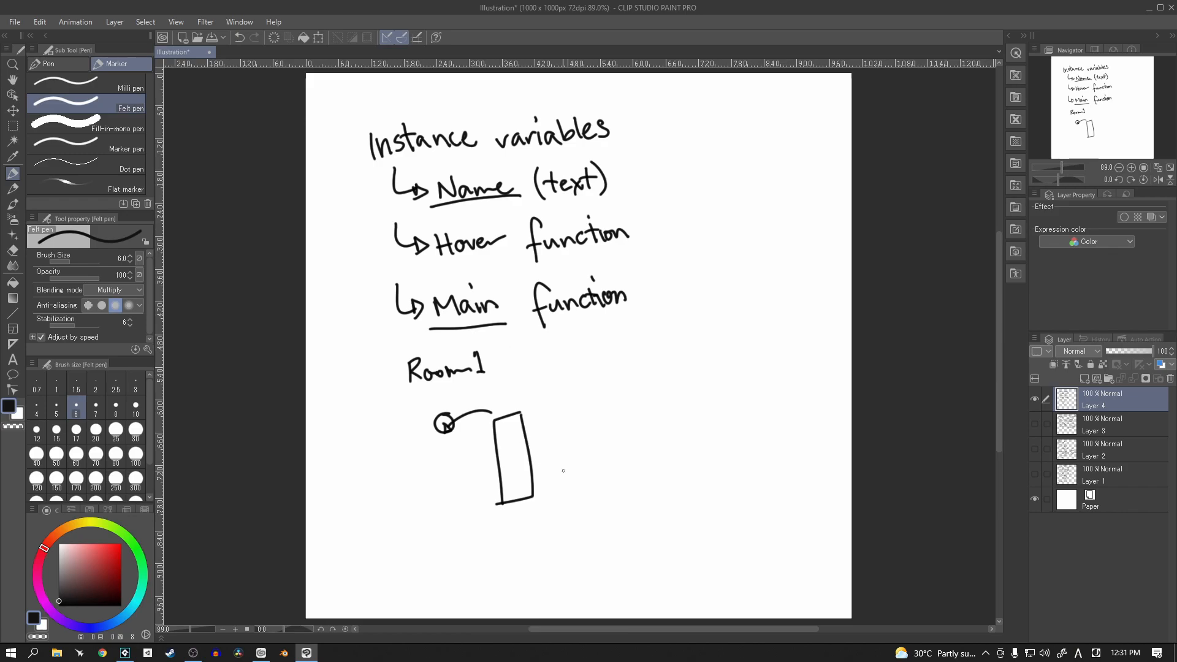
{"action": "left_click_drag", "start_coordinate": [552, 462], "coordinate": [581, 477]}
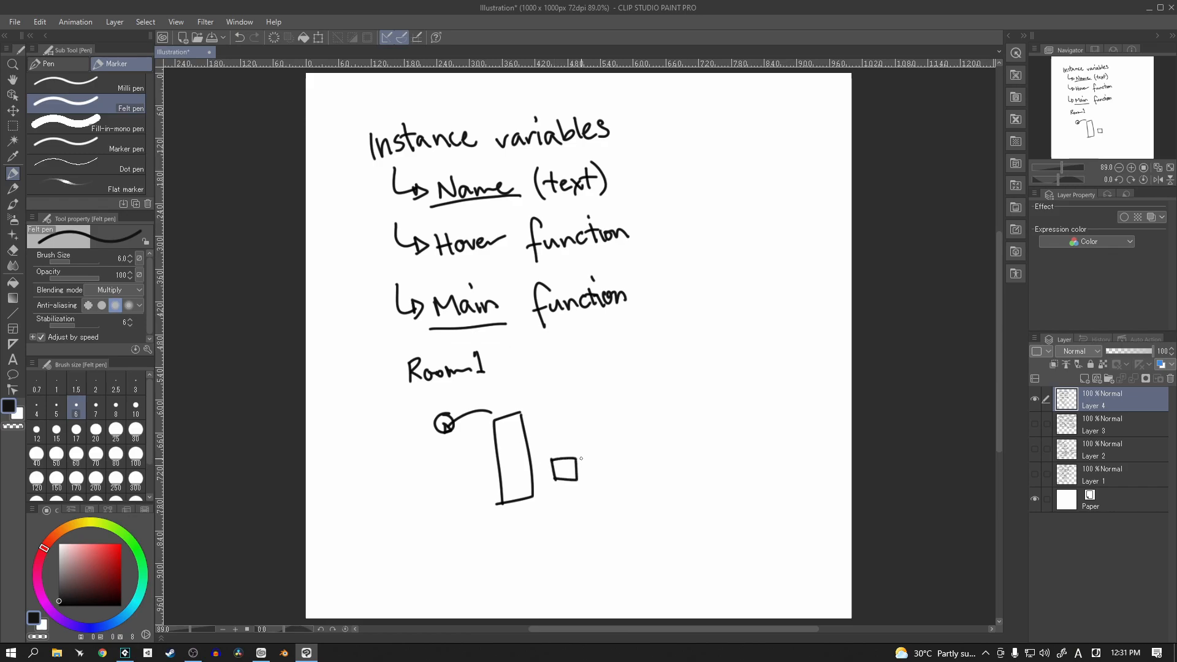
{"action": "left_click_drag", "start_coordinate": [582, 459], "coordinate": [604, 484]}
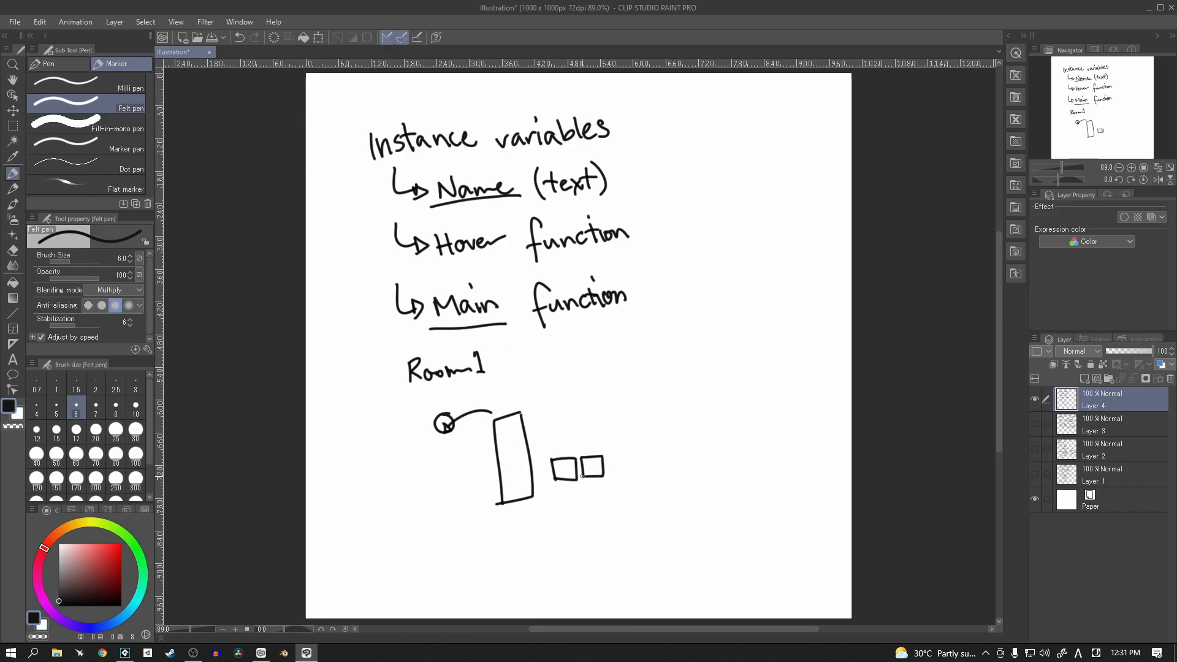
{"action": "left_click_drag", "start_coordinate": [608, 453], "coordinate": [612, 488]}
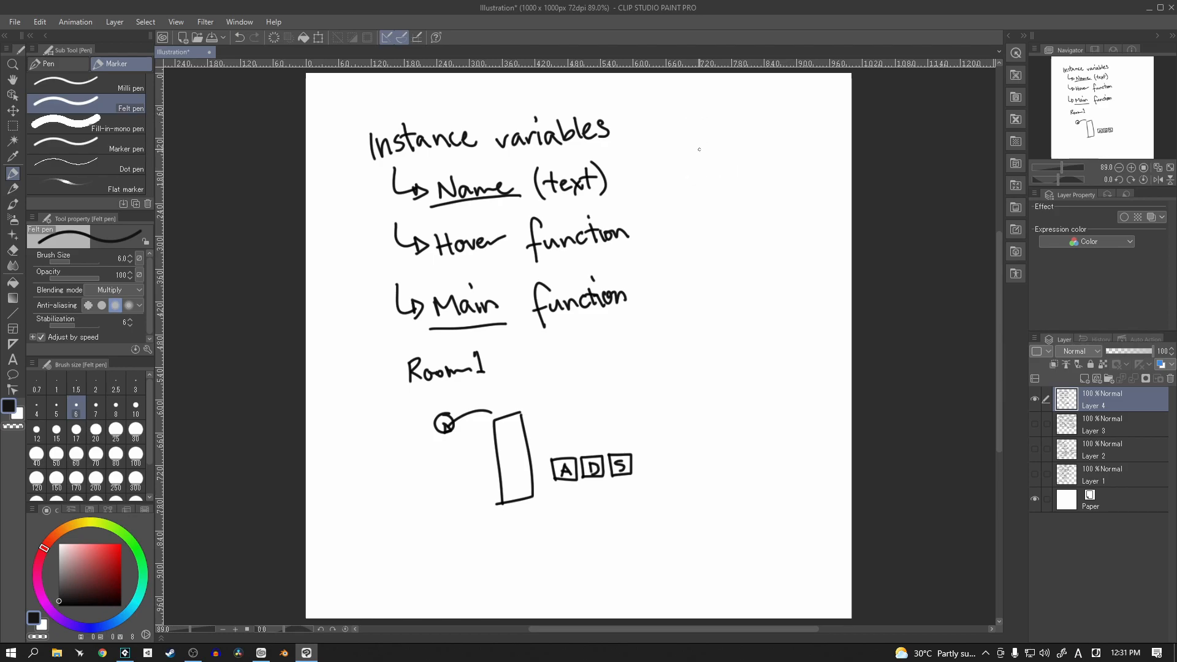
{"action": "mouse_move", "coordinate": [636, 106]}
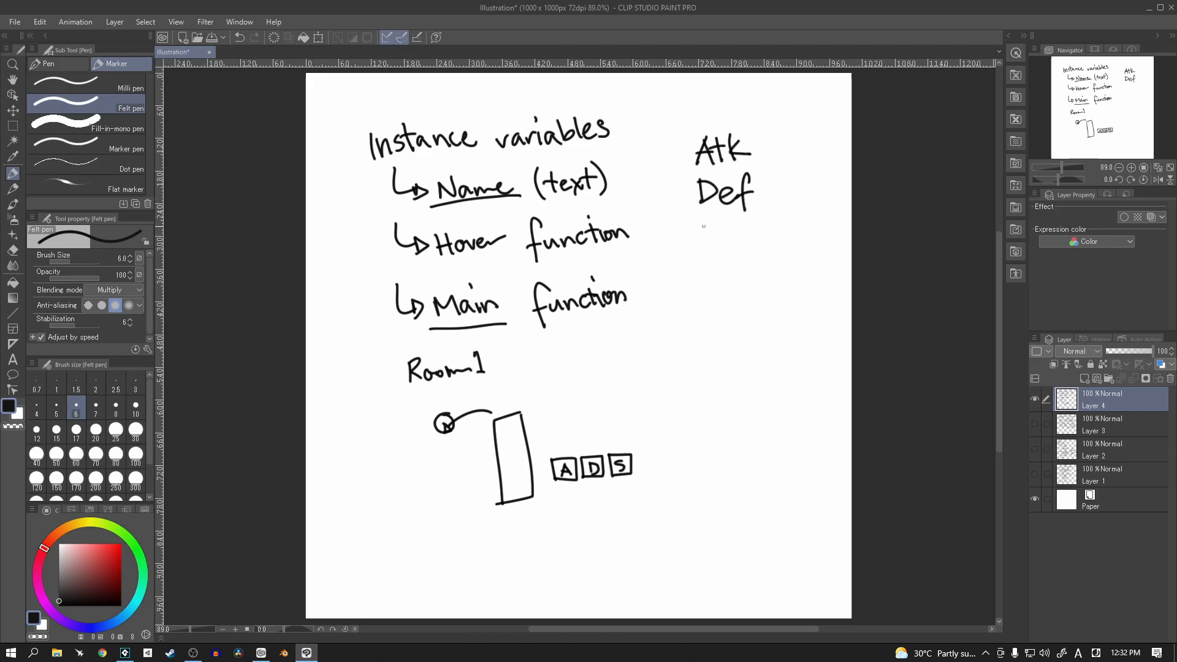
Write SKL and Cancel under Def at right, and add emphasis rays around the A box
{"action": "left_click_drag", "start_coordinate": [701, 233], "coordinate": [732, 240]}
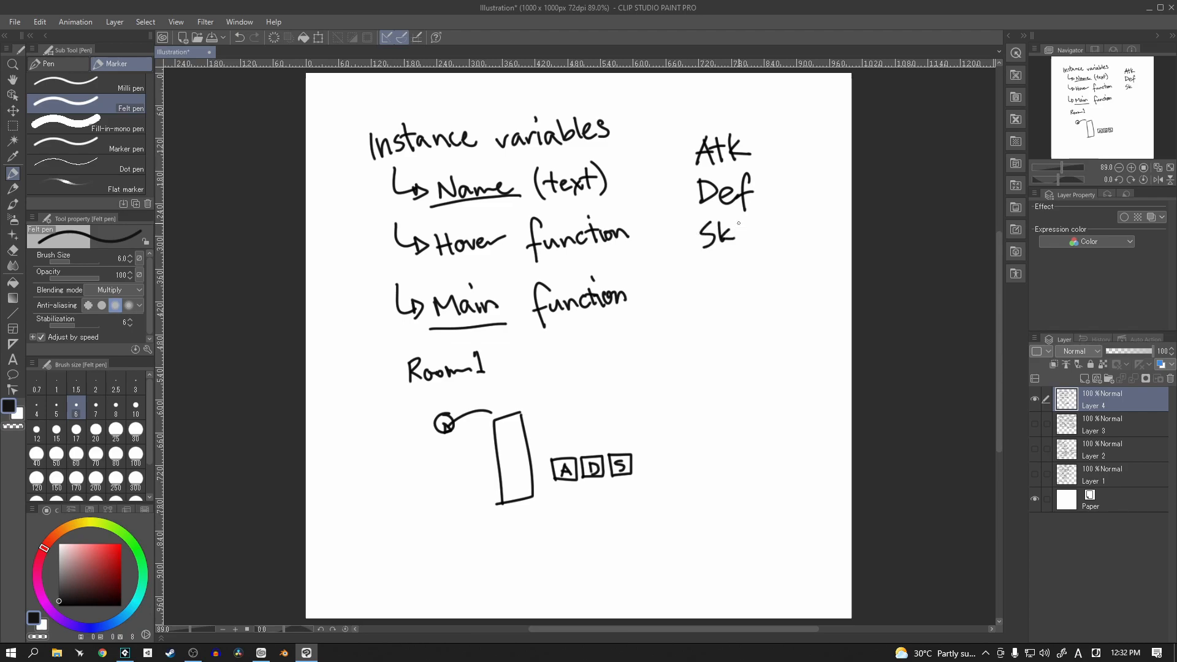
{"action": "left_click_drag", "start_coordinate": [732, 233], "coordinate": [751, 248]}
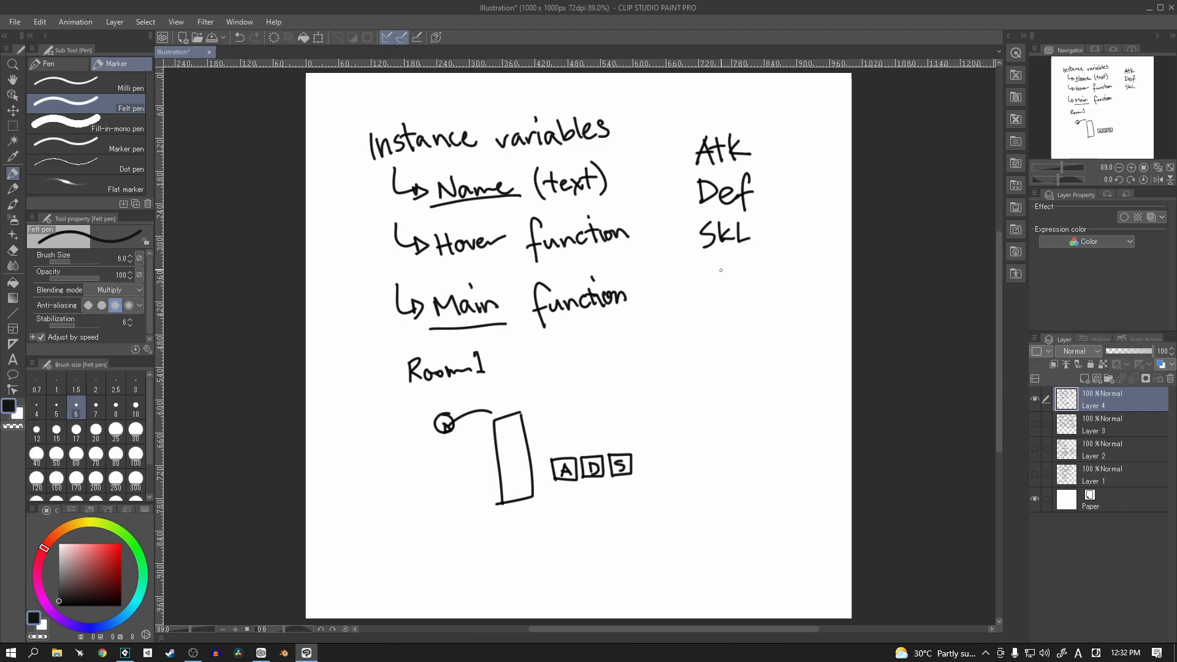
{"action": "left_click_drag", "start_coordinate": [694, 282], "coordinate": [725, 301]}
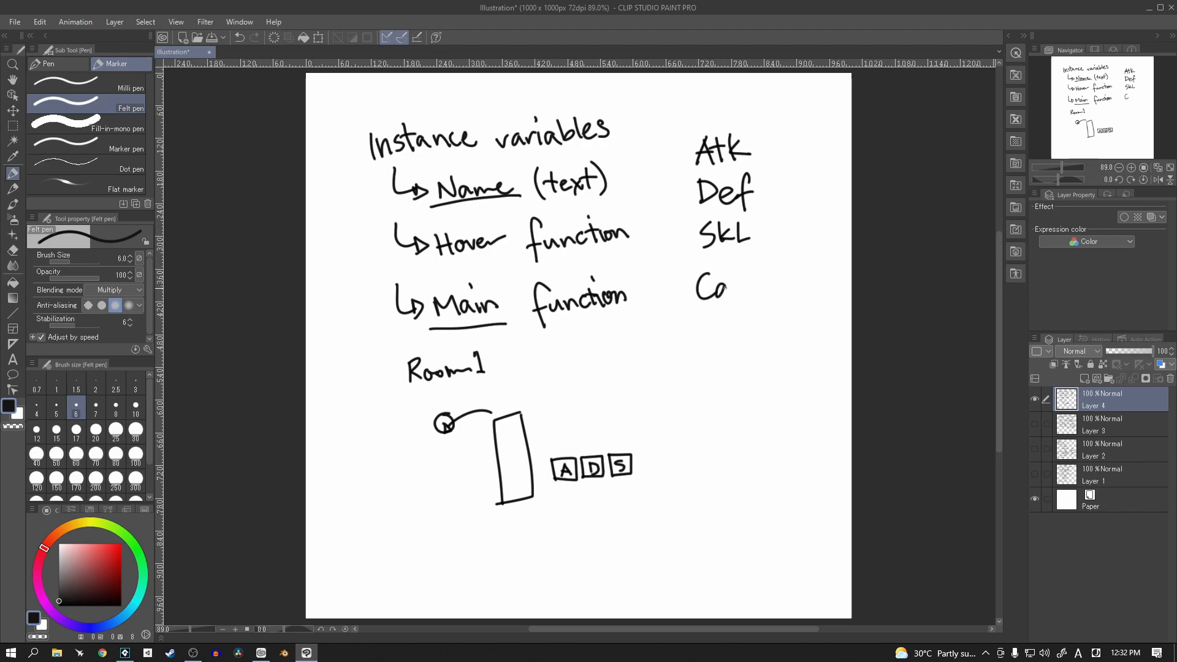
{"action": "left_click_drag", "start_coordinate": [725, 286], "coordinate": [774, 293]}
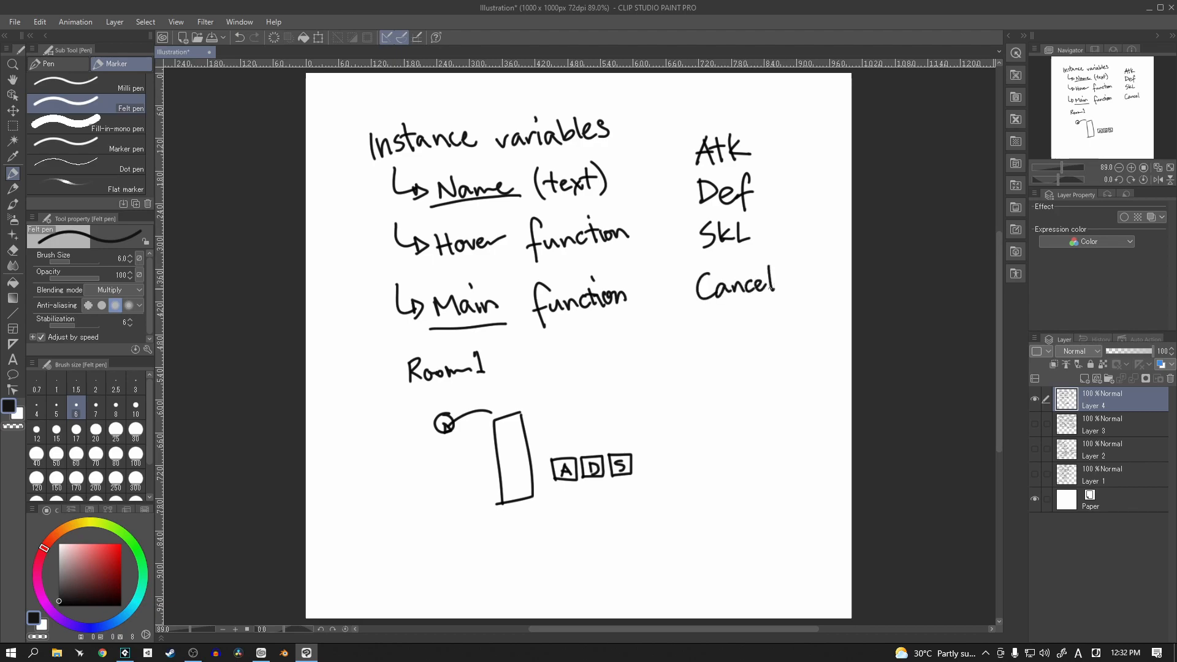
{"action": "mouse_move", "coordinate": [561, 445]}
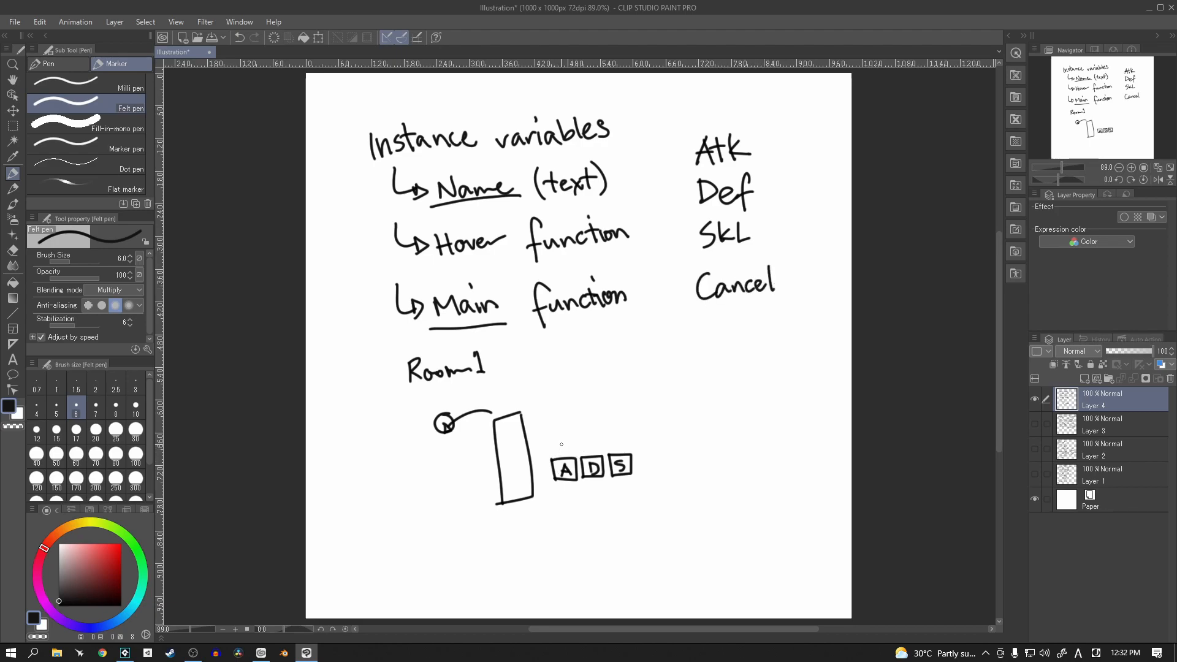
{"action": "left_click_drag", "start_coordinate": [549, 450], "coordinate": [559, 462]}
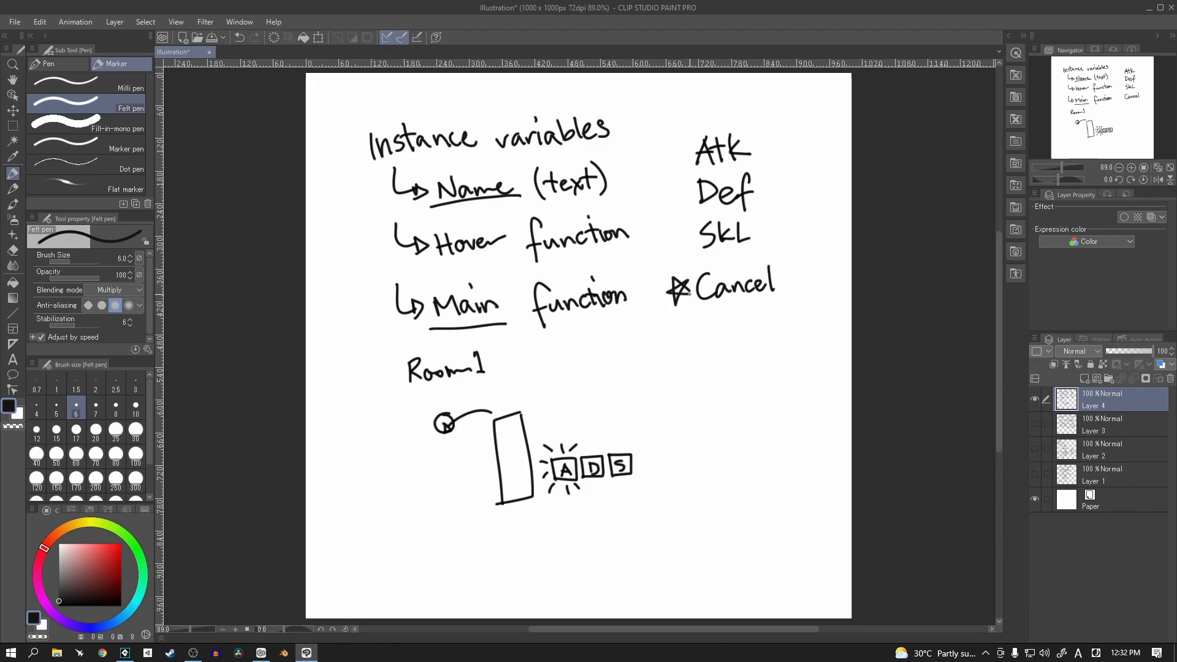
{"action": "mouse_move", "coordinate": [682, 305]}
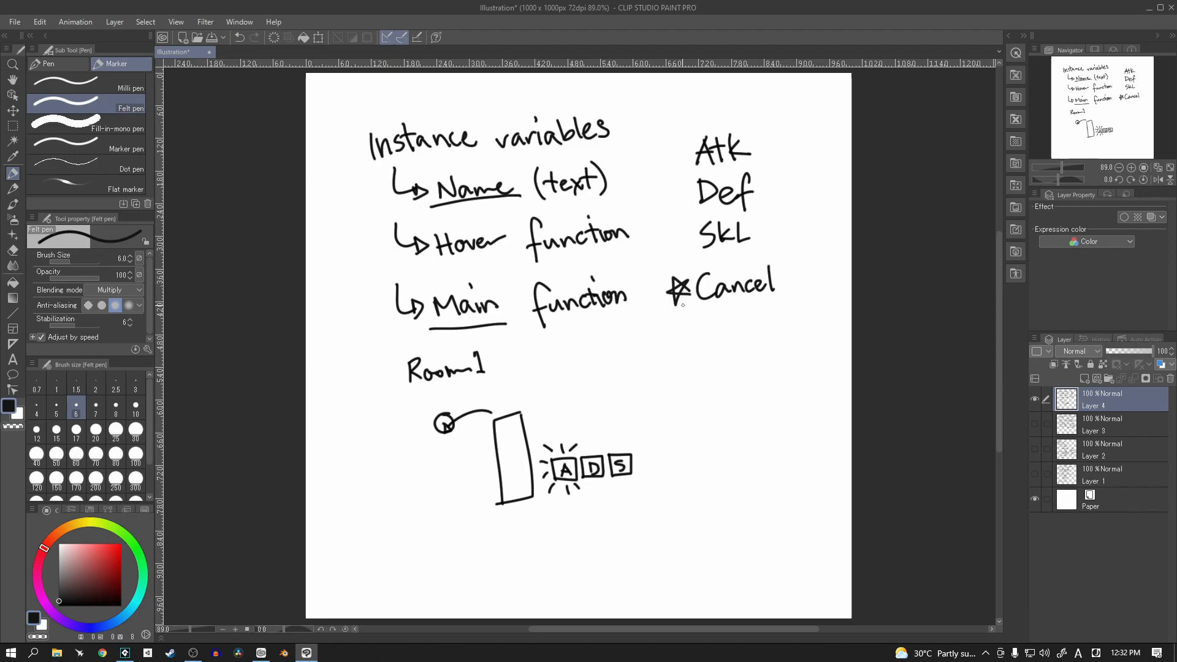